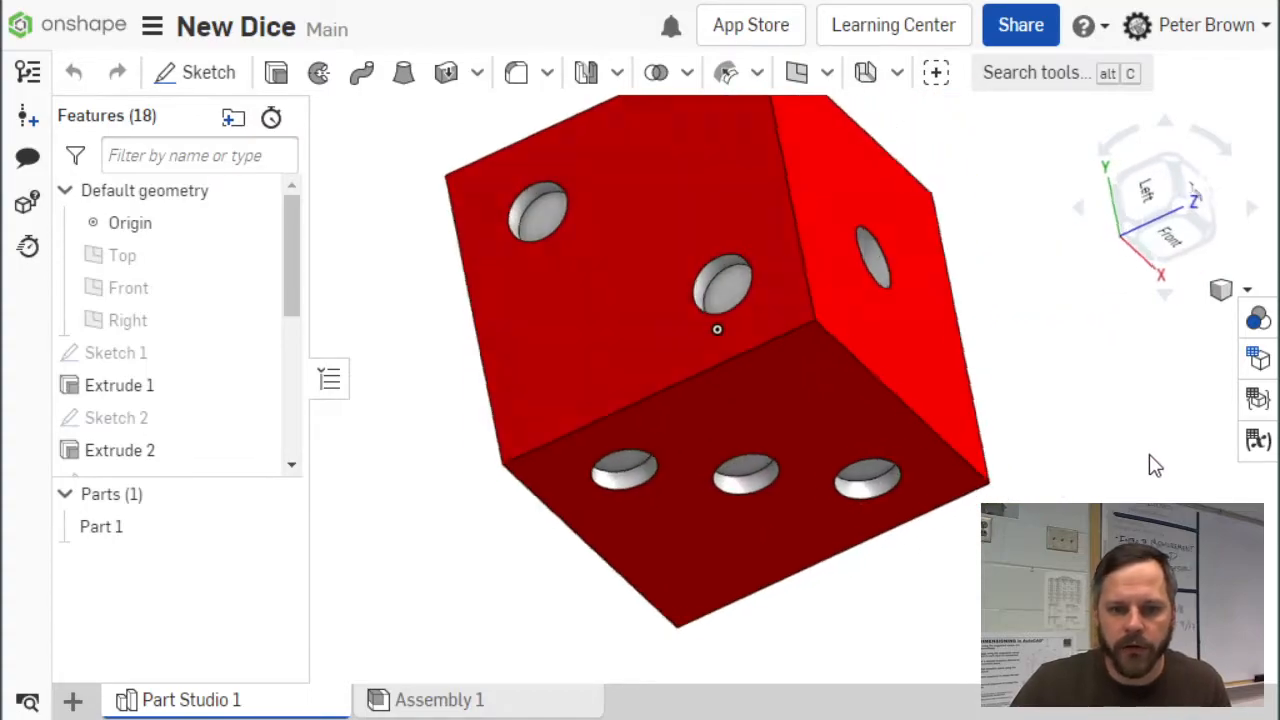
- Orbit the dice toward the six-pip face and show the reference planes
left_click_drag(717, 330, 770, 420)
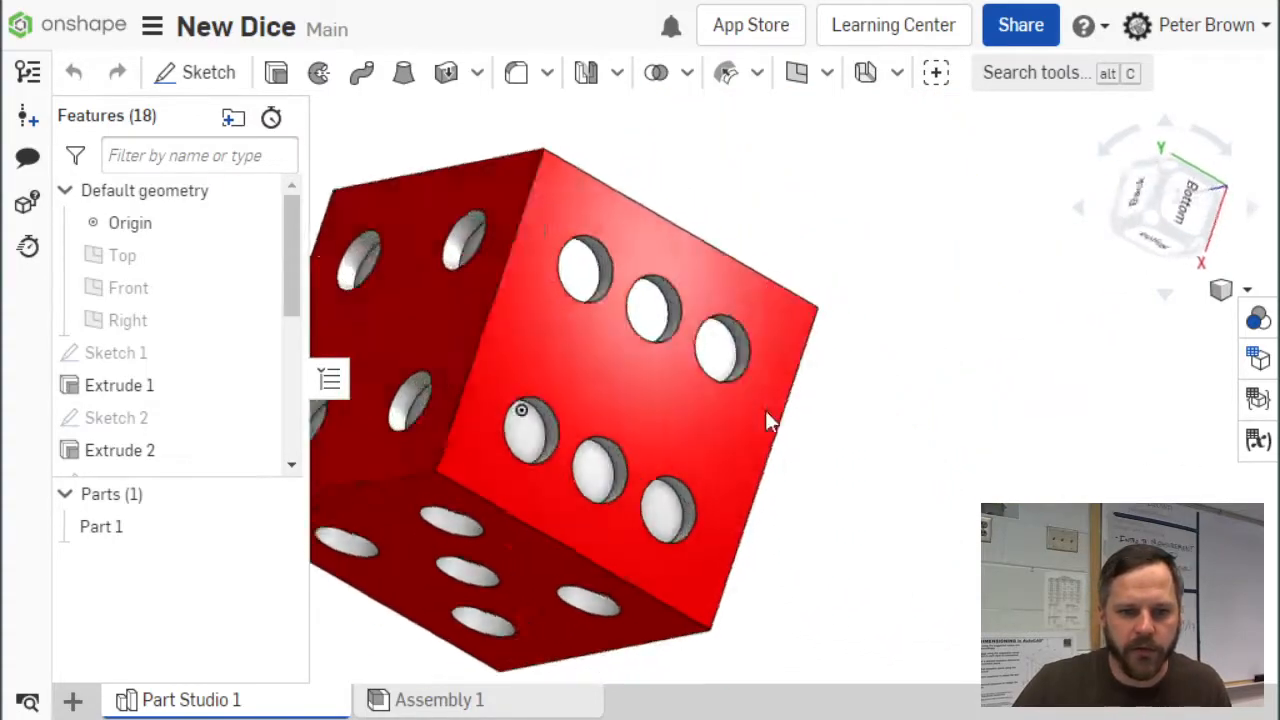
left_click_drag(770, 420, 560, 217)
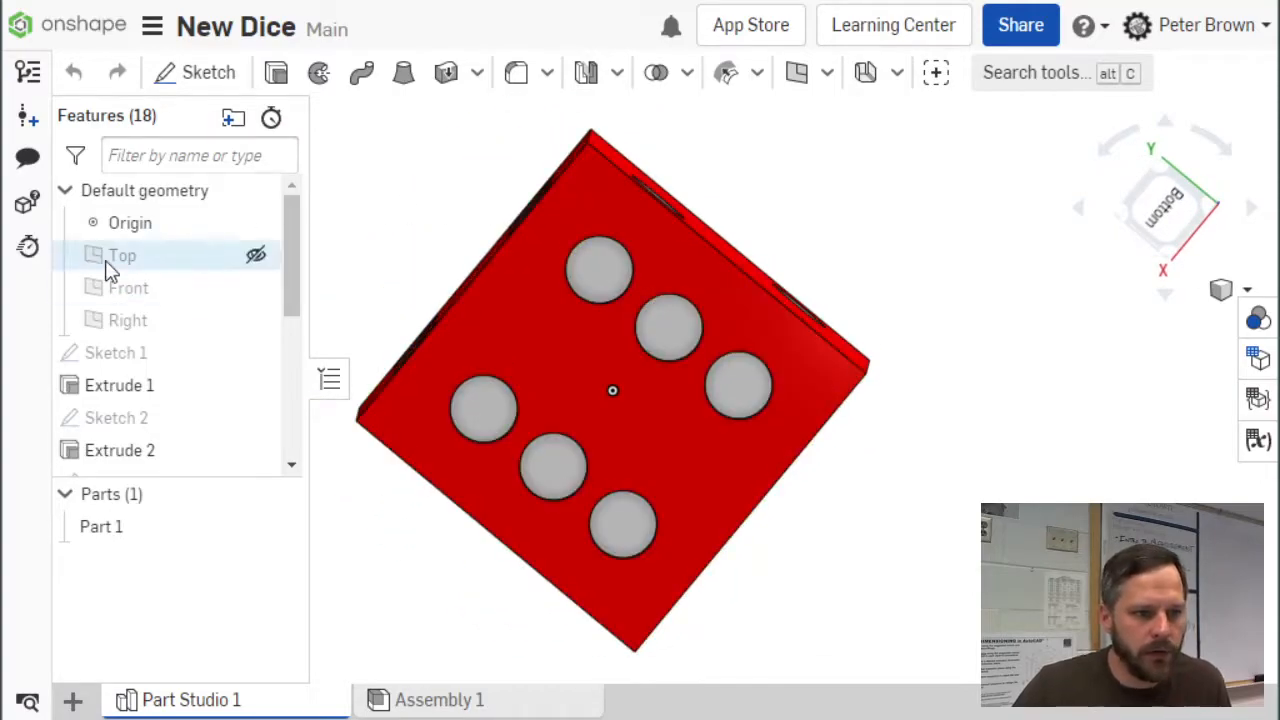
left_click(257, 288)
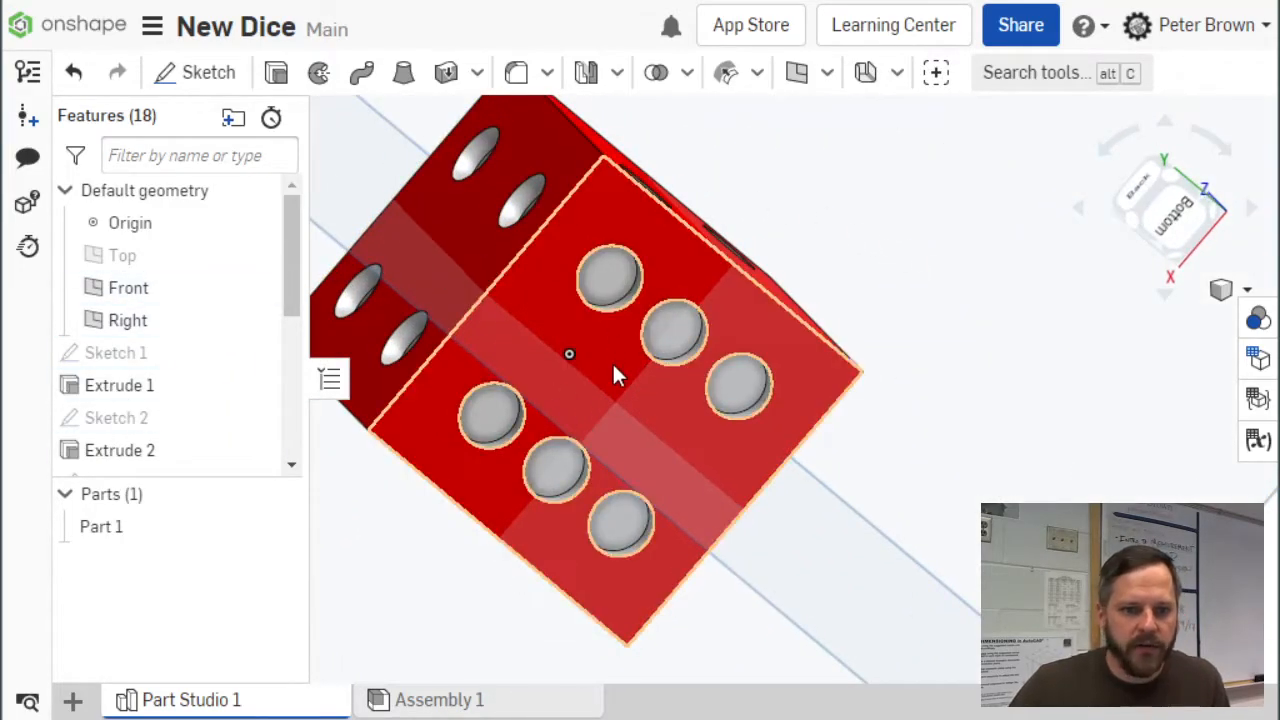
- Edit Sketch 7 so one six-face pip hole has a 1 mm diameter
left_click(116, 394)
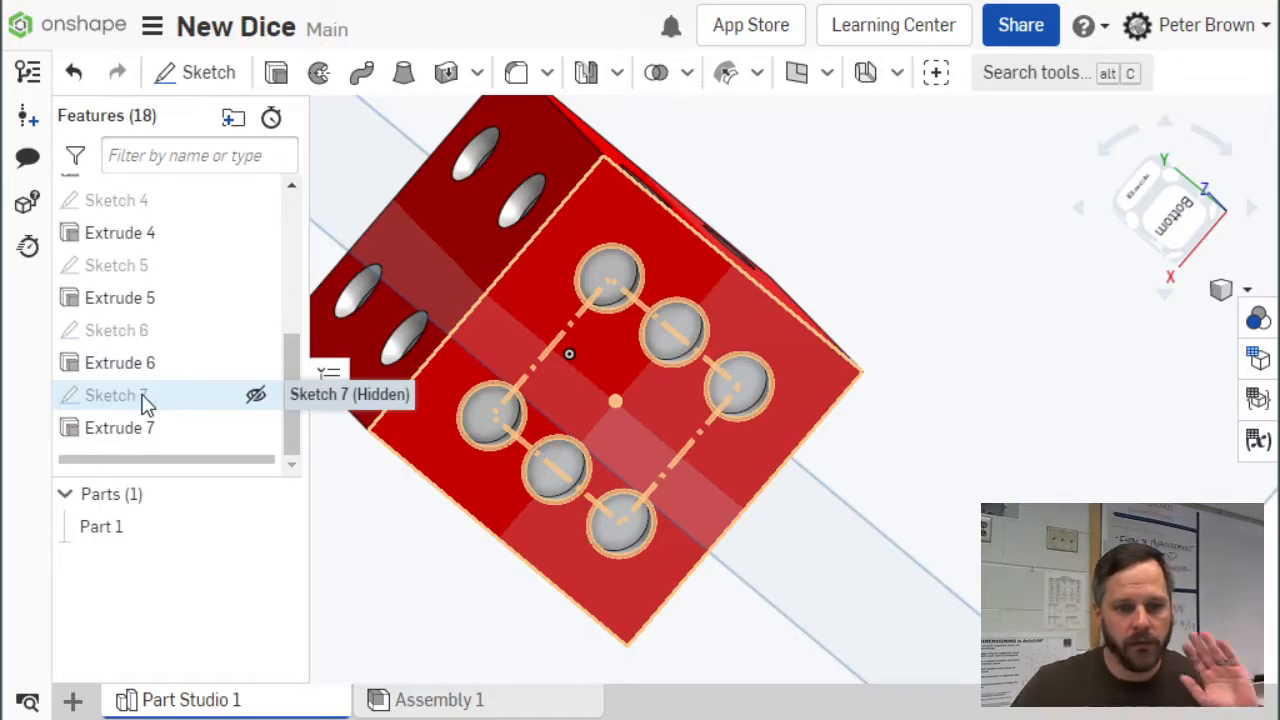
left_click(116, 394)
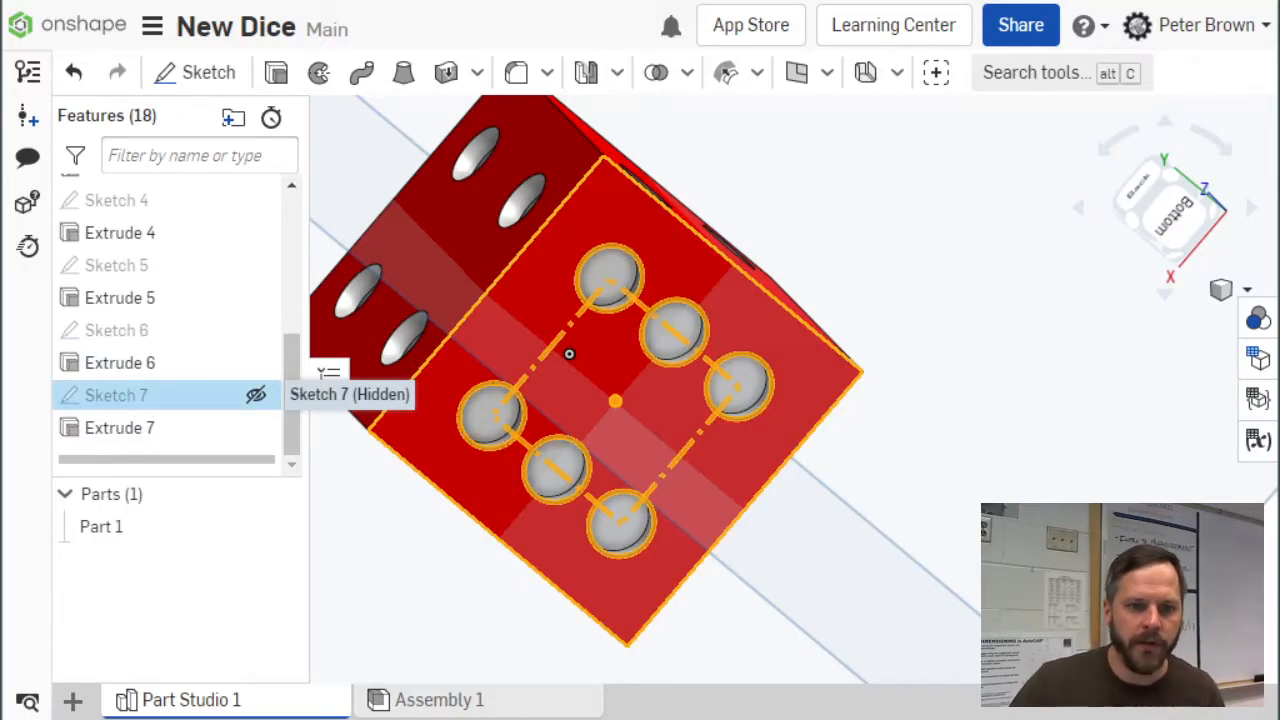
double_click(117, 394)
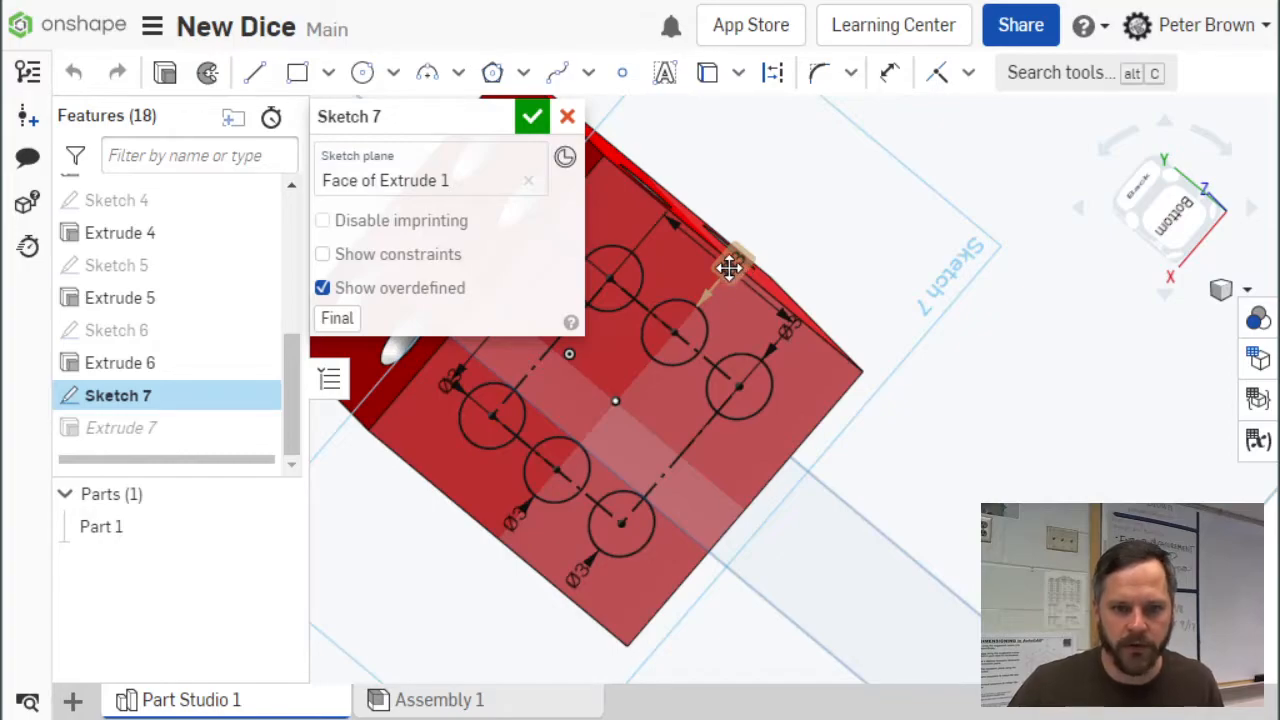
left_click(728, 268)
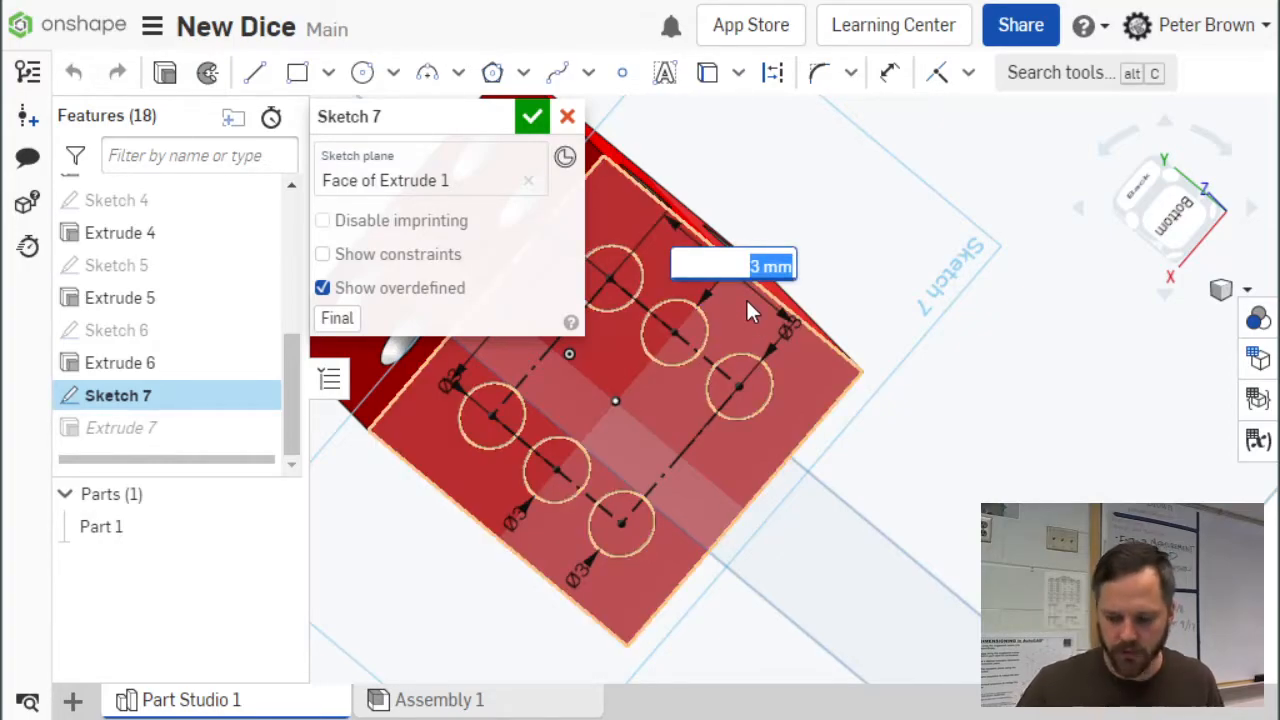
type("1")
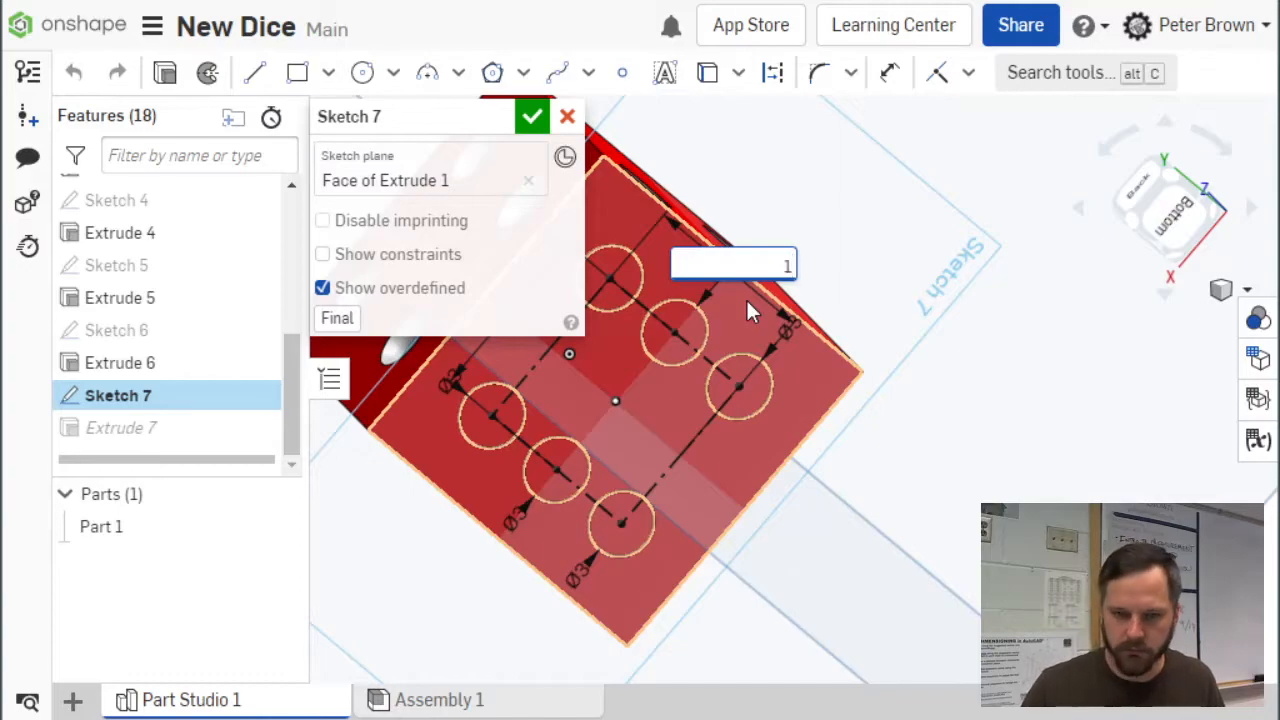
left_click(532, 116)
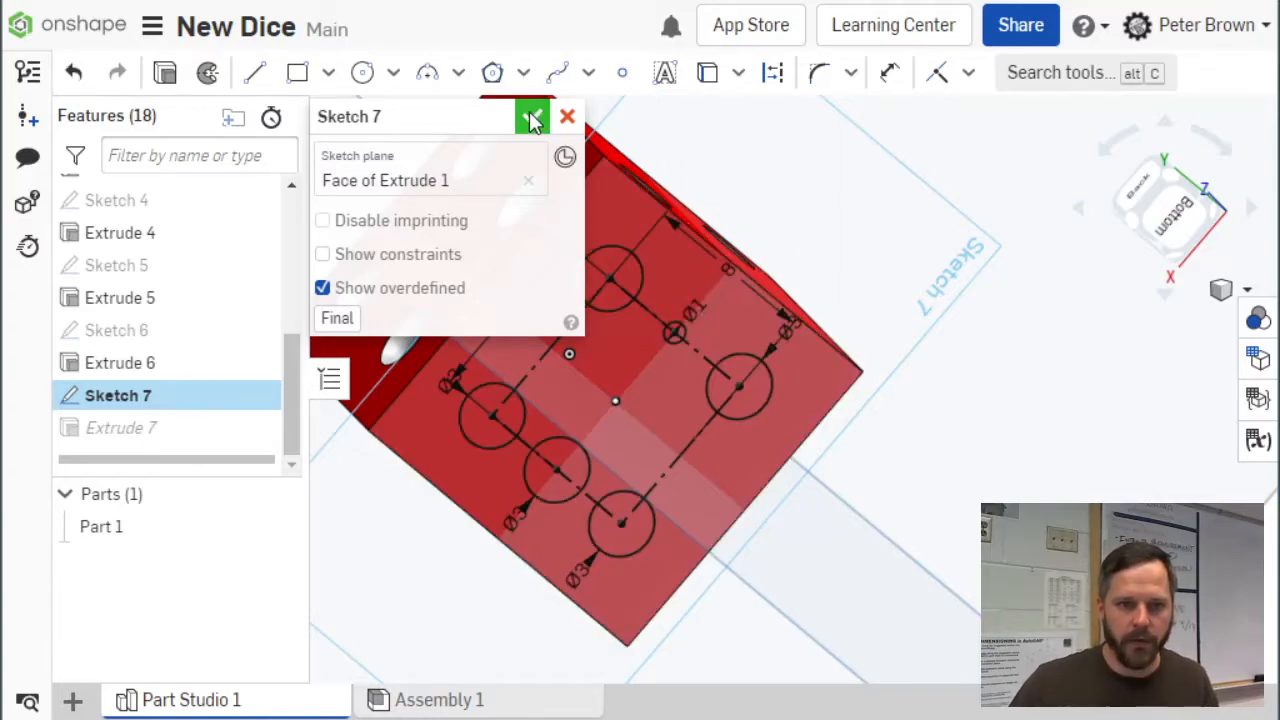
left_click(532, 116)
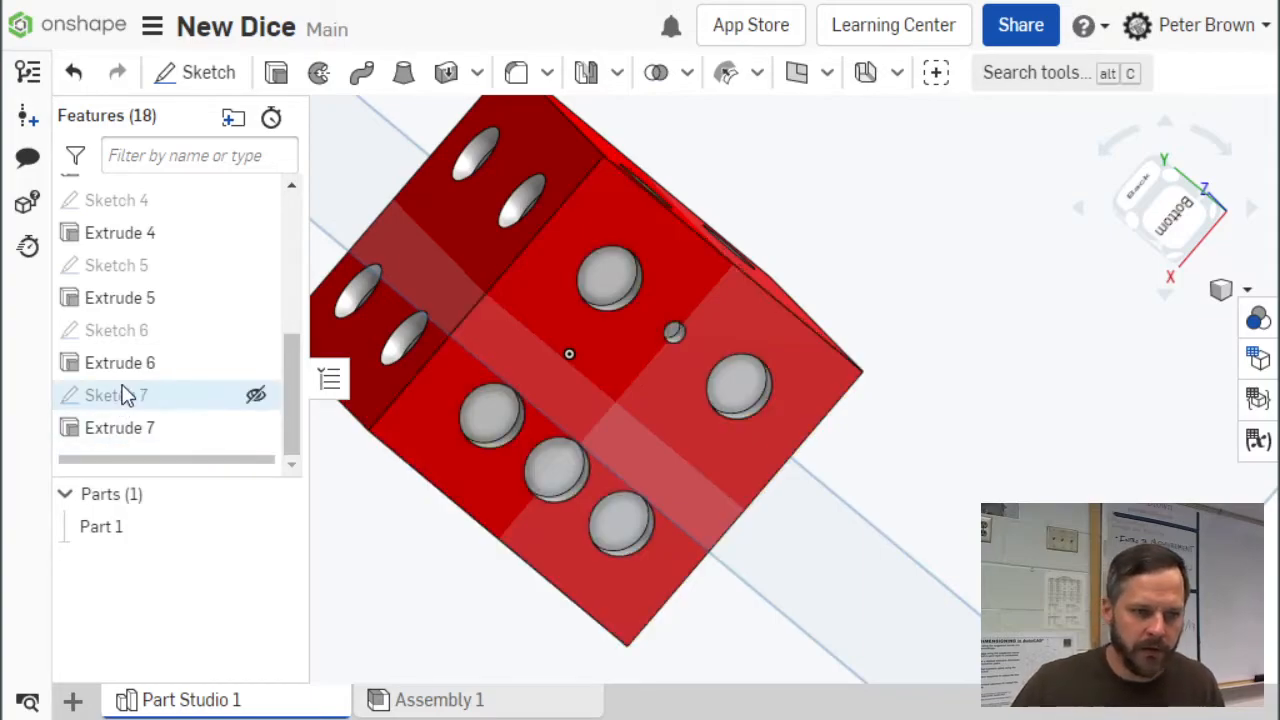
mouse_move(110, 394)
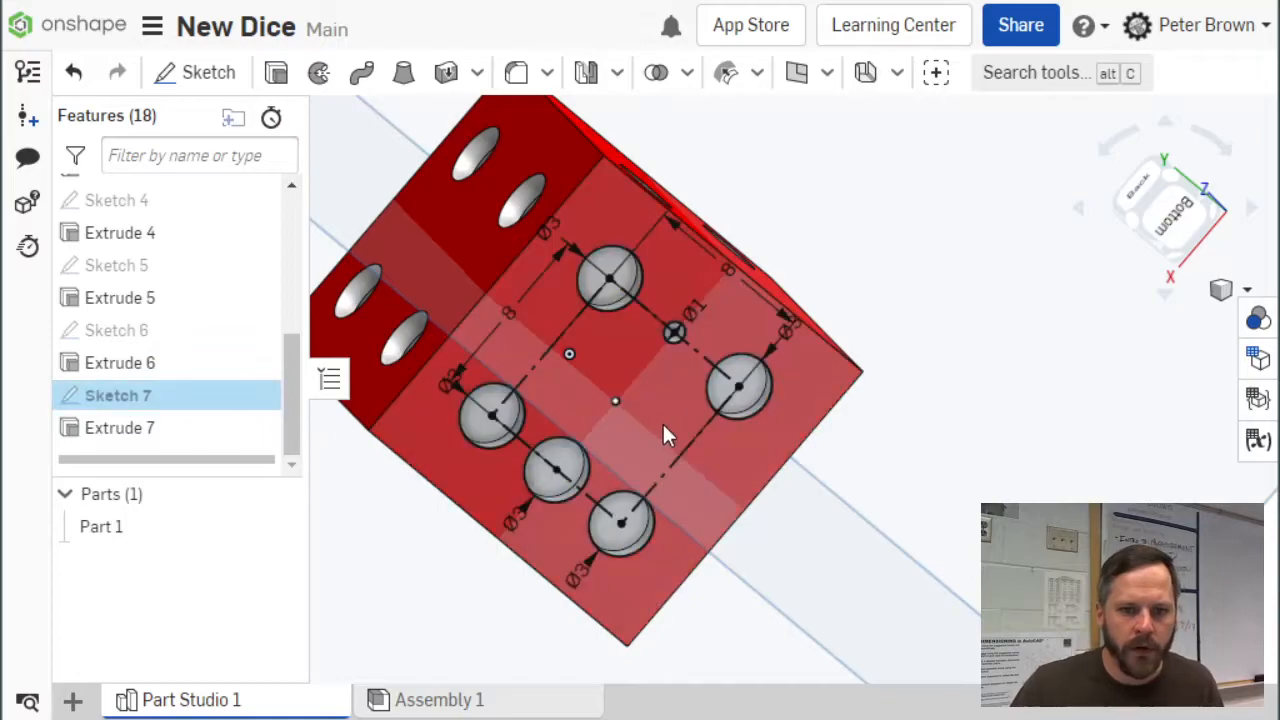
- Open Sketch 7 for editing again from the feature history
double_click(118, 395)
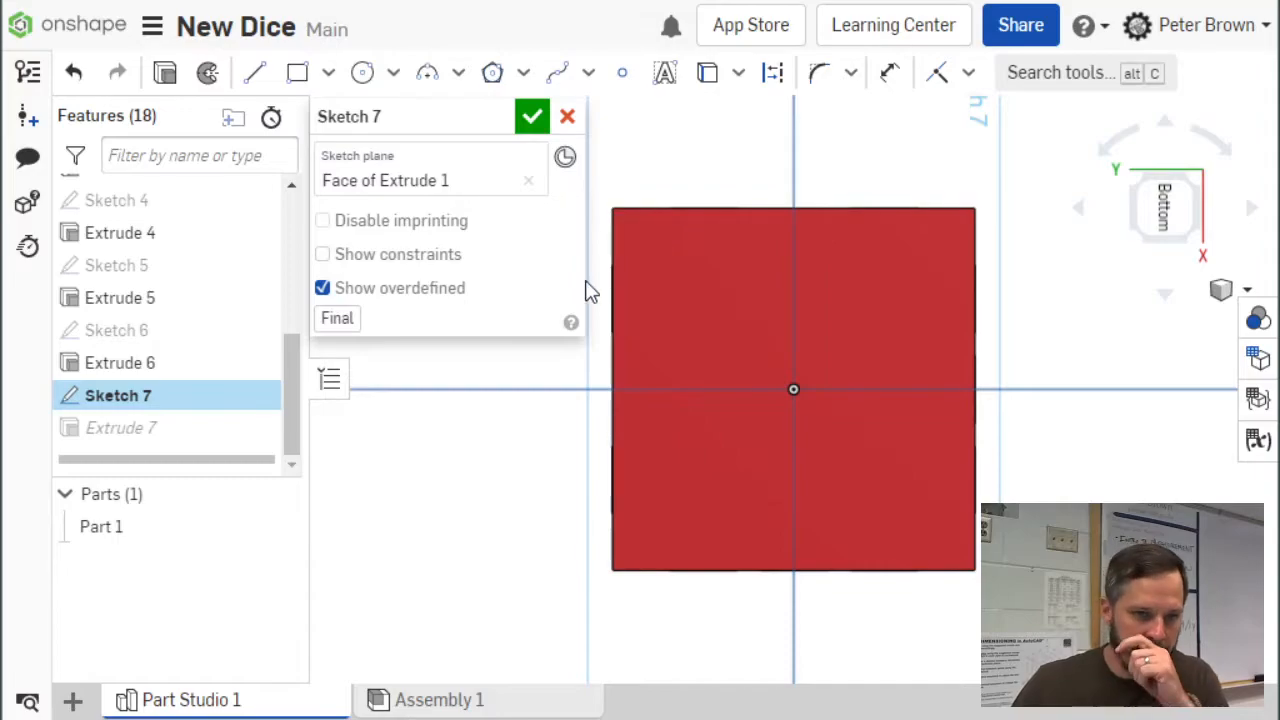
mouse_move(491, 72)
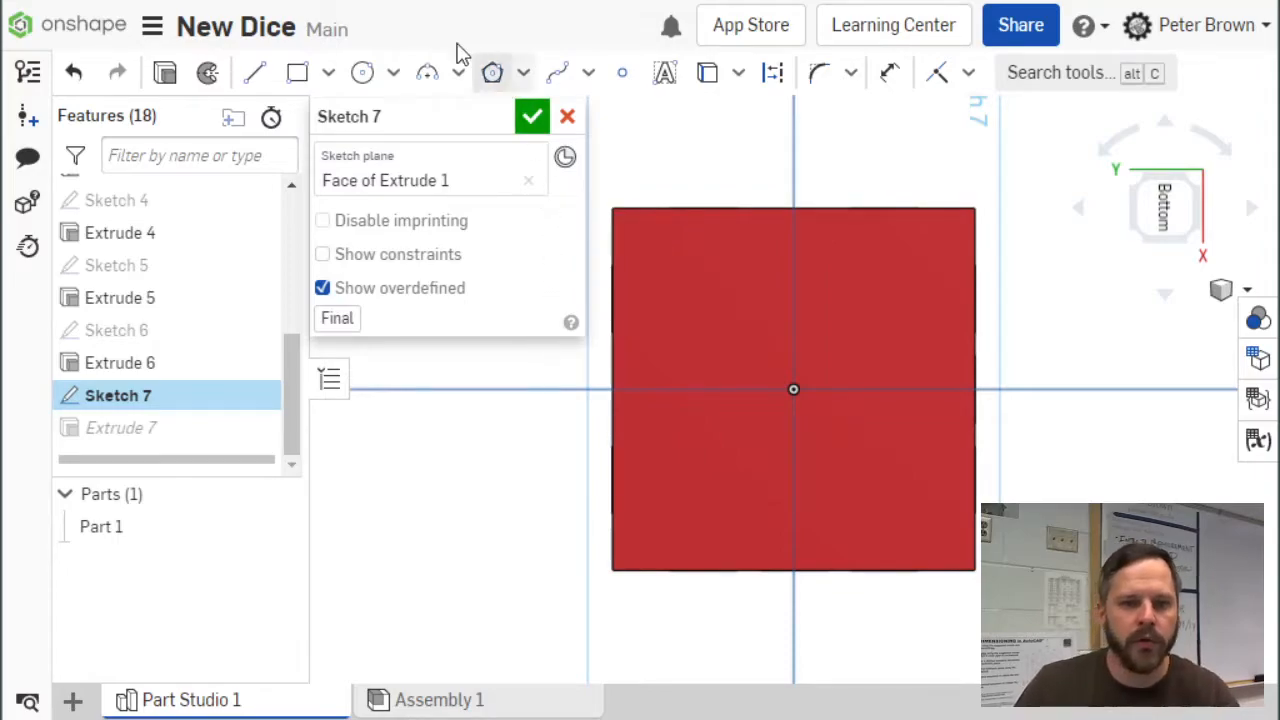
mouse_move(490, 170)
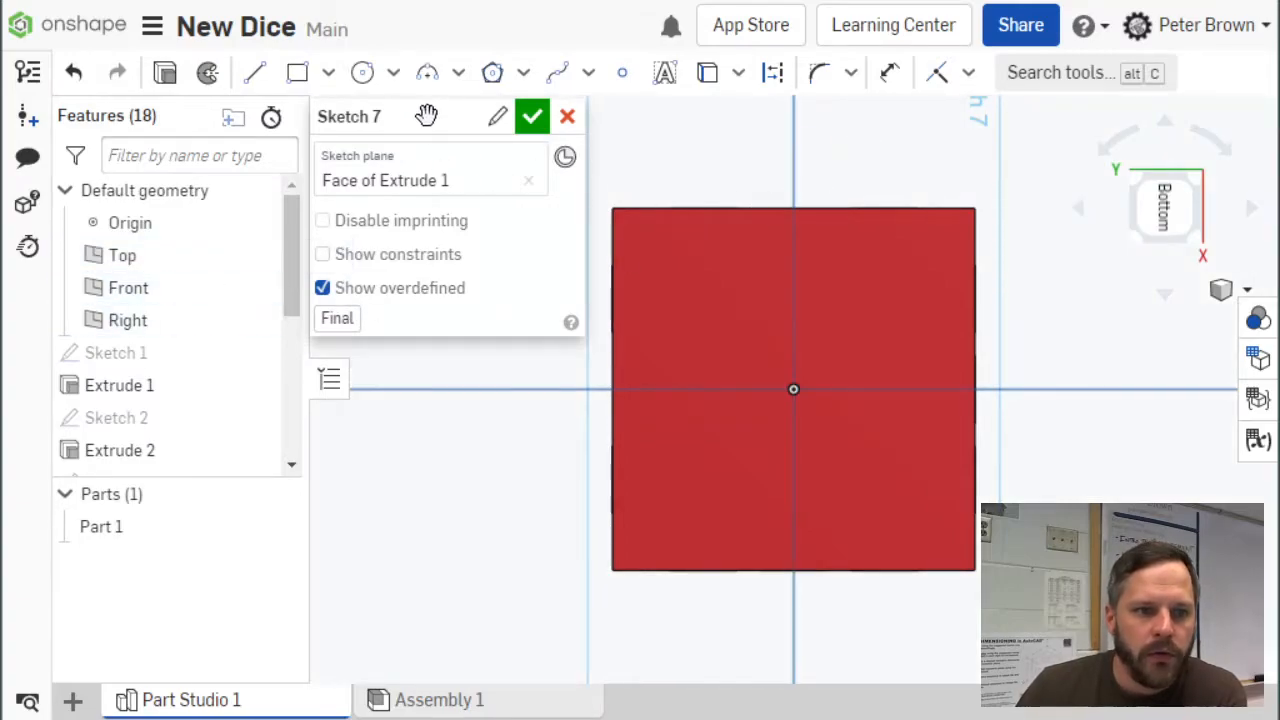
mouse_move(298, 72)
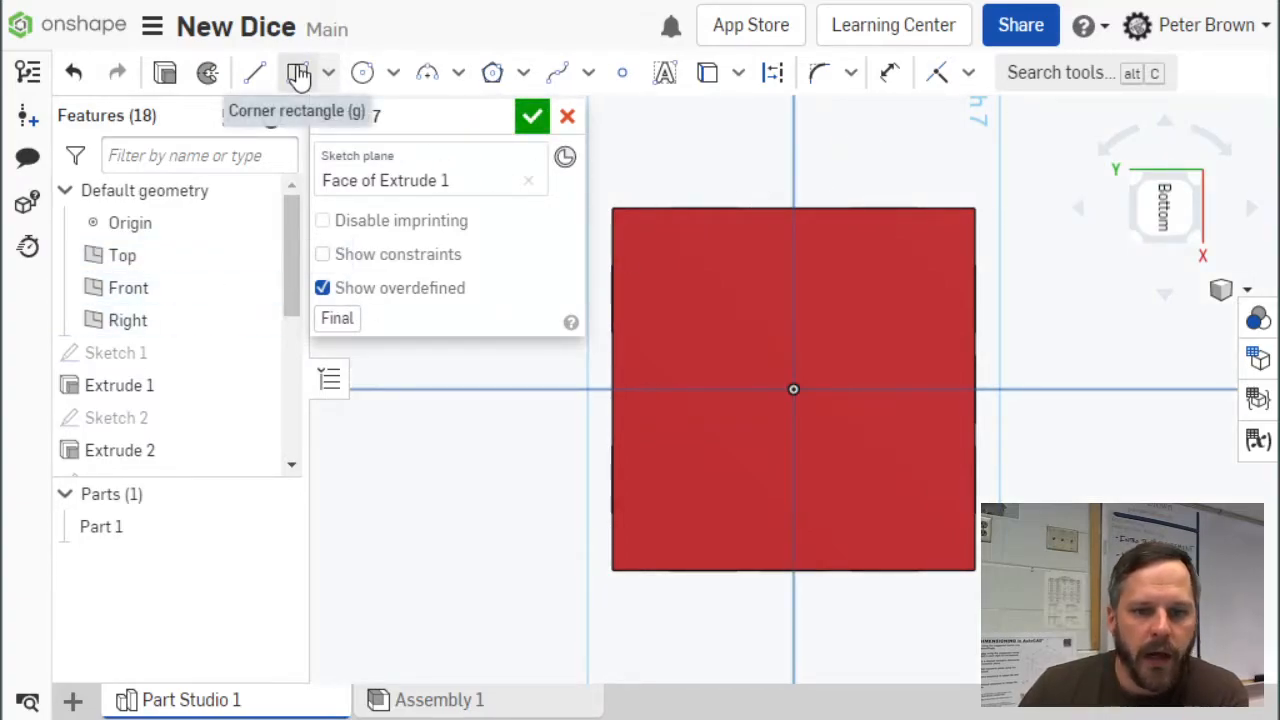
mouse_move(298, 72)
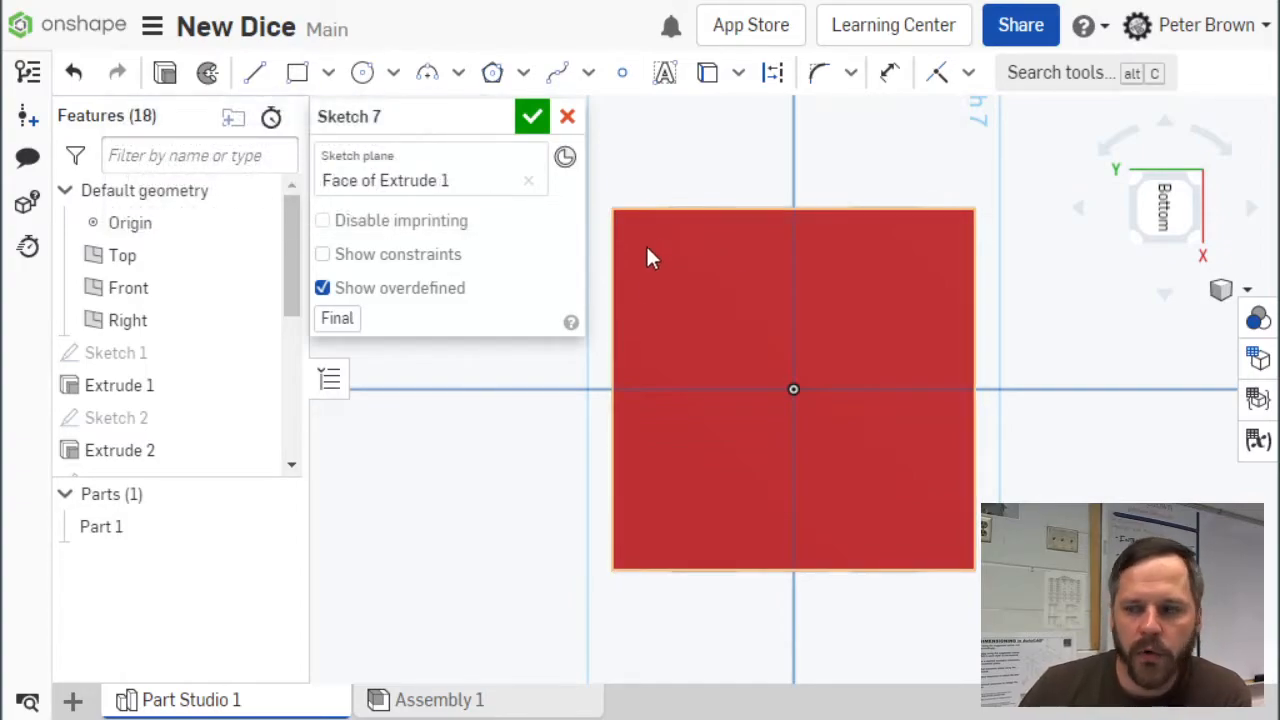
mouse_move(695, 302)
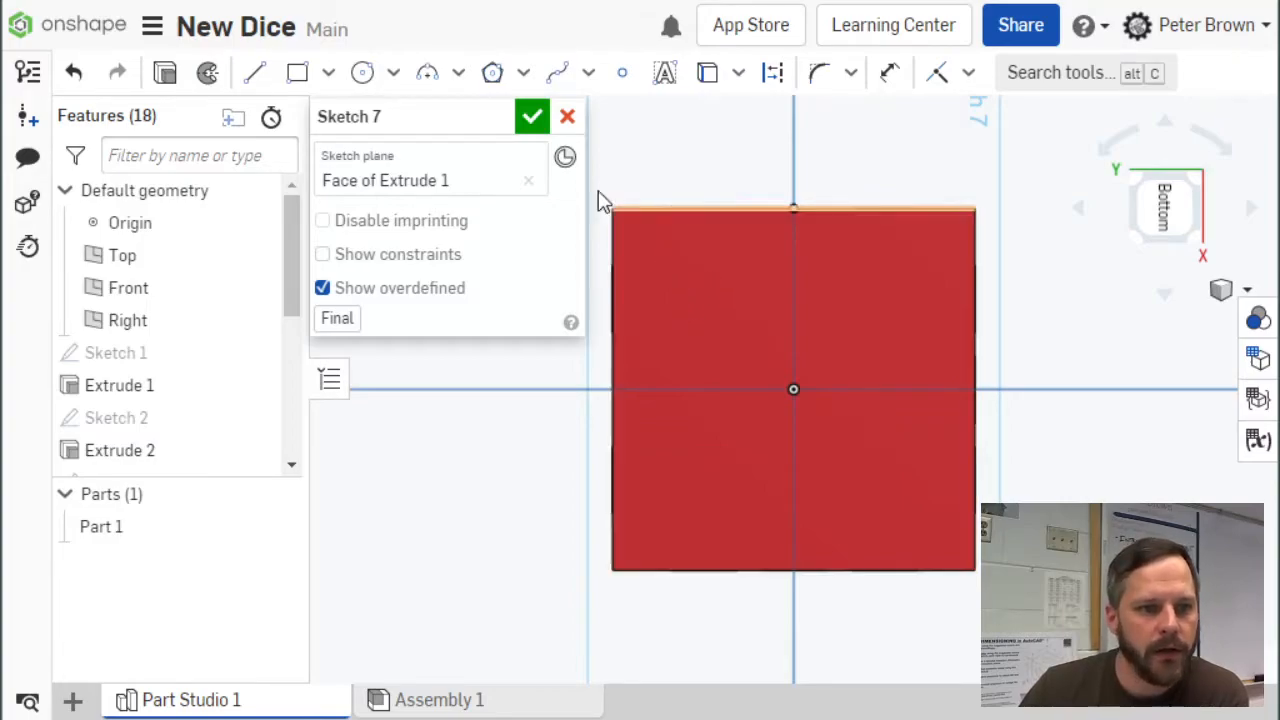
mouse_move(363, 72)
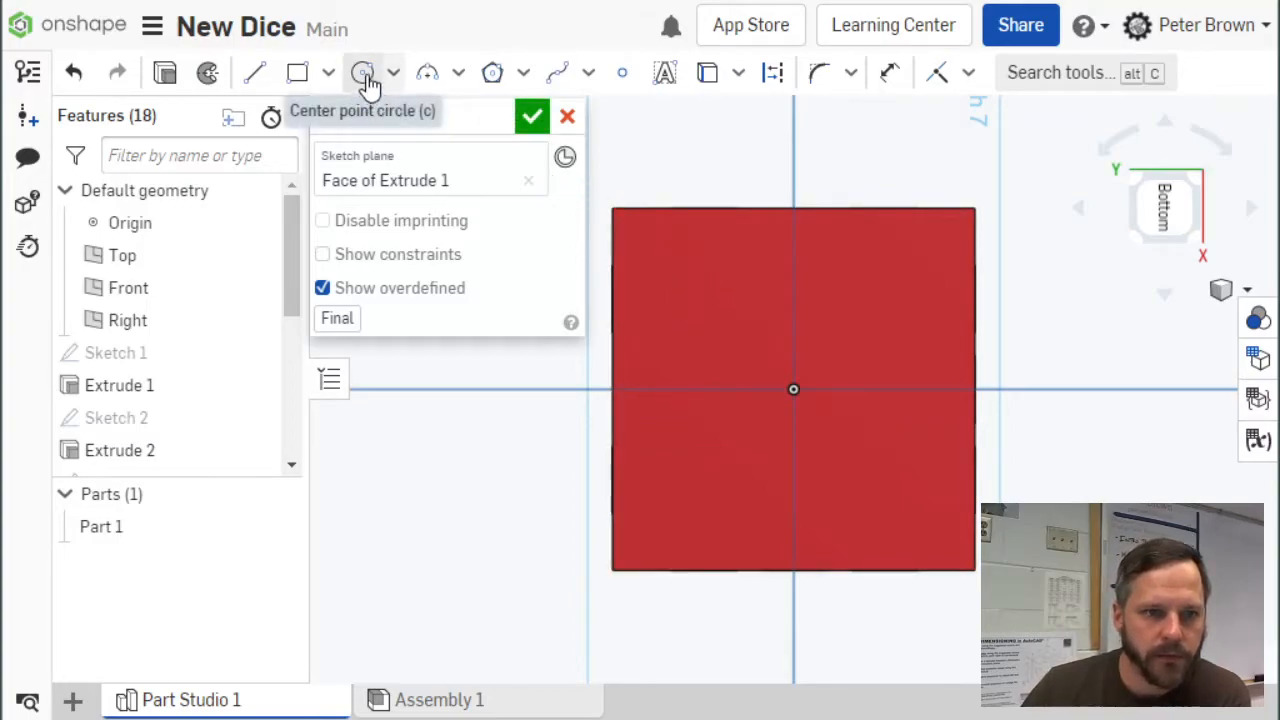
- Draw a ⌀3 mm circle near the top-left corner and dimension it from the top edge
left_click(363, 72)
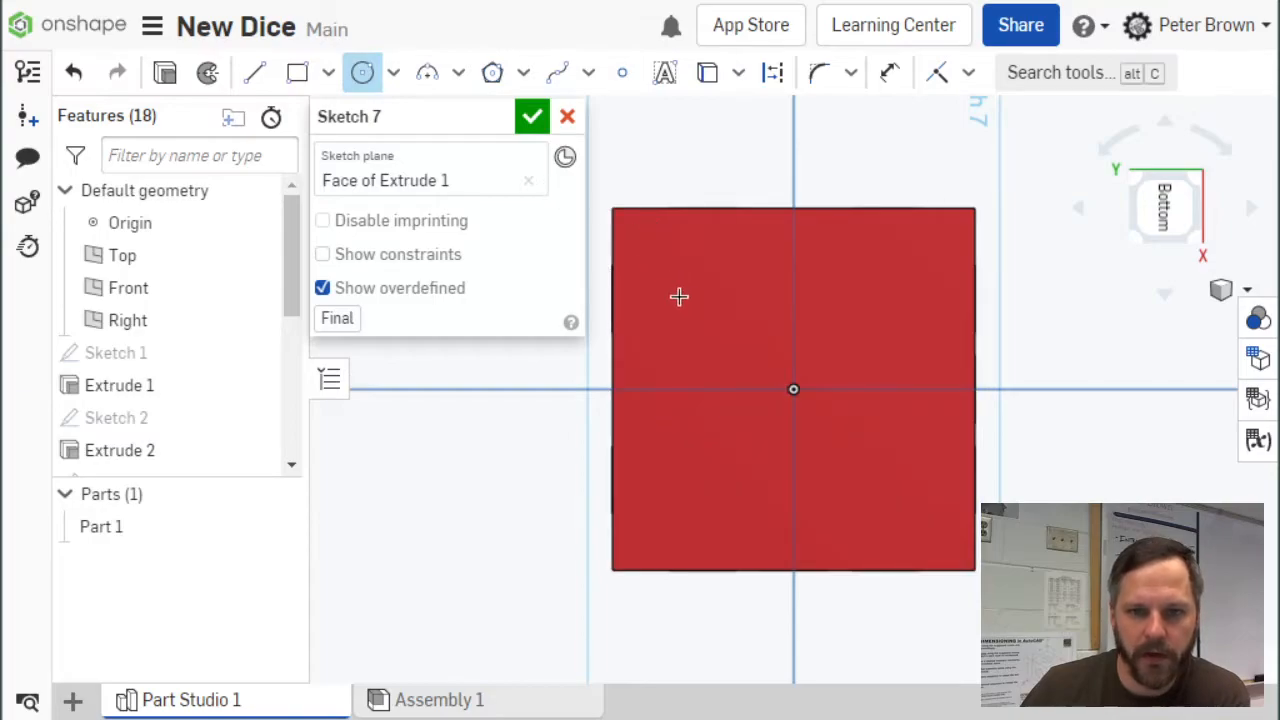
mouse_move(690, 300)
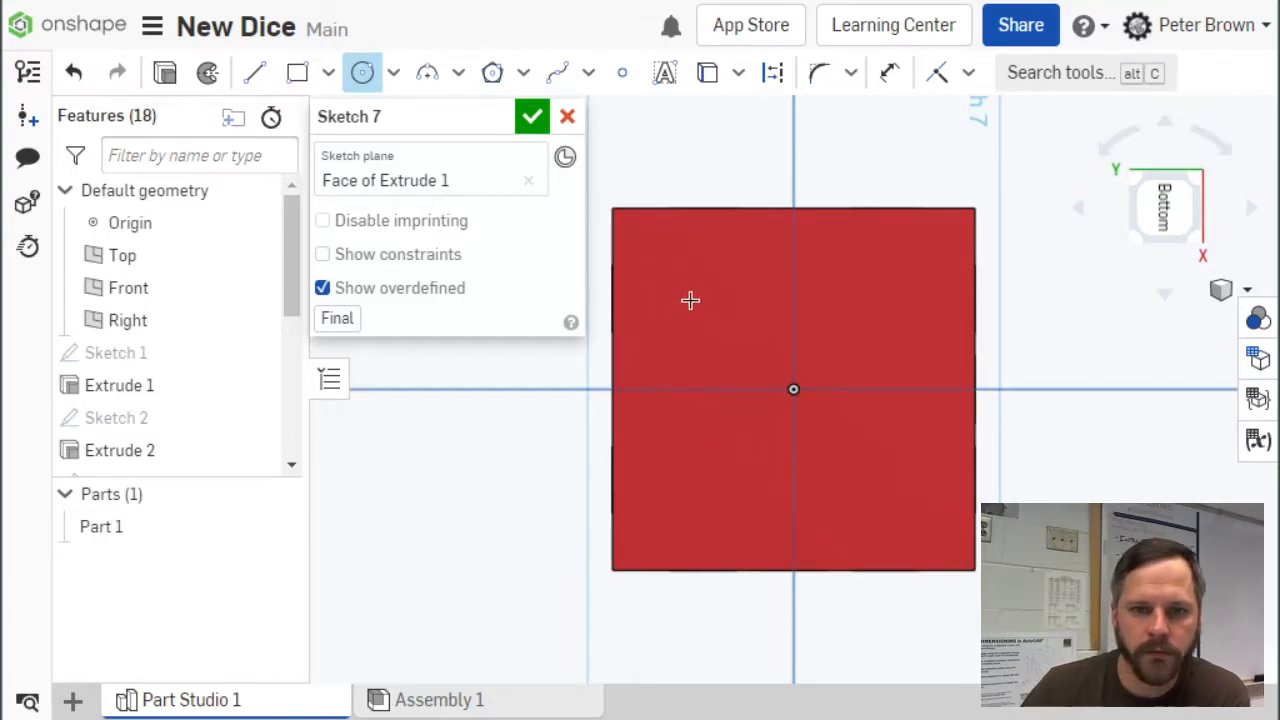
left_click_drag(693, 296, 730, 342)
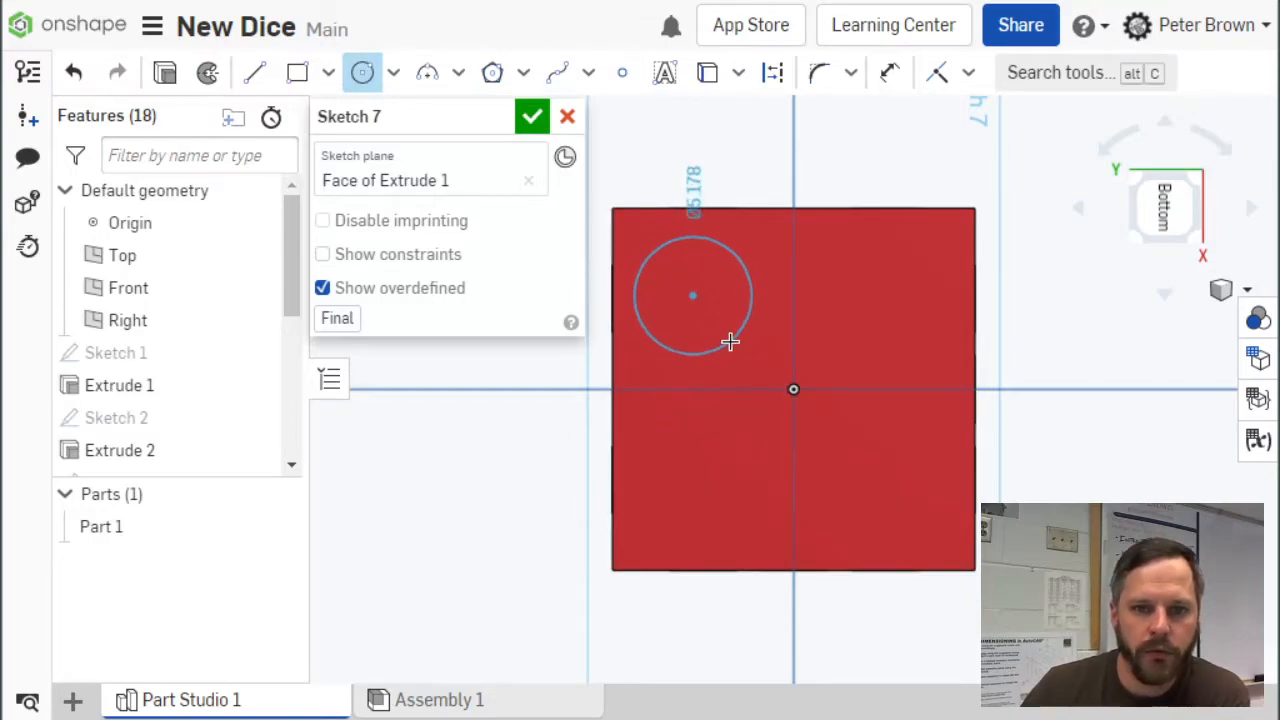
type("3")
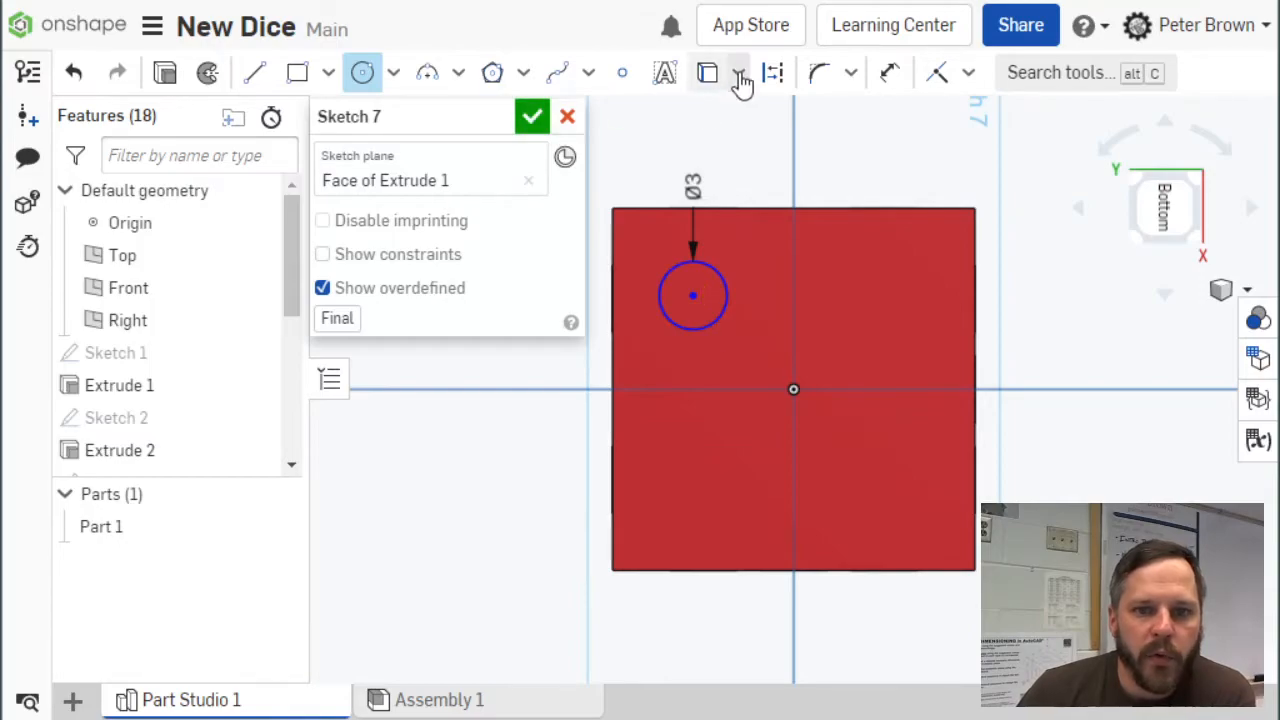
mouse_move(889, 72)
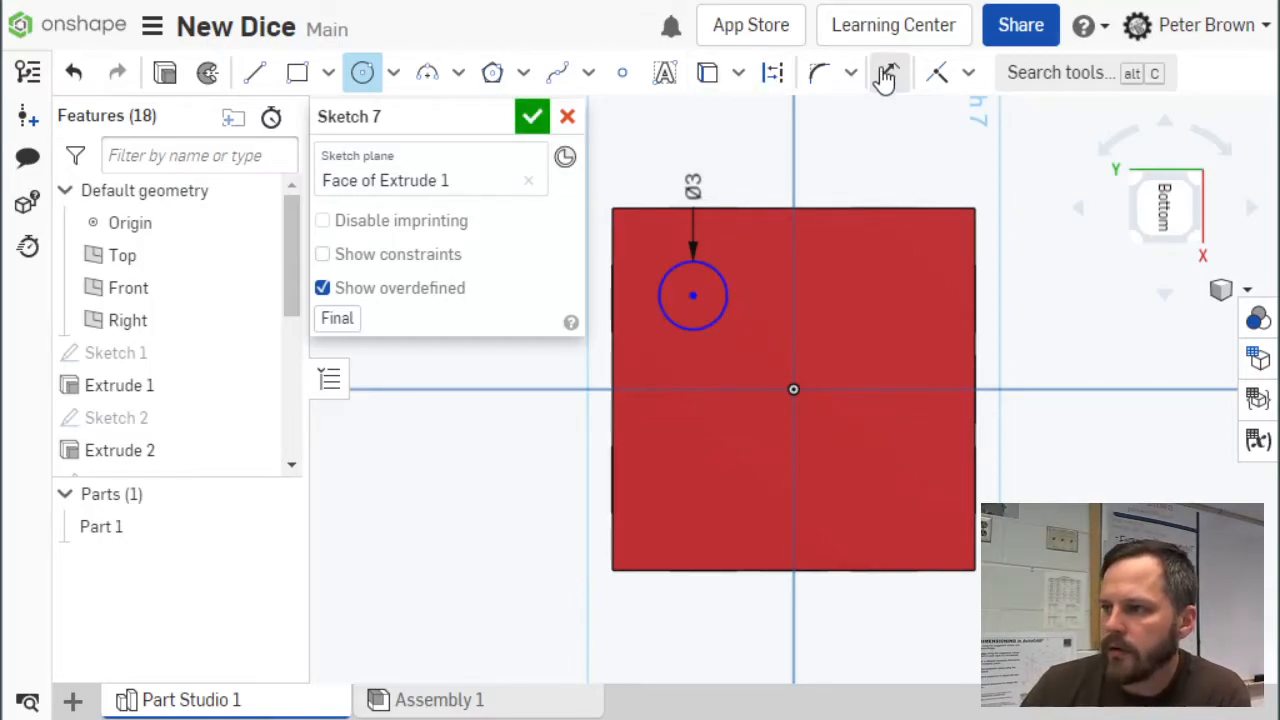
left_click(888, 72)
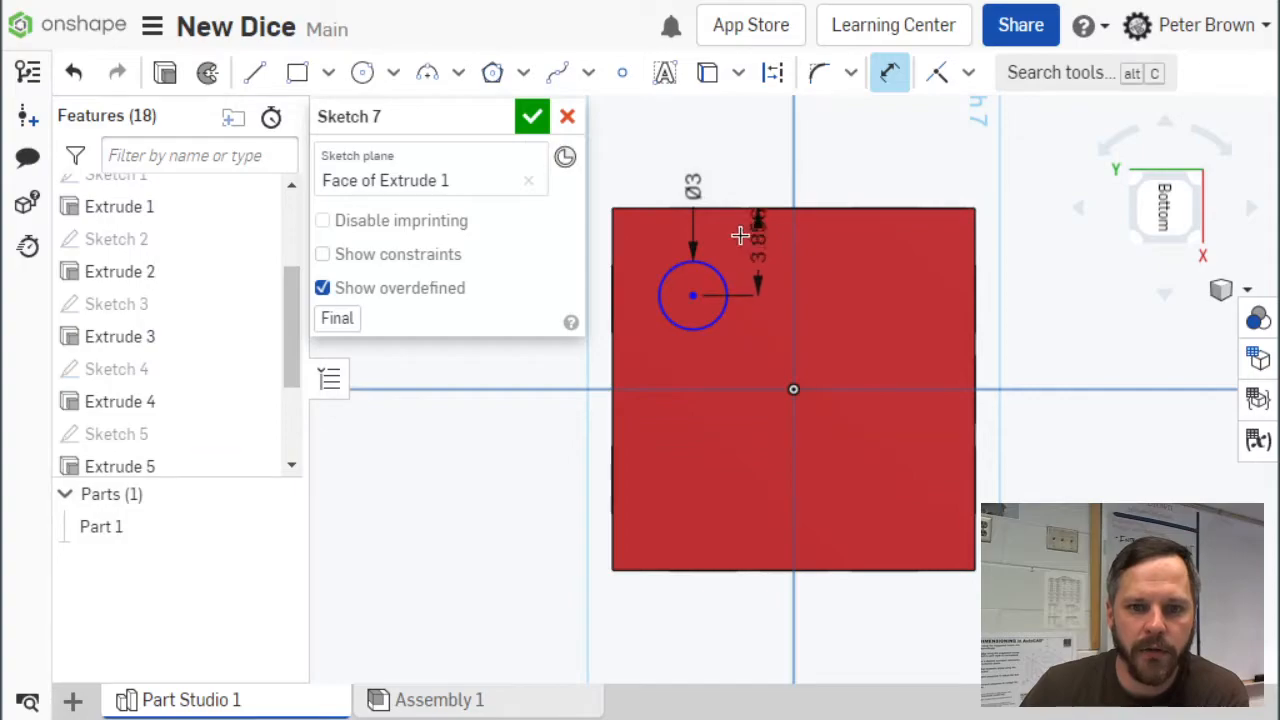
left_click(740, 236)
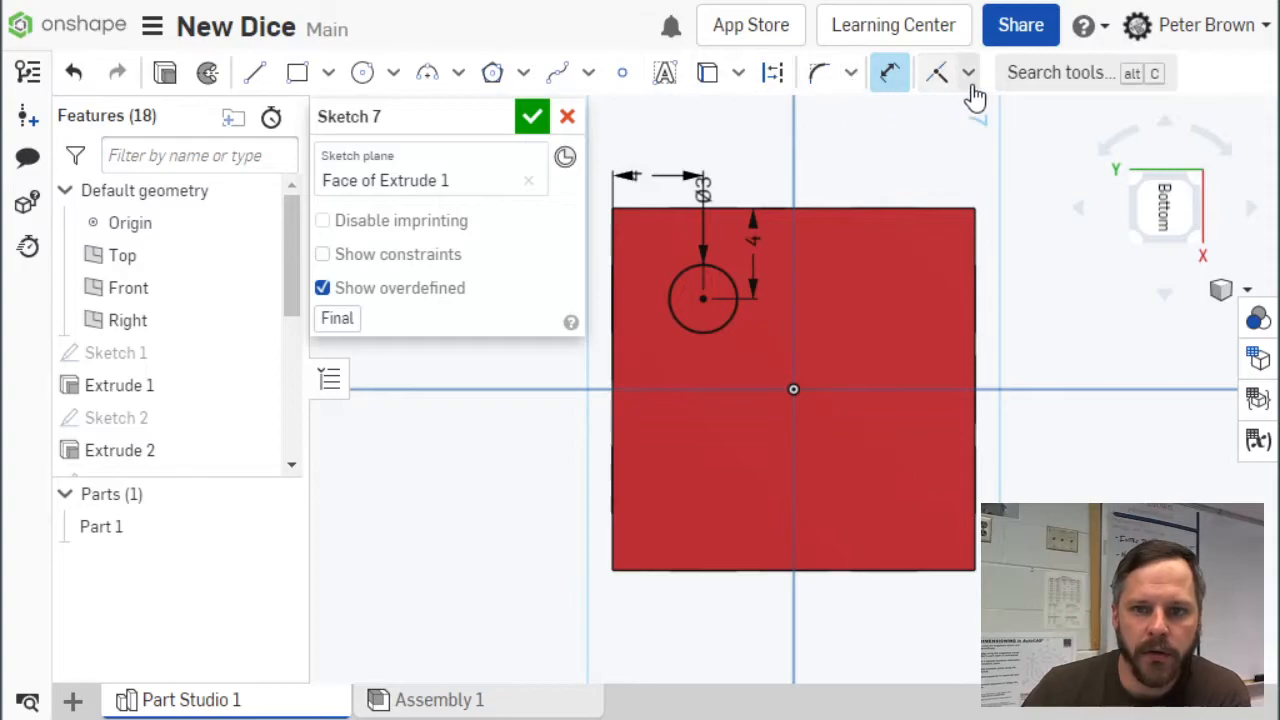
- Mirror the corner pip circle across the vertical centre line
left_click(966, 72)
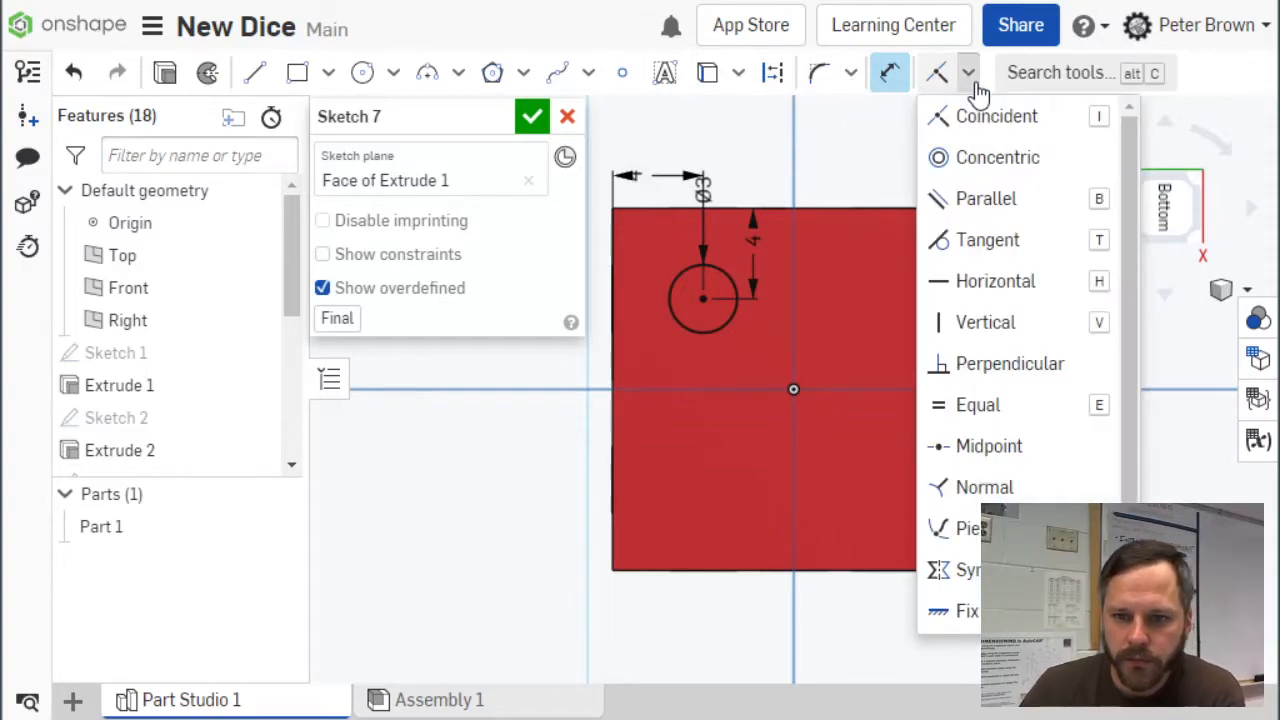
left_click(849, 72)
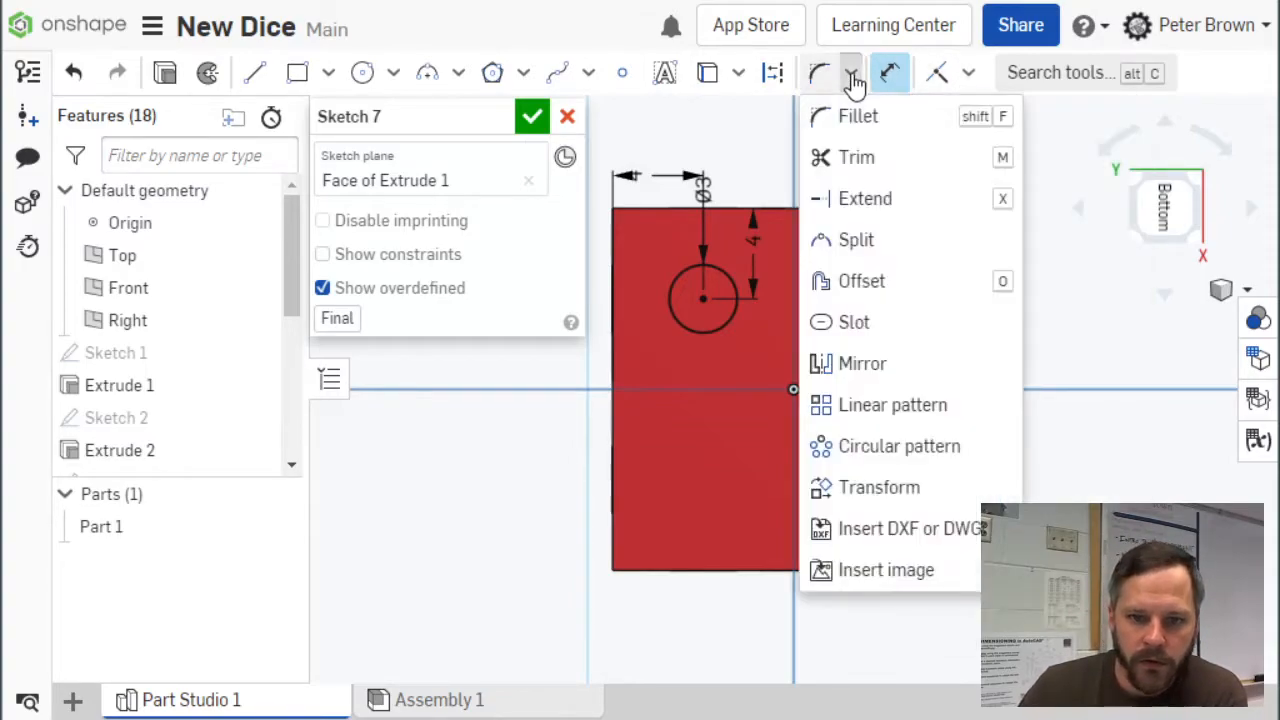
mouse_move(875, 363)
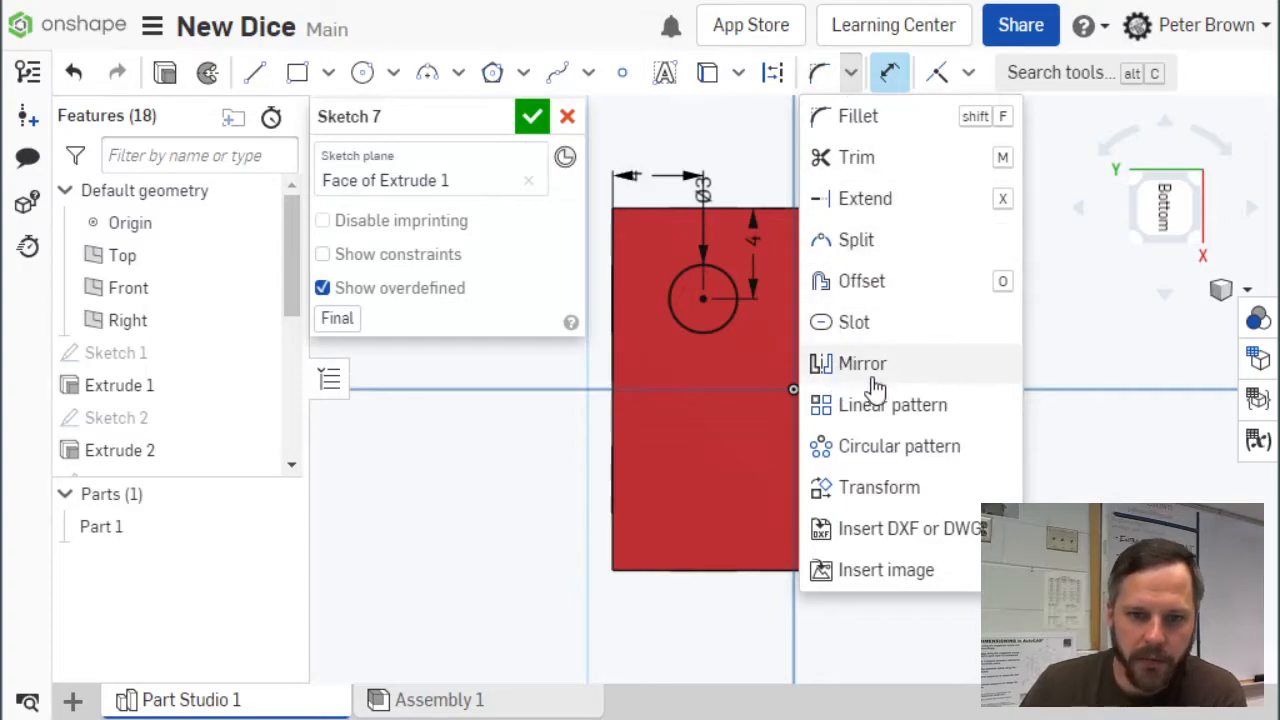
mouse_move(862, 363)
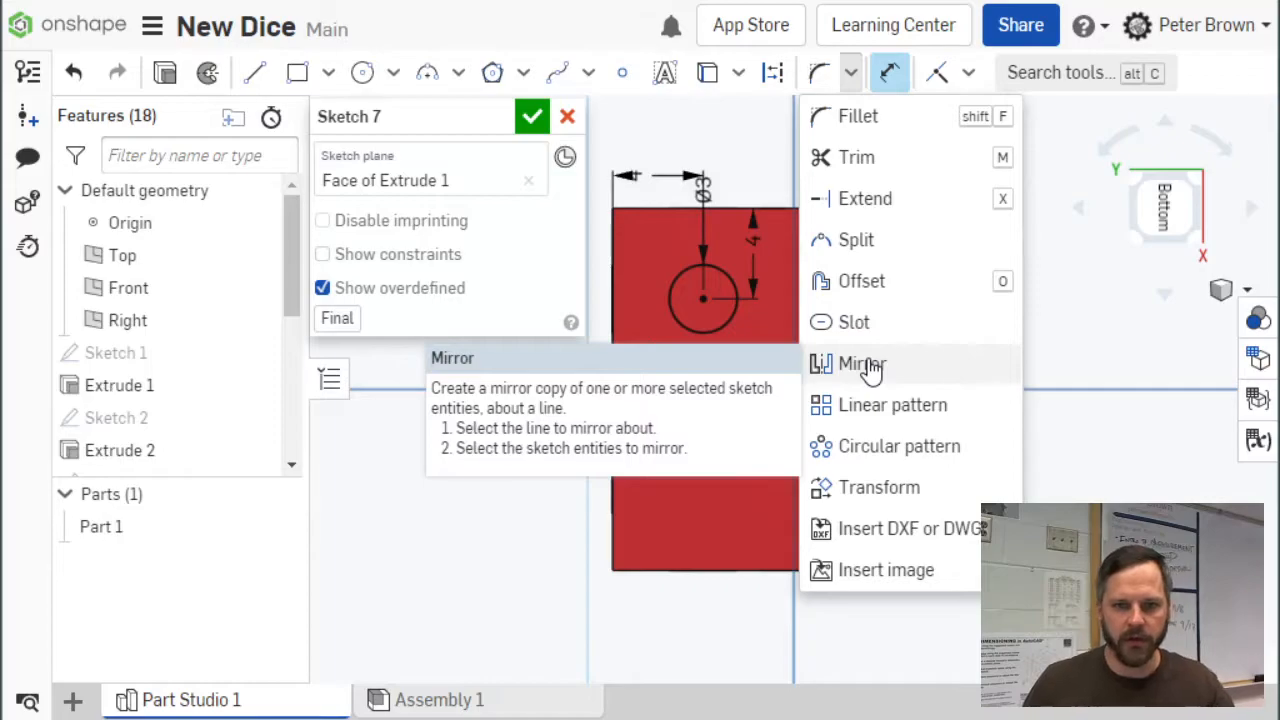
mouse_move(872, 362)
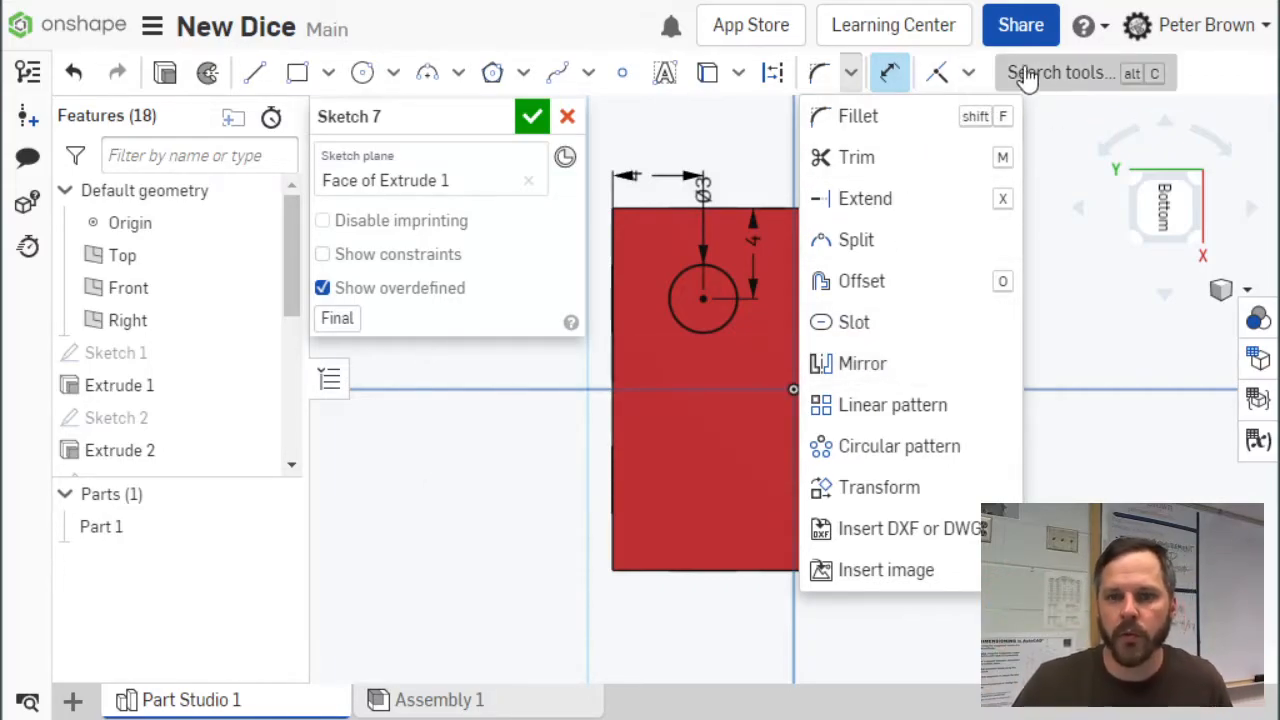
left_click(1060, 72)
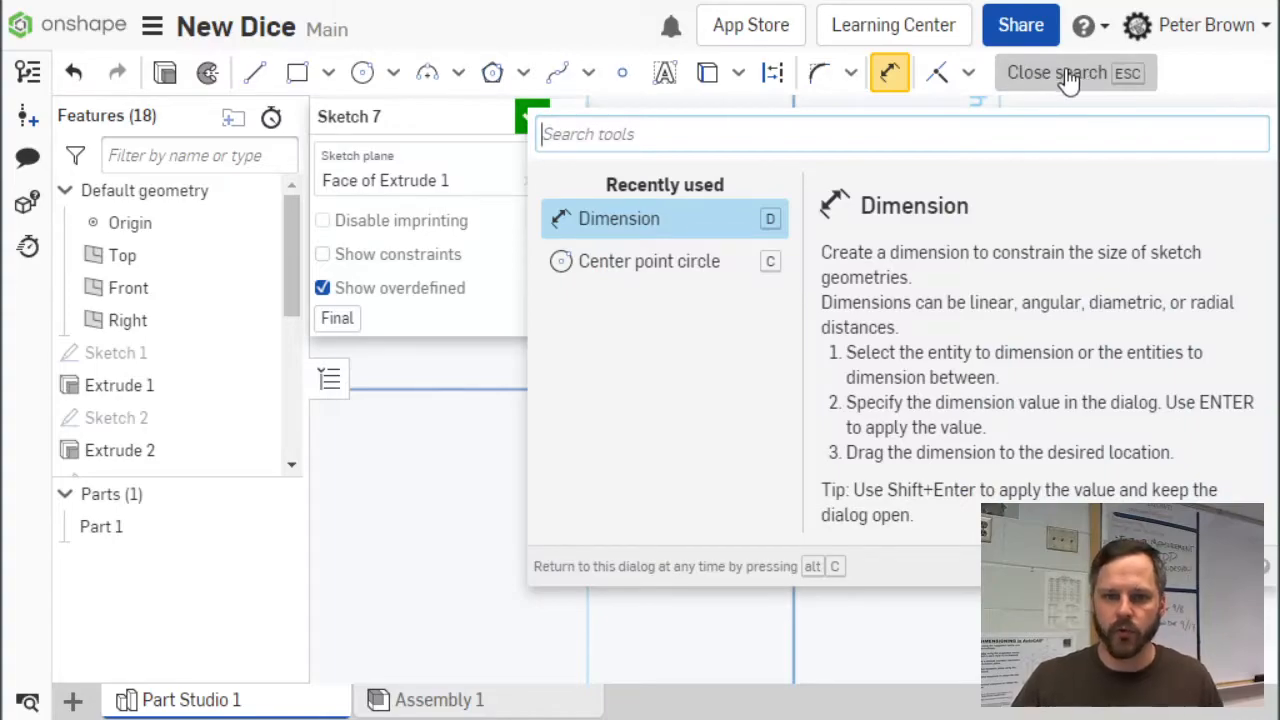
type("m")
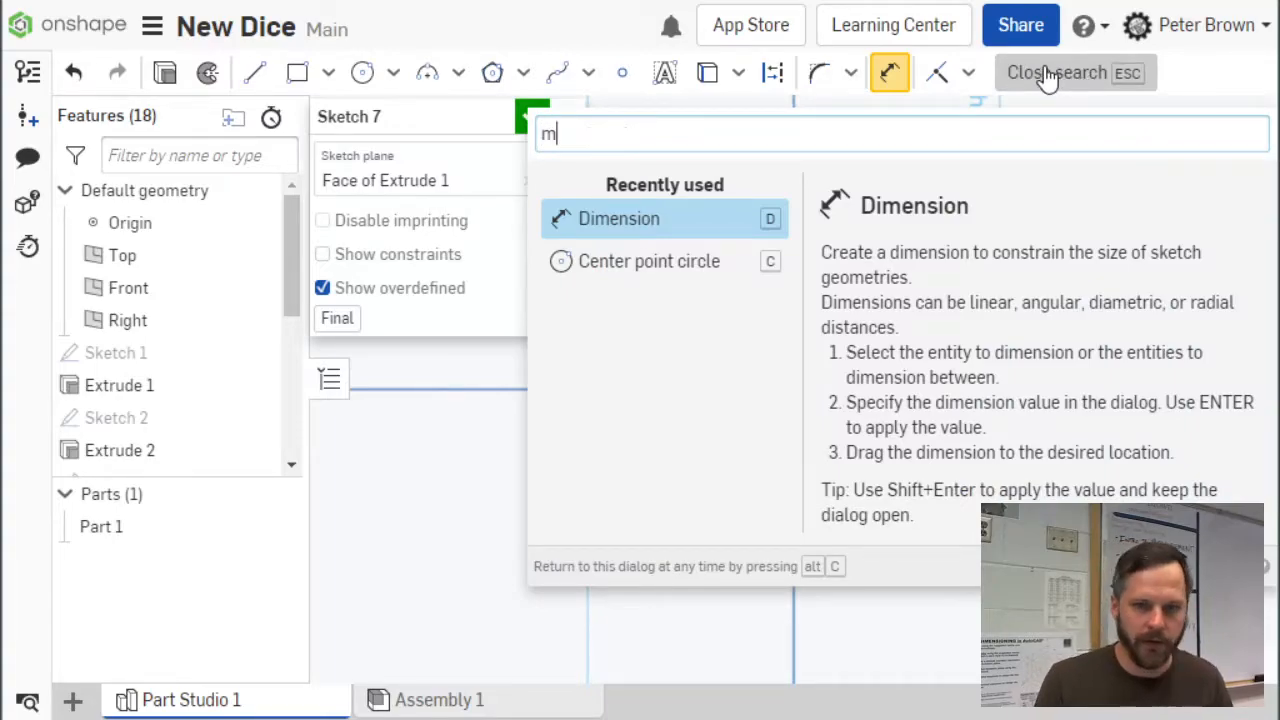
type("irror")
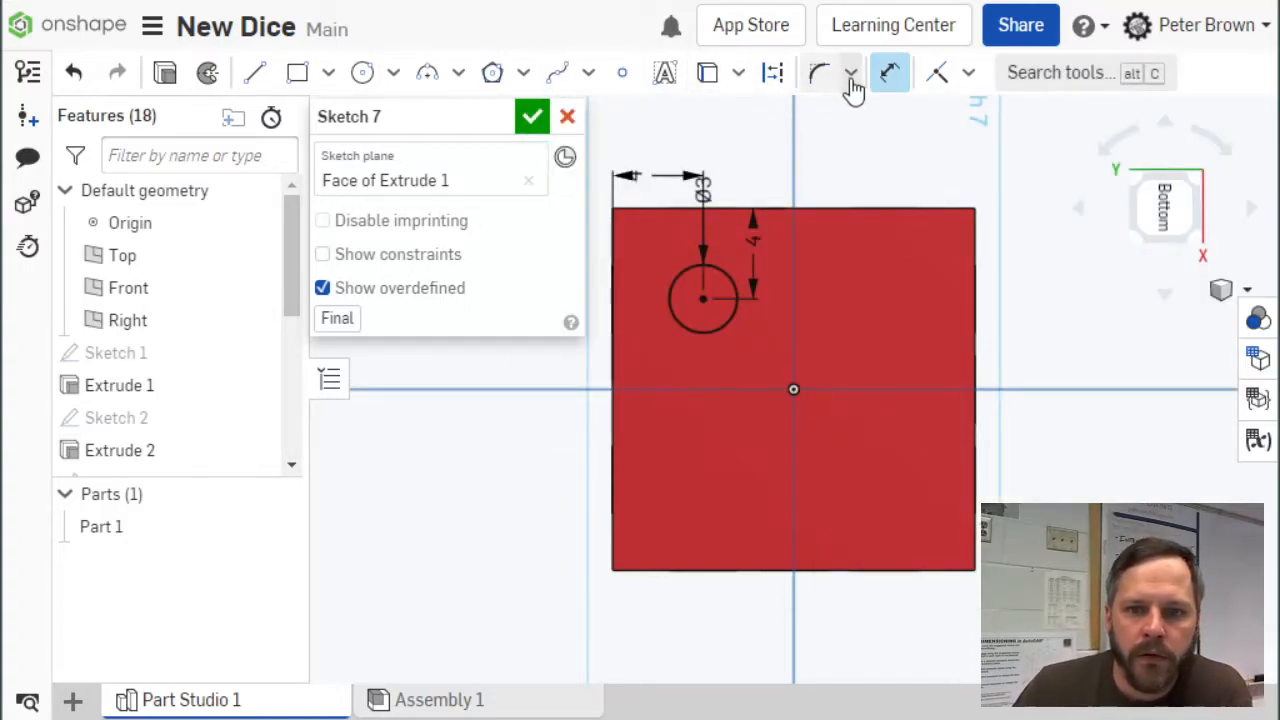
left_click(851, 72)
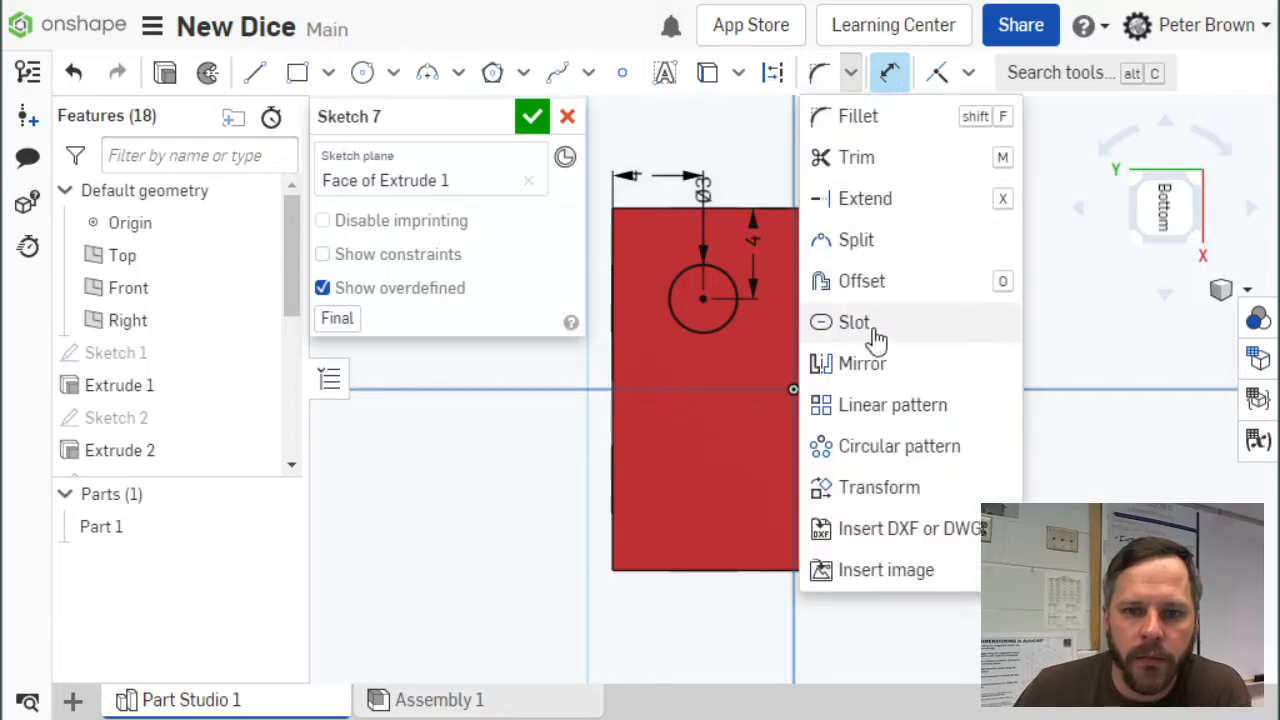
left_click(863, 363)
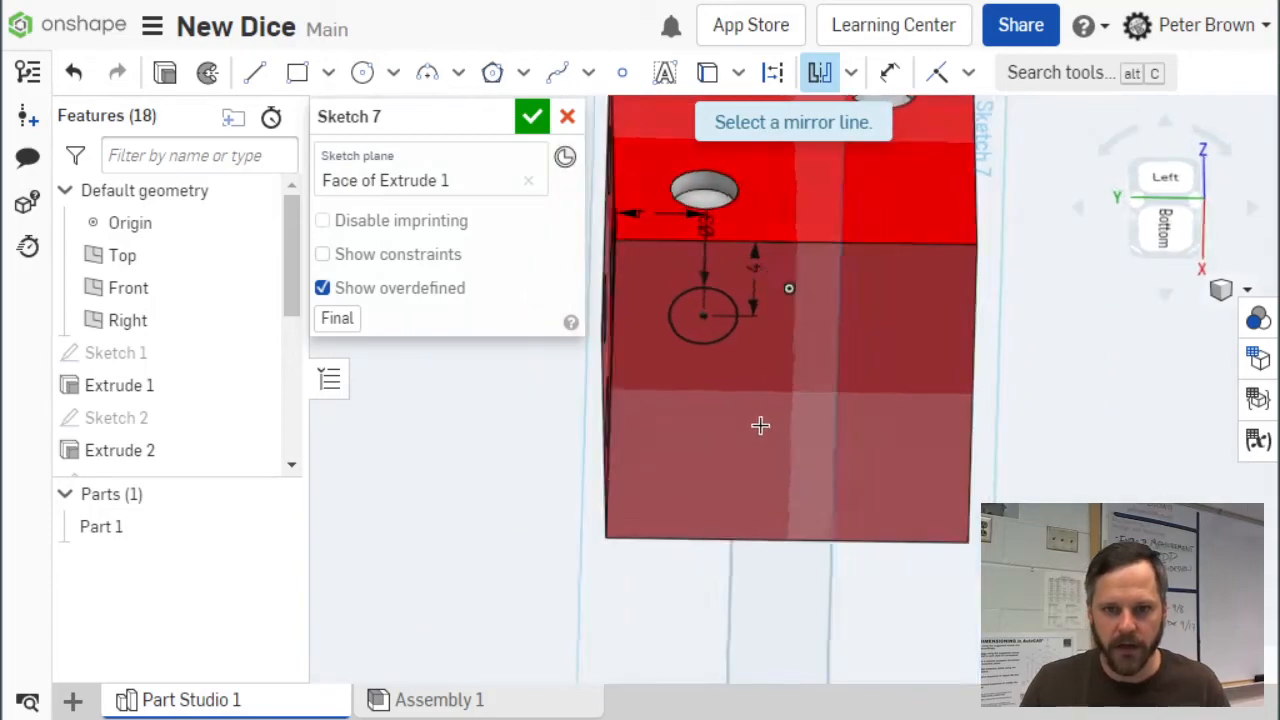
left_click_drag(760, 425, 755, 415)
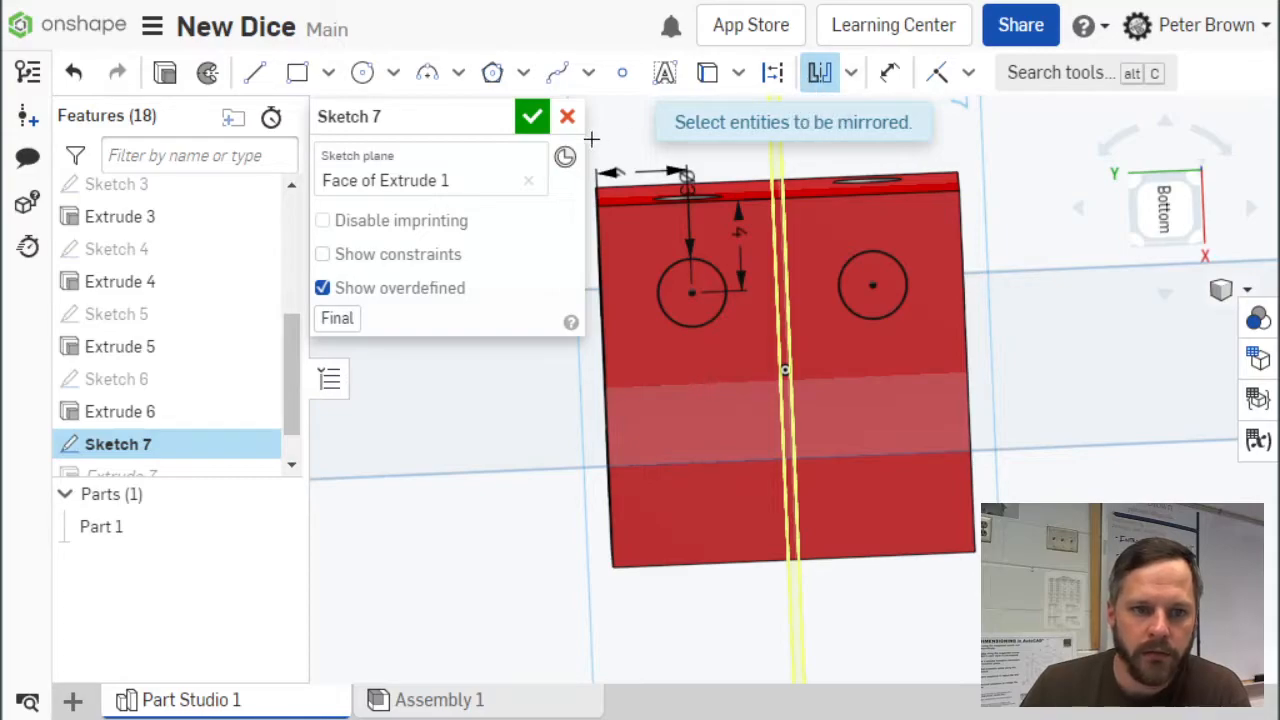
mouse_move(820, 110)
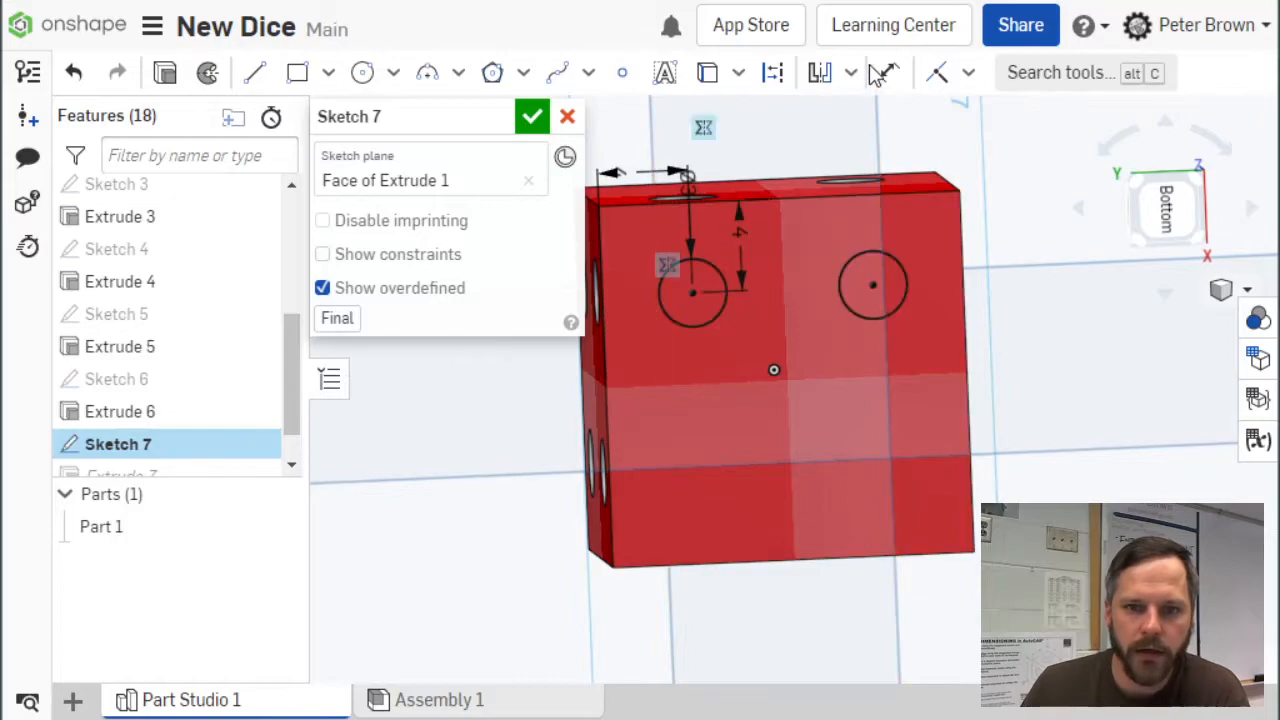
- Mirror both top circles downward about the horizontal Right plane line
left_click(819, 72)
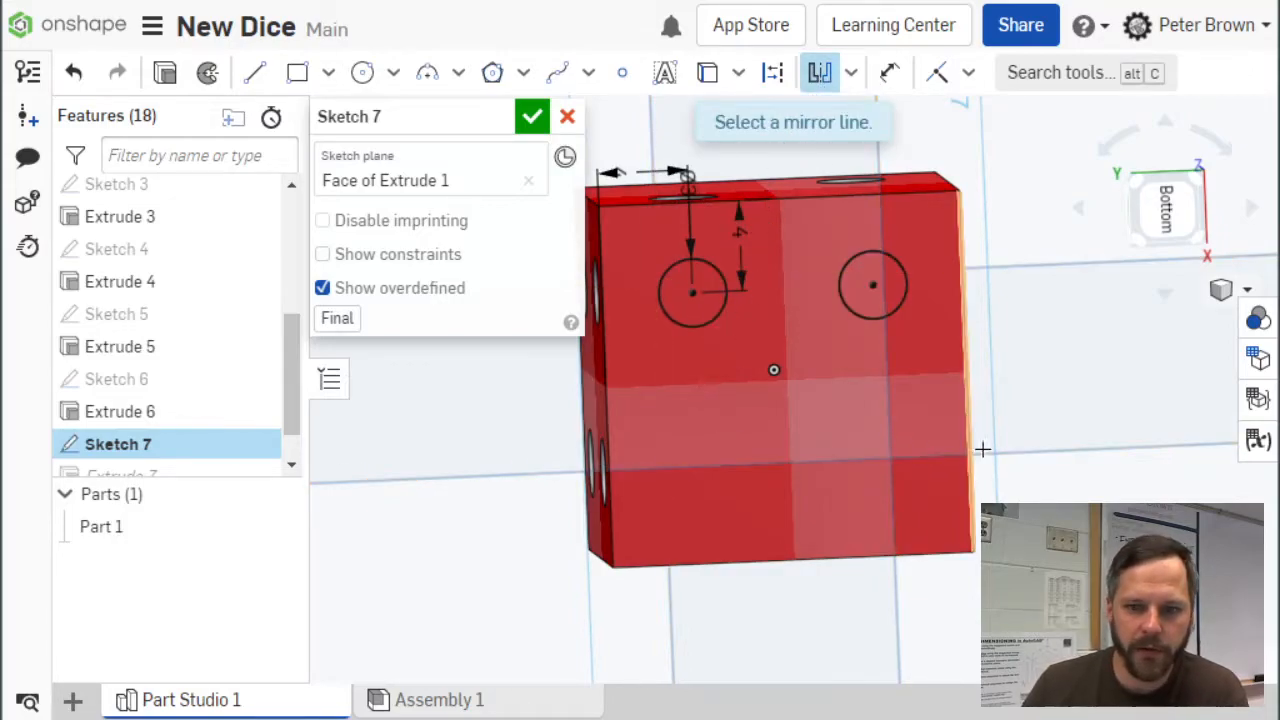
left_click(127, 206)
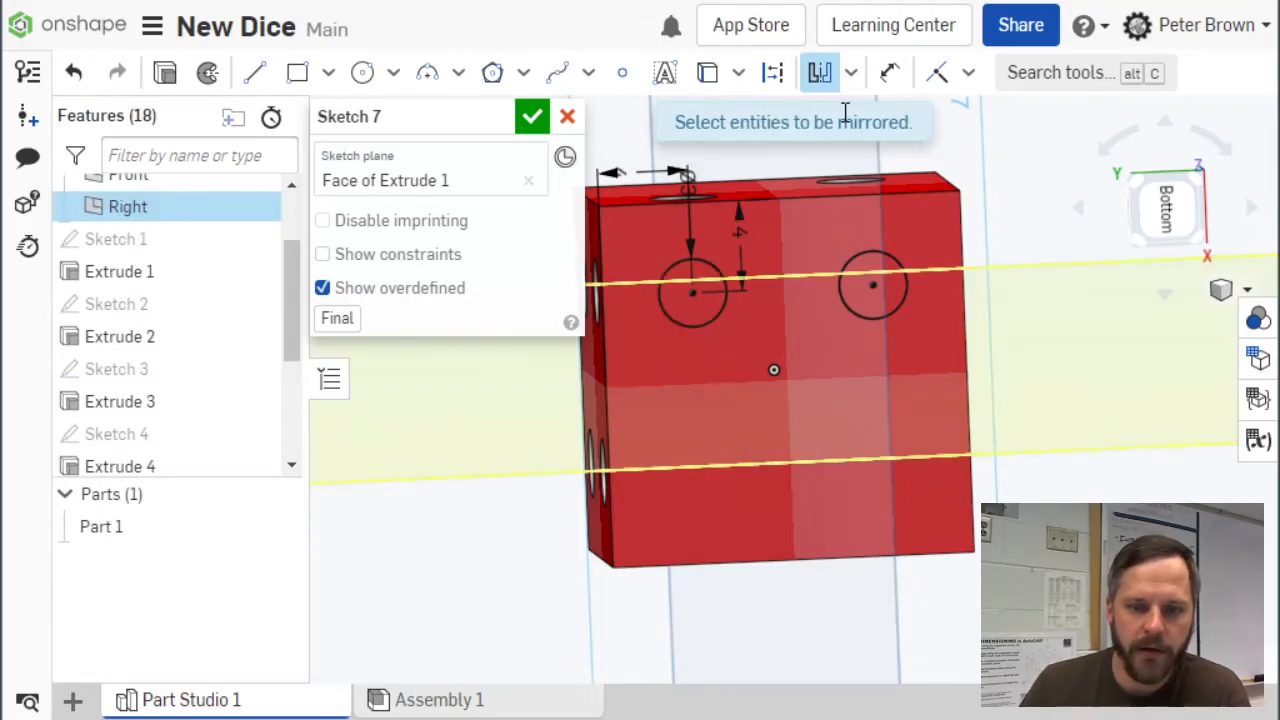
left_click(873, 287)
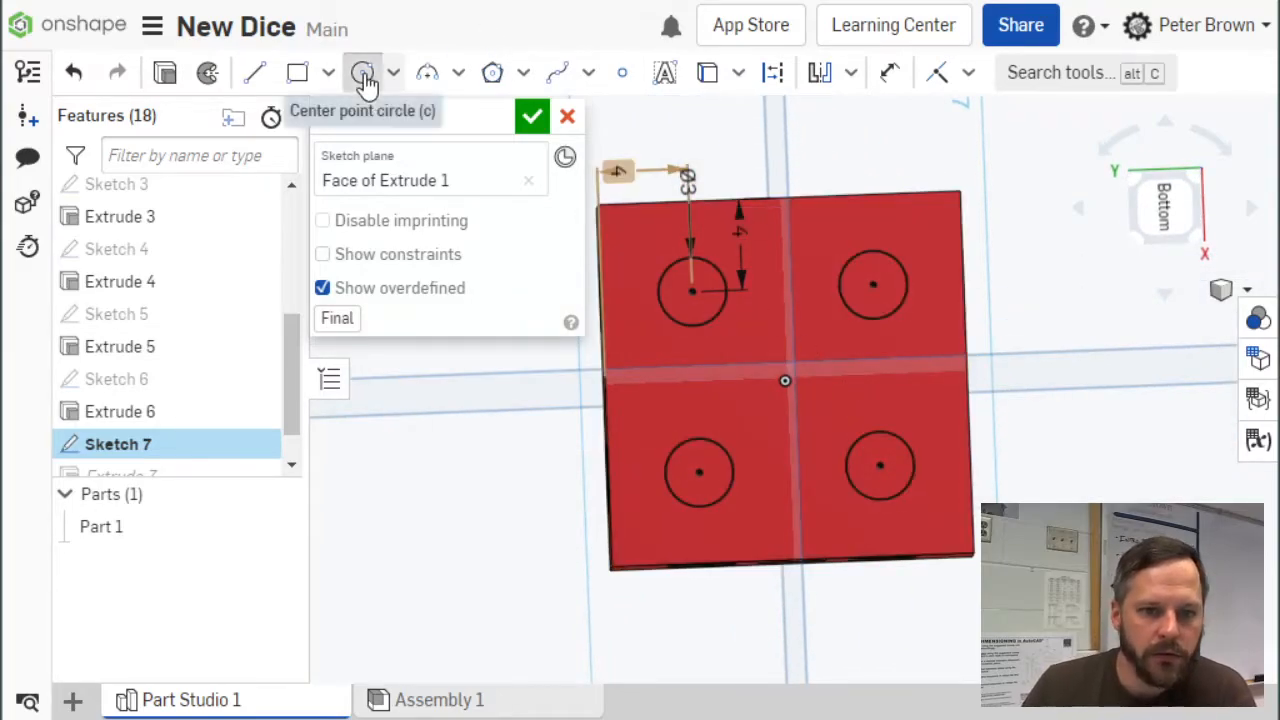
- Add a middle-left pip circle aligned under the top-left one, mirror it, and close the sketch
left_click(363, 72)
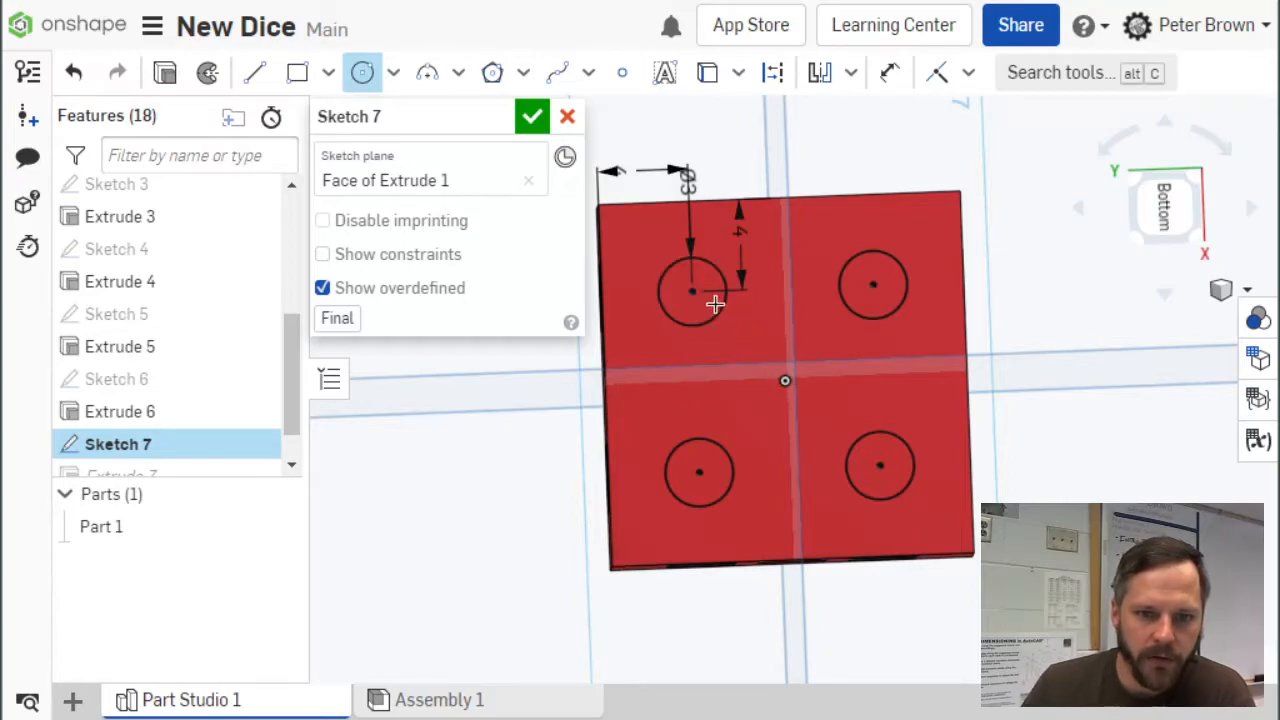
left_click(691, 291)
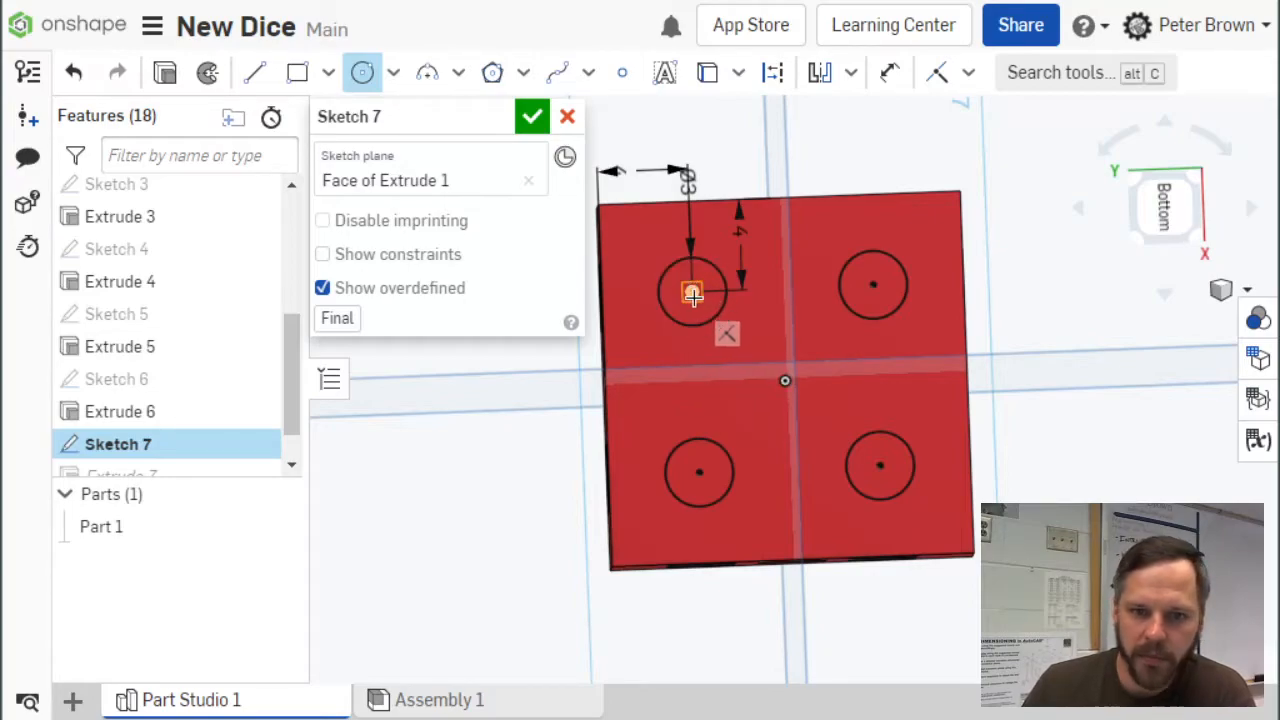
left_click(693, 291)
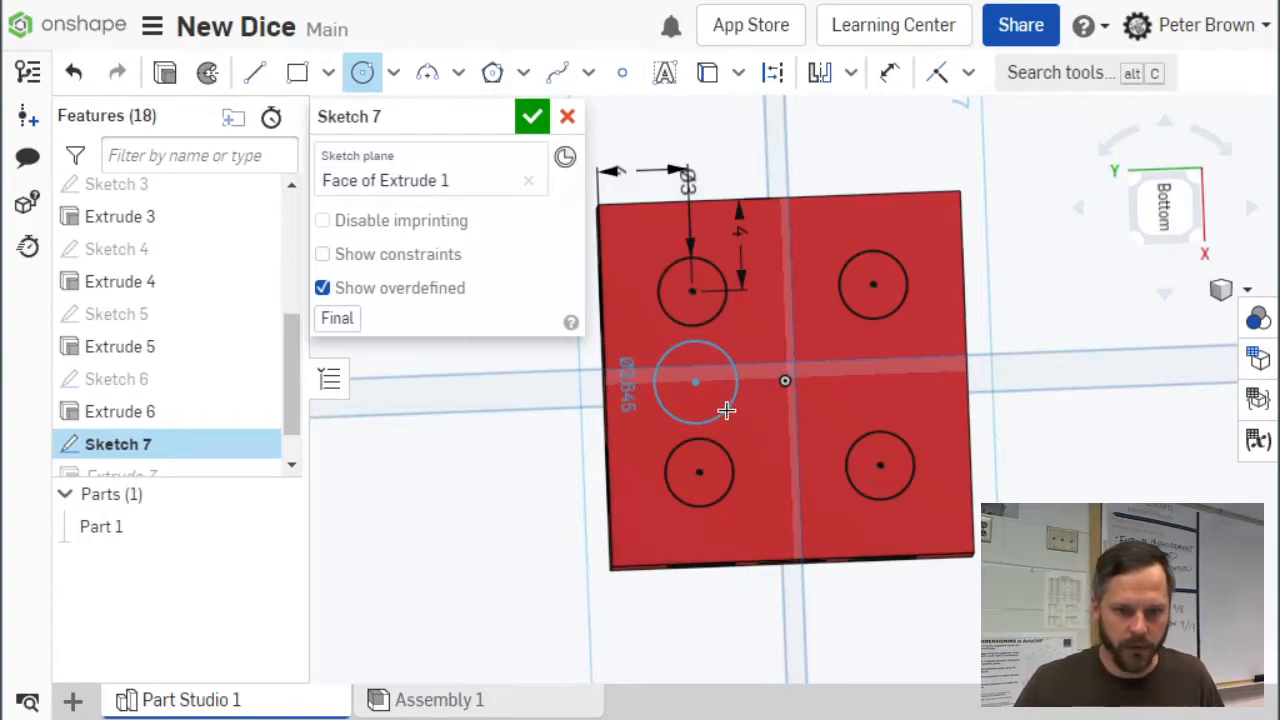
left_click(697, 383)
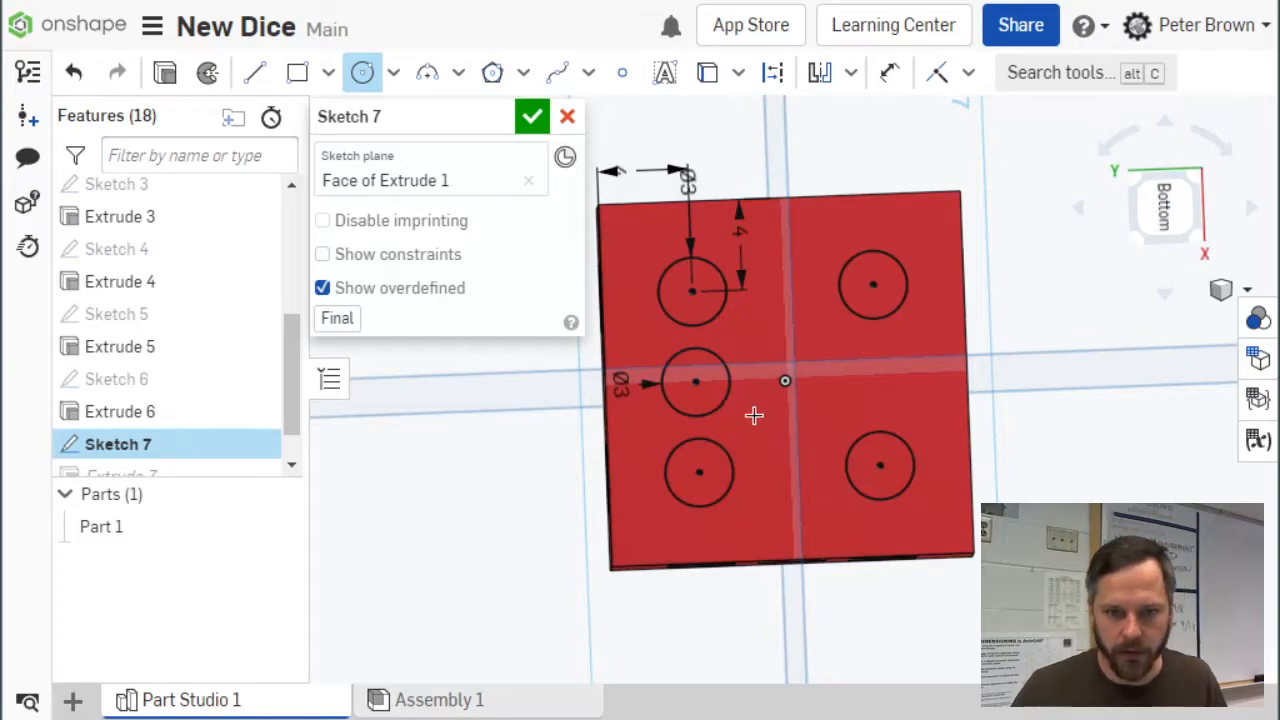
mouse_move(819, 72)
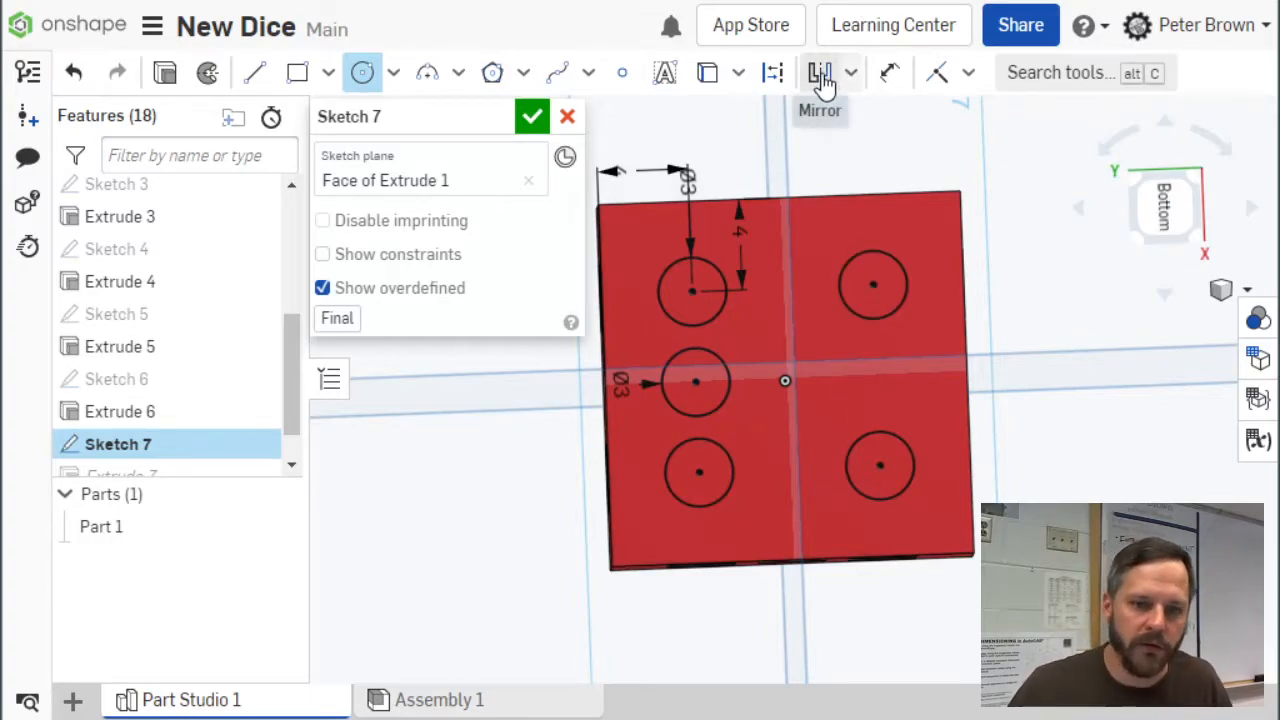
left_click(820, 72)
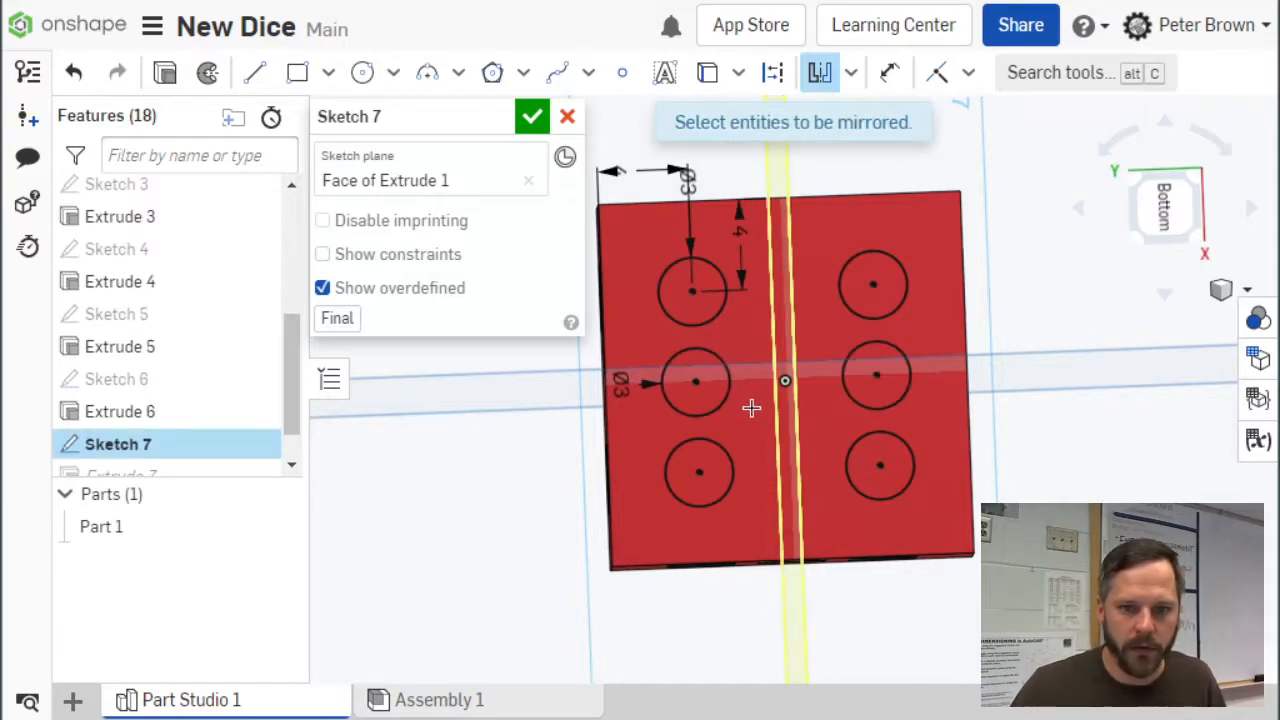
left_click(531, 116)
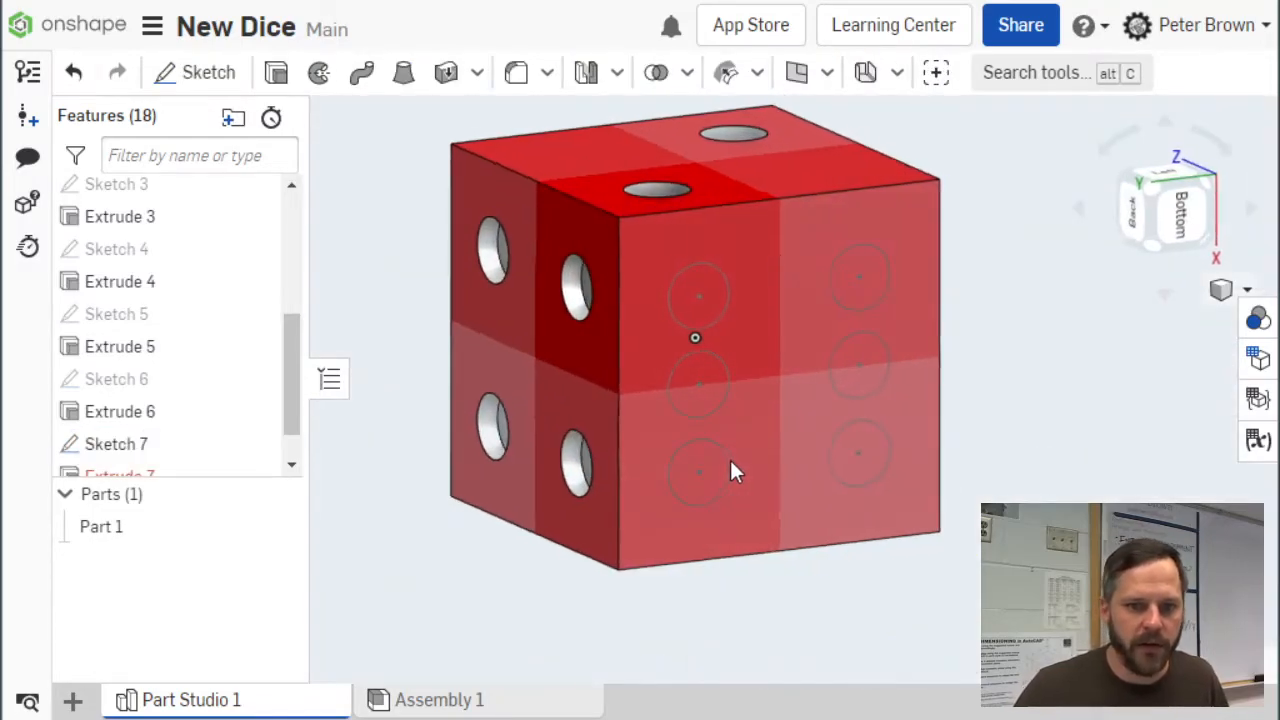
mouse_move(276, 72)
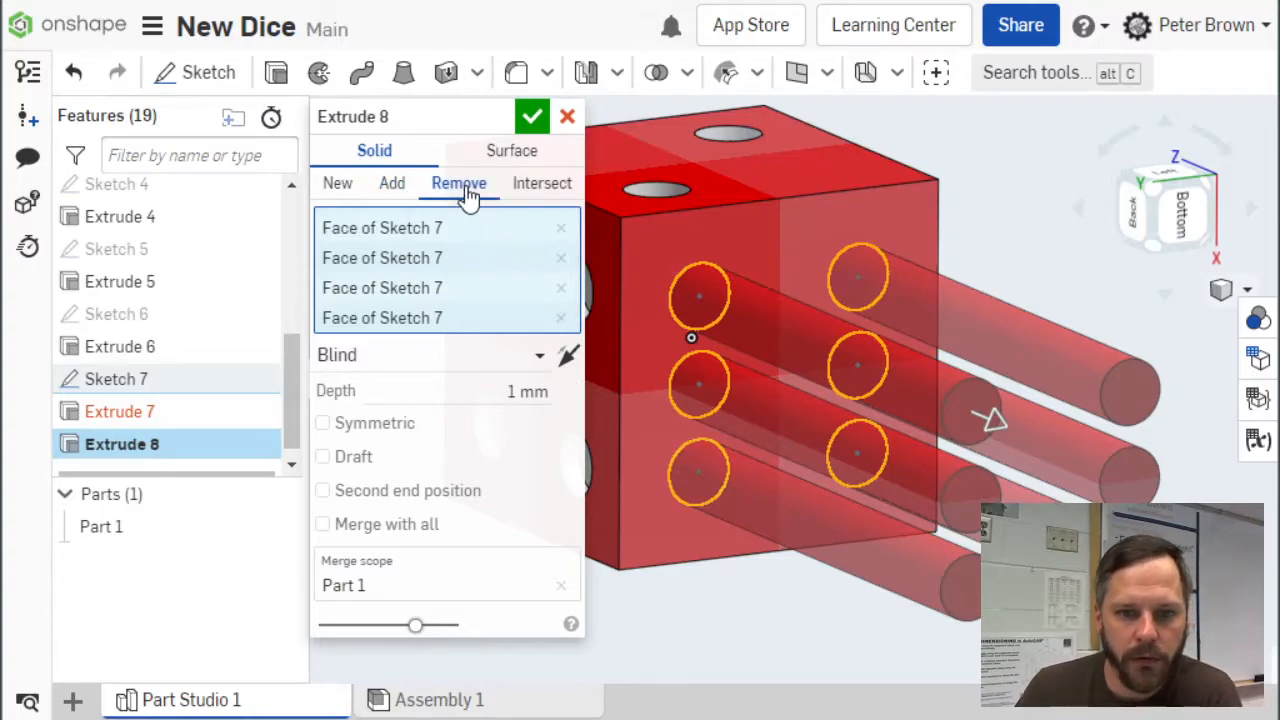
- Confirm the Remove extrude cutting the six pip circles into the die face
left_click(532, 116)
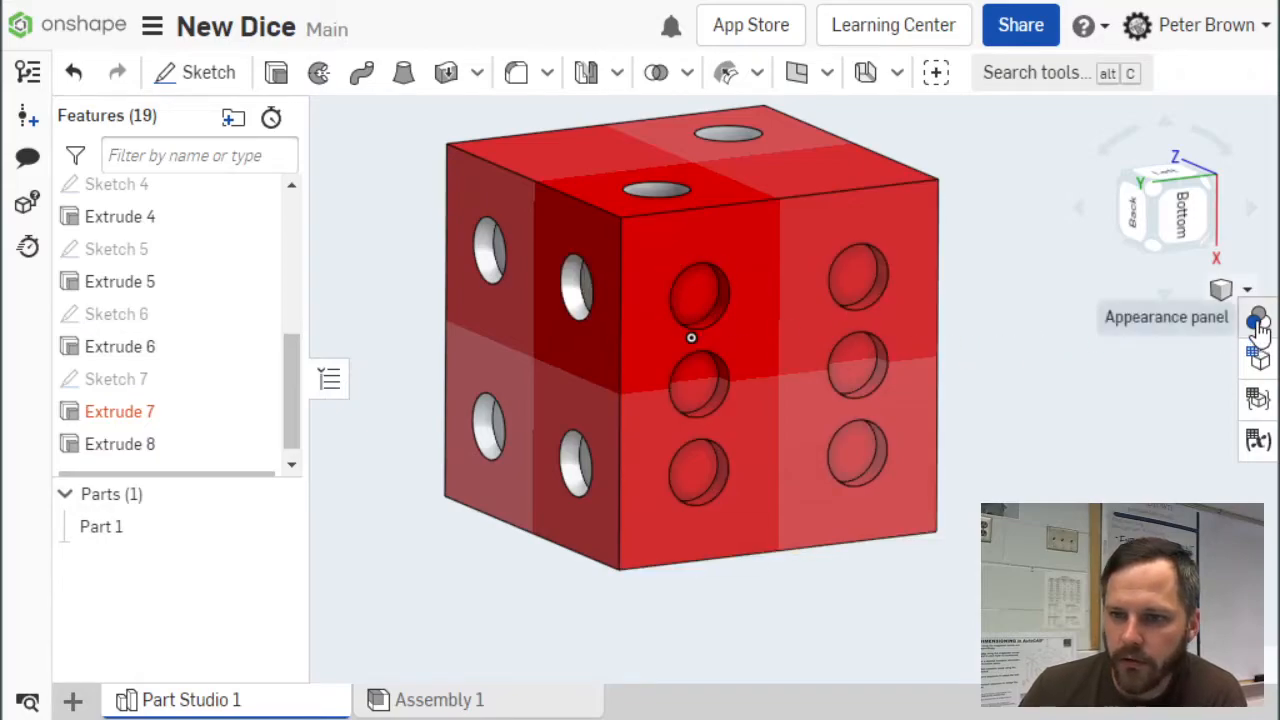
- Add the new Extrude 8 pip faces to the grey Face appearance 1
left_click(1258, 318)
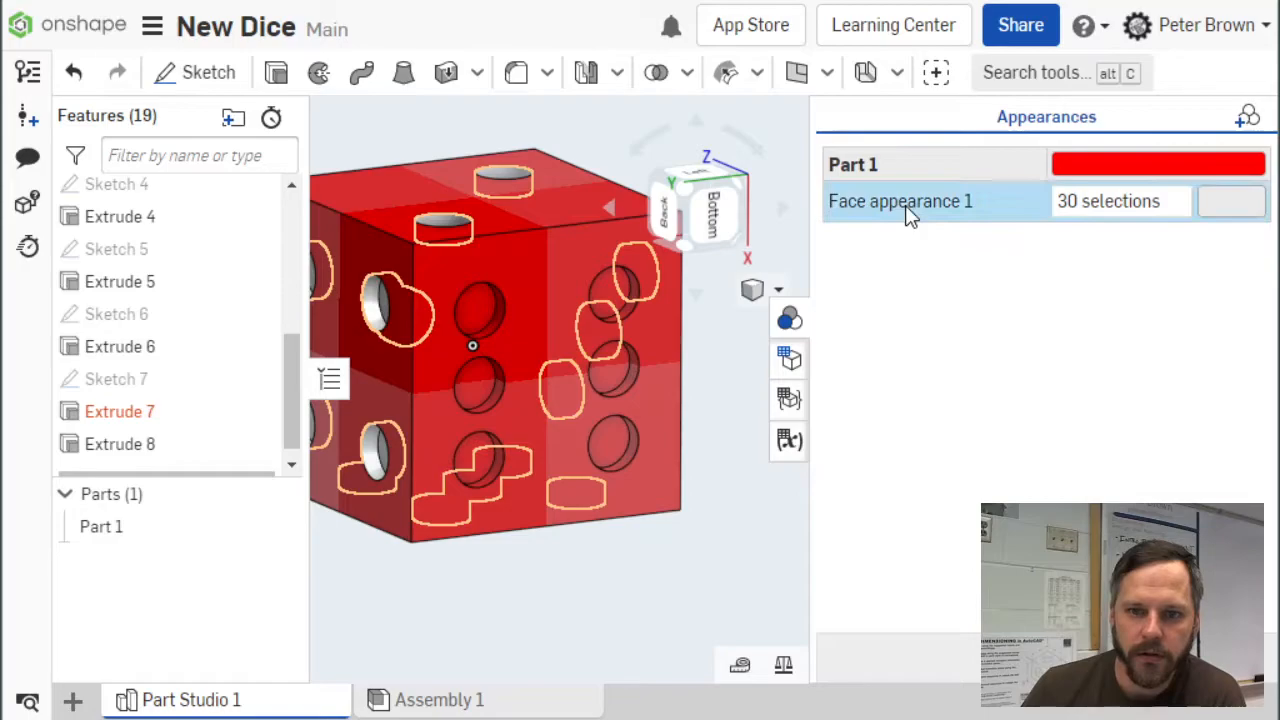
left_click(900, 201)
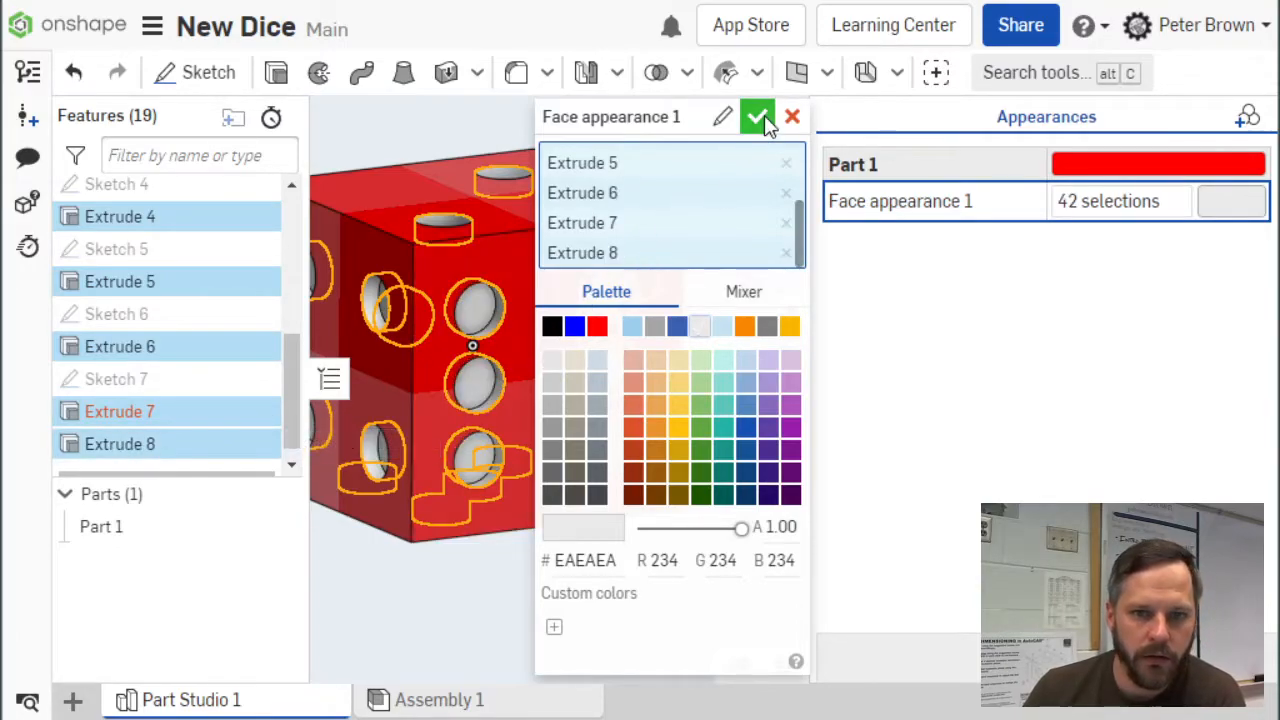
left_click(757, 117)
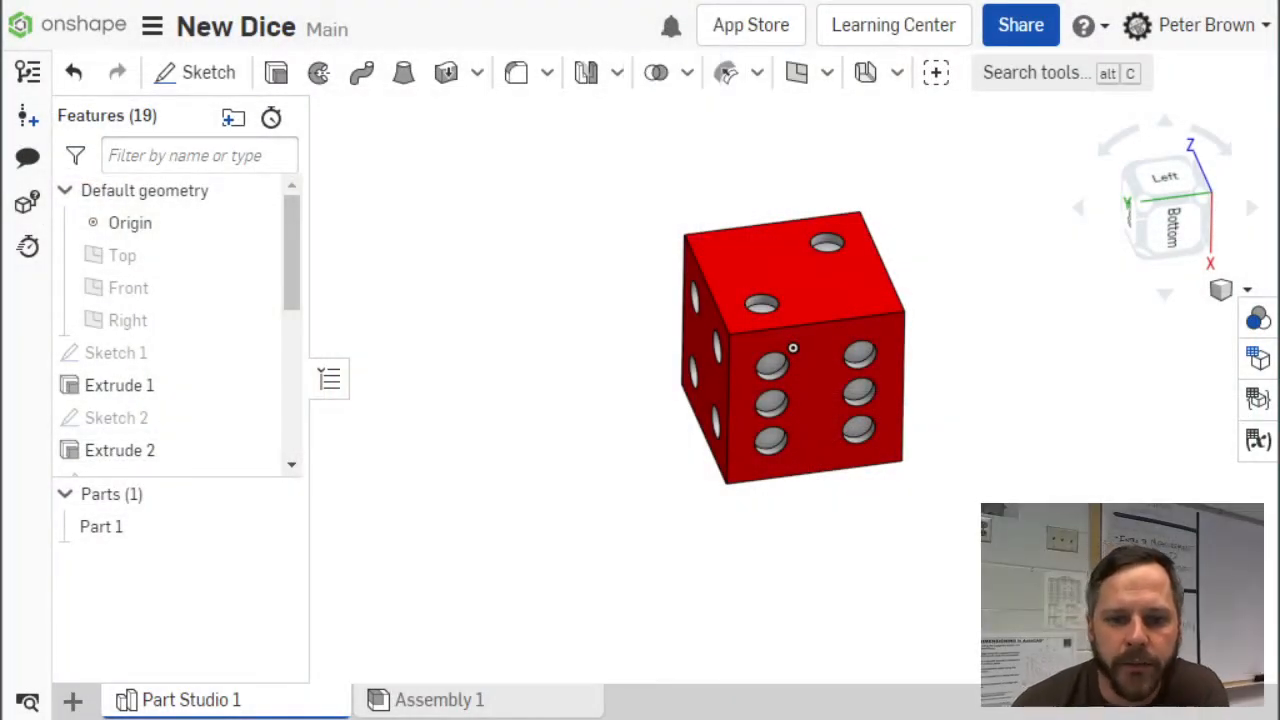
mouse_move(485, 107)
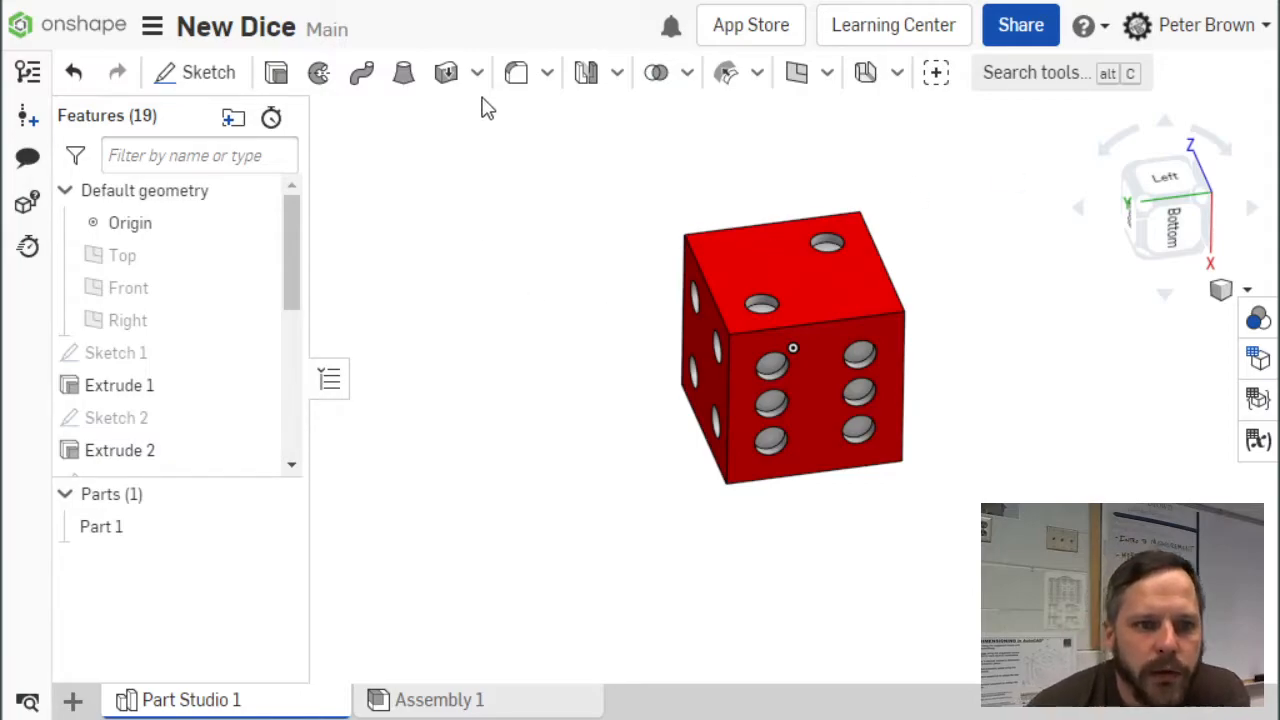
mouse_move(516, 72)
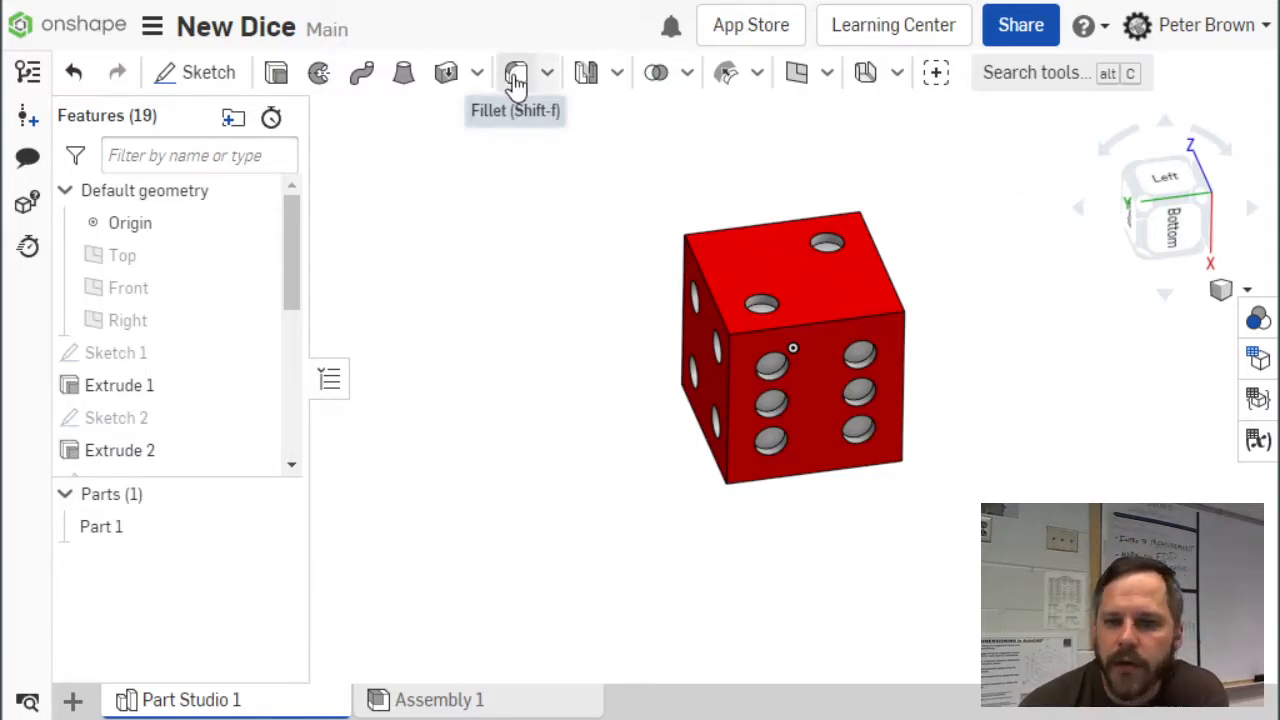
mouse_move(516, 72)
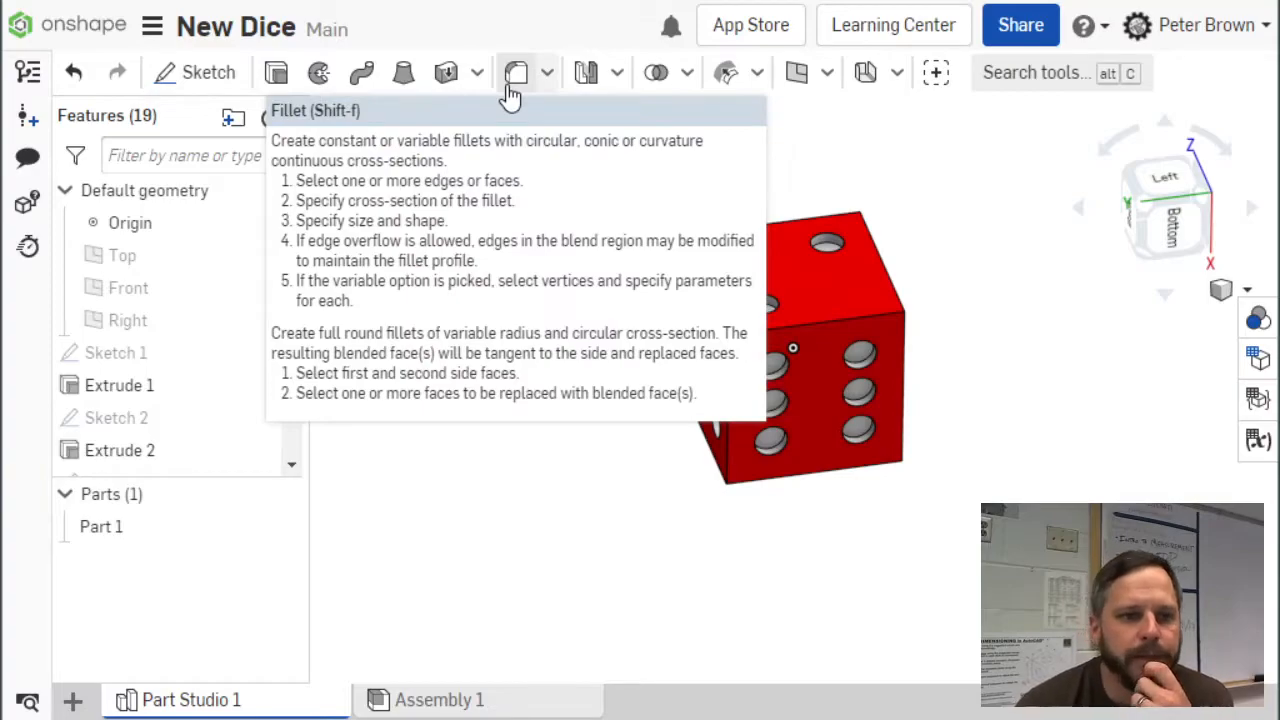
mouse_move(530, 90)
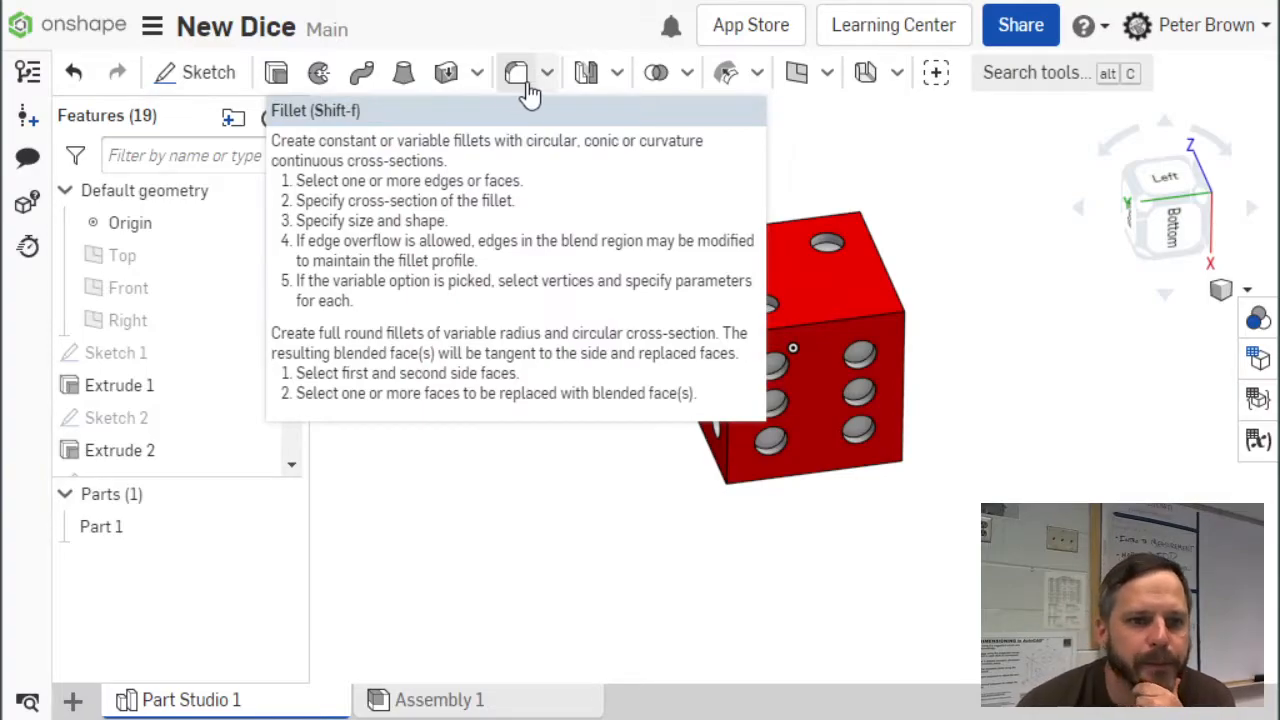
- Open the Fillet dropdown showing Fillet, Chamfer, Draft, Rib, Shell and Hole
left_click(546, 72)
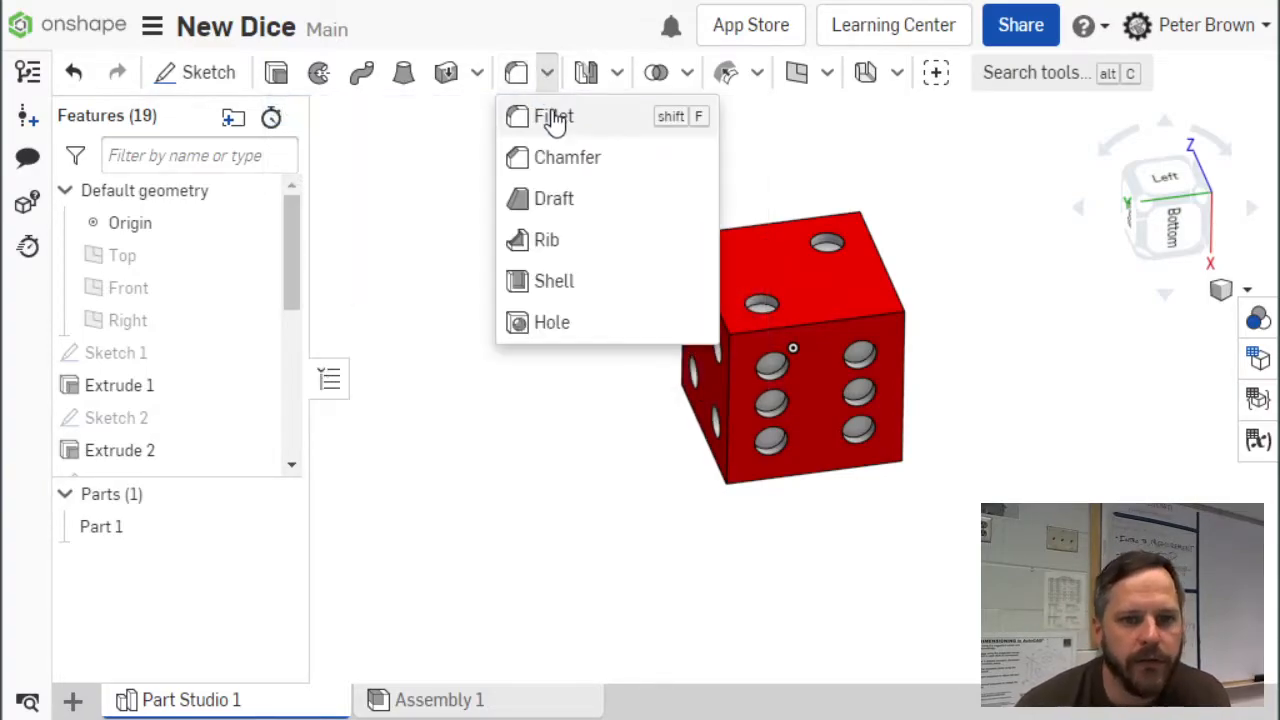
mouse_move(568, 157)
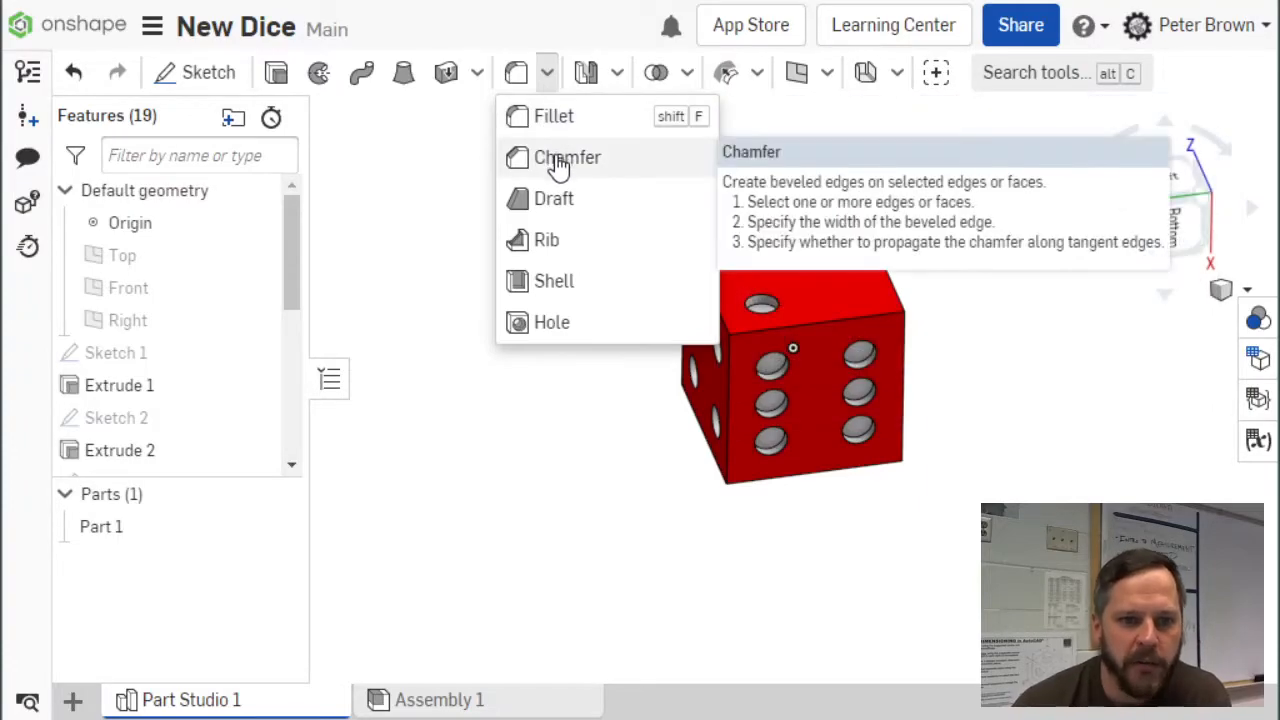
mouse_move(554, 199)
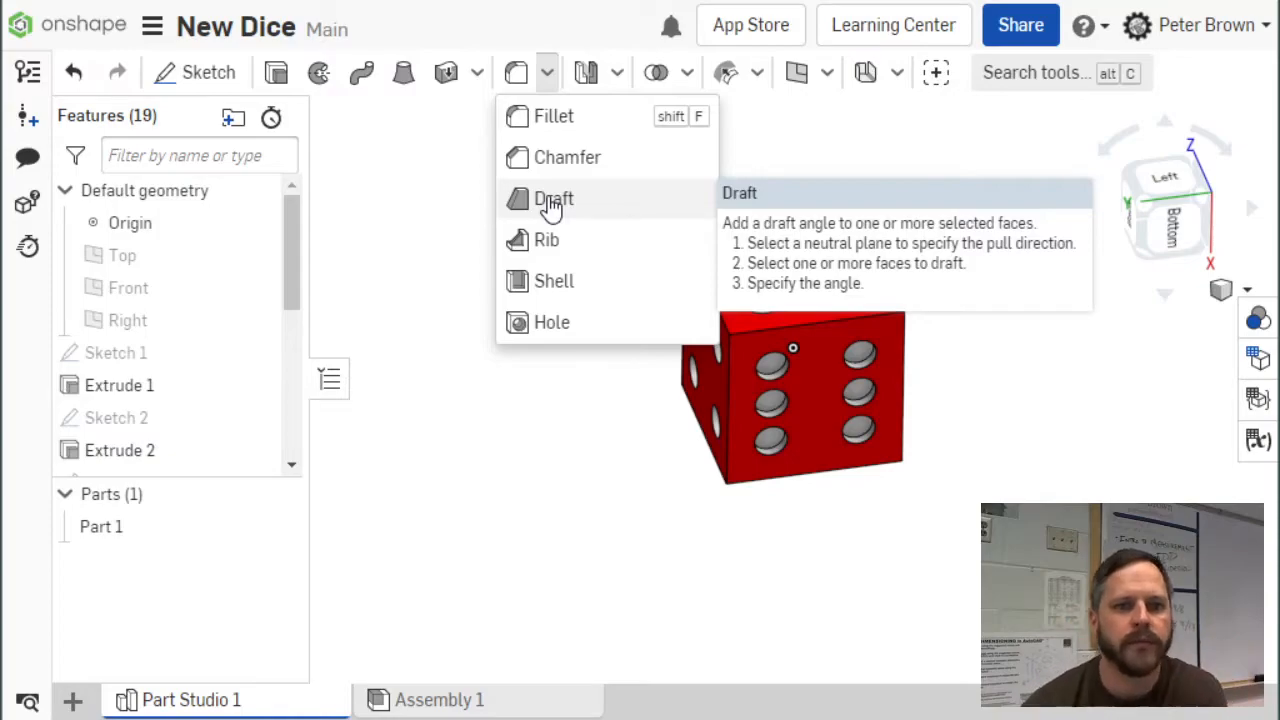
mouse_move(549, 240)
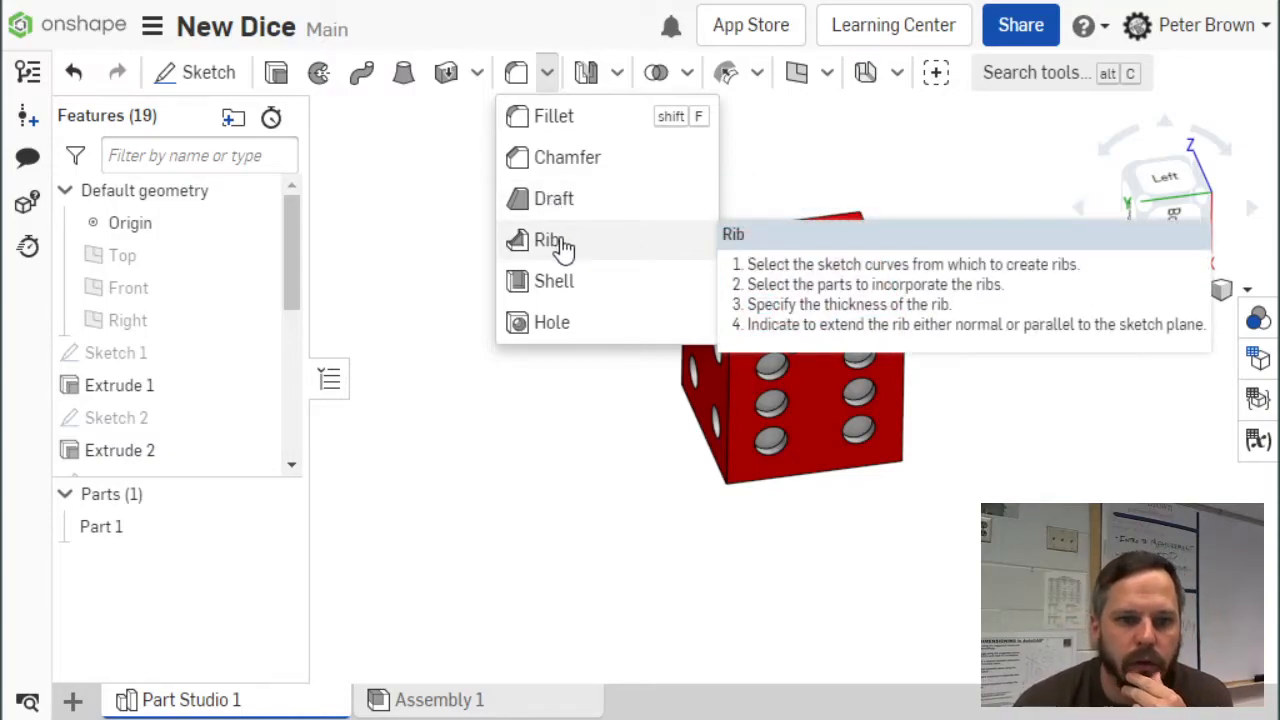
mouse_move(554, 281)
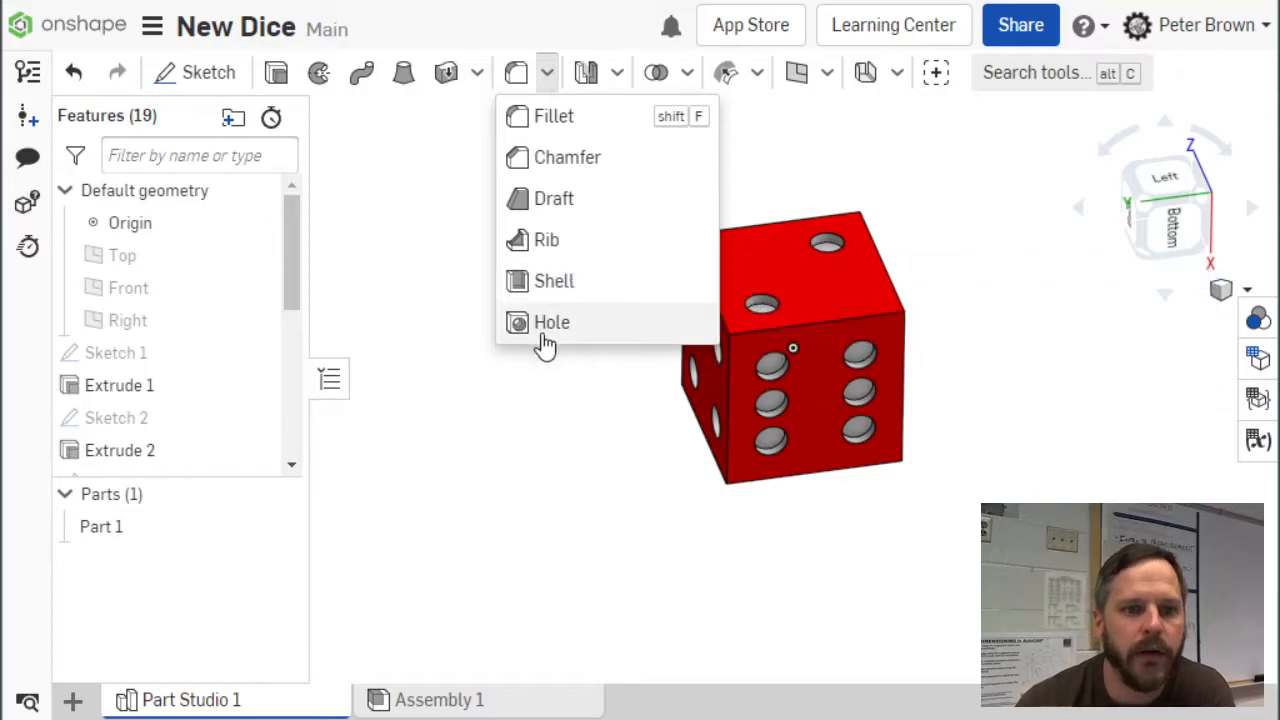
mouse_move(551, 322)
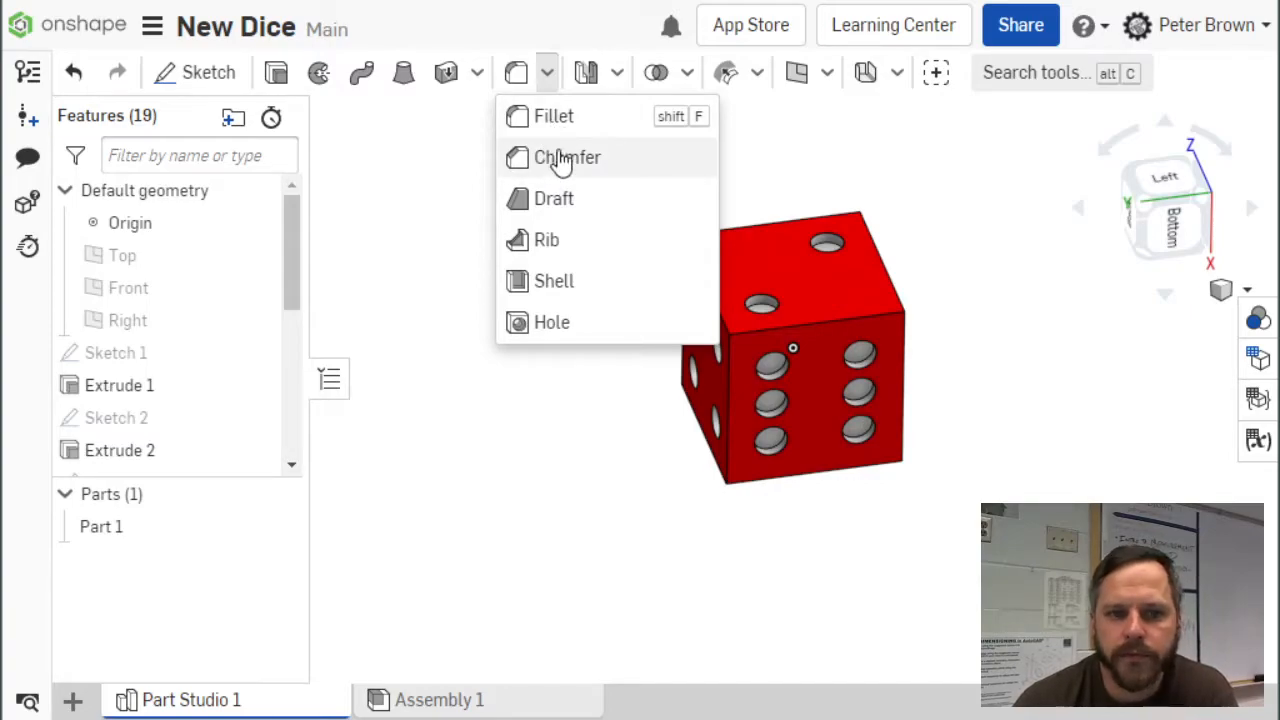
mouse_move(553, 116)
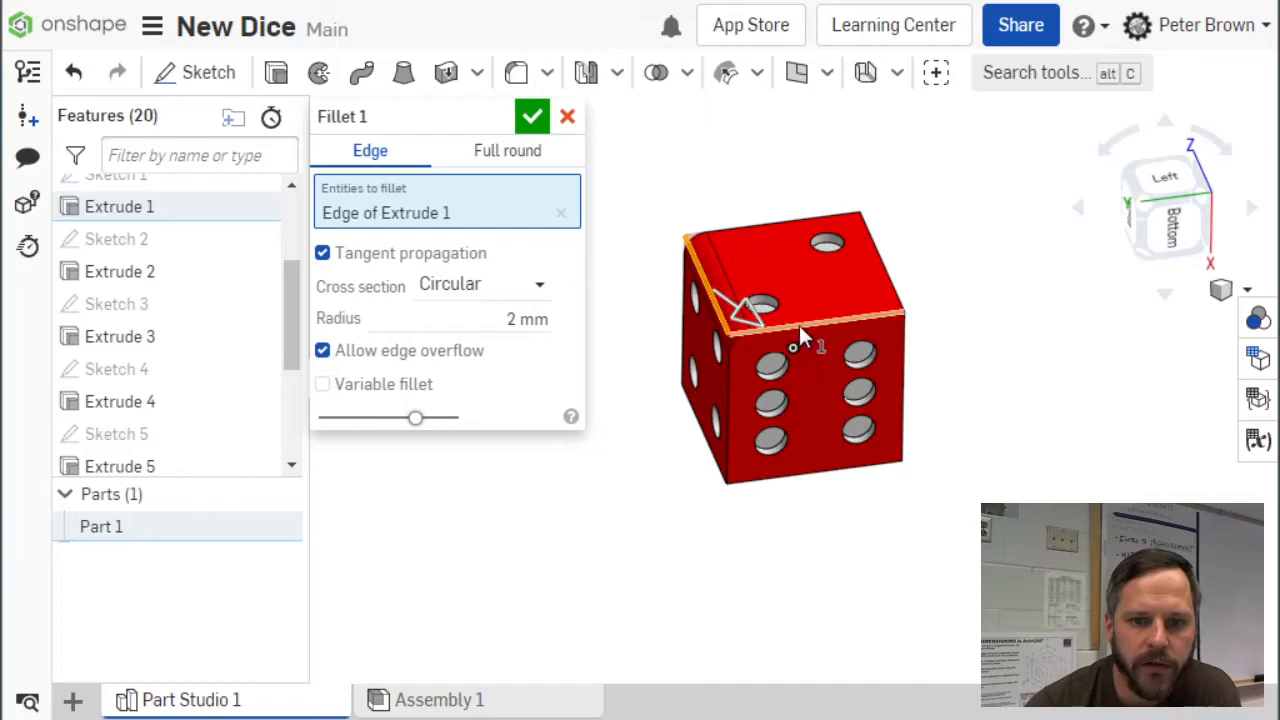
- Select every outer dice edge for filleting and try radii of 5, 2 and 0.5 mm
left_click(805, 330)
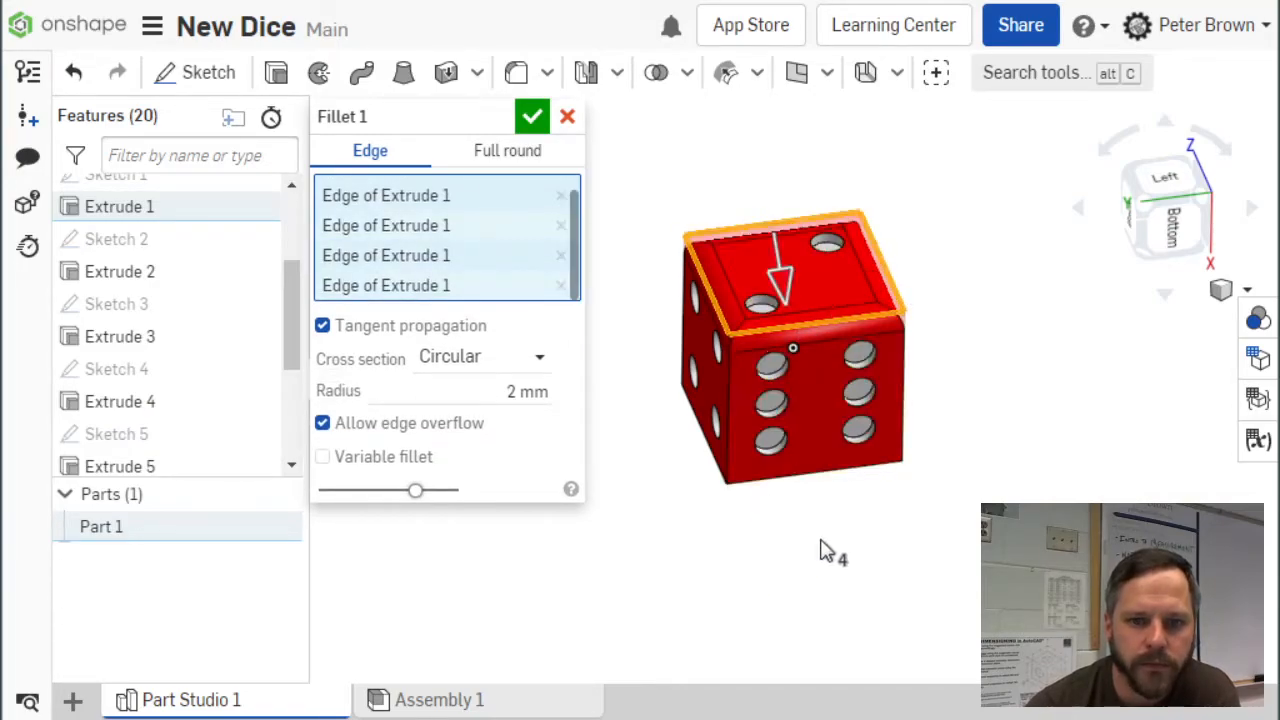
left_click_drag(830, 550, 810, 520)
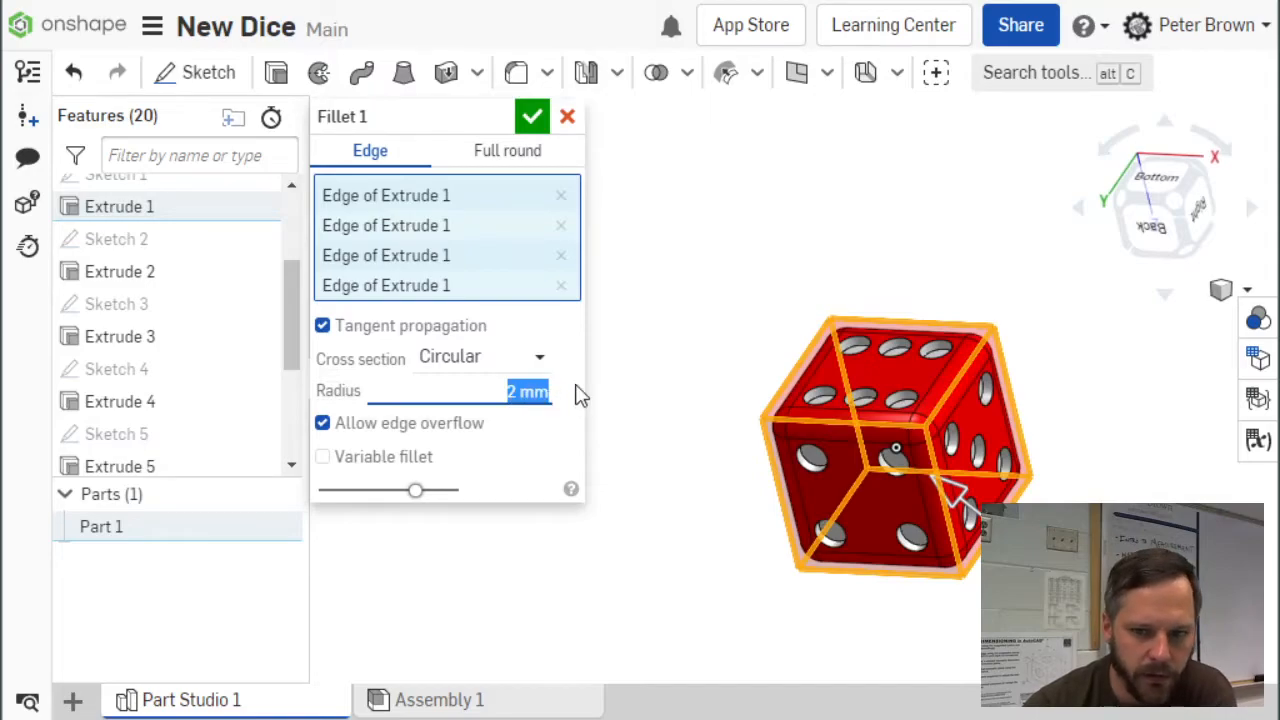
mouse_move(585, 390)
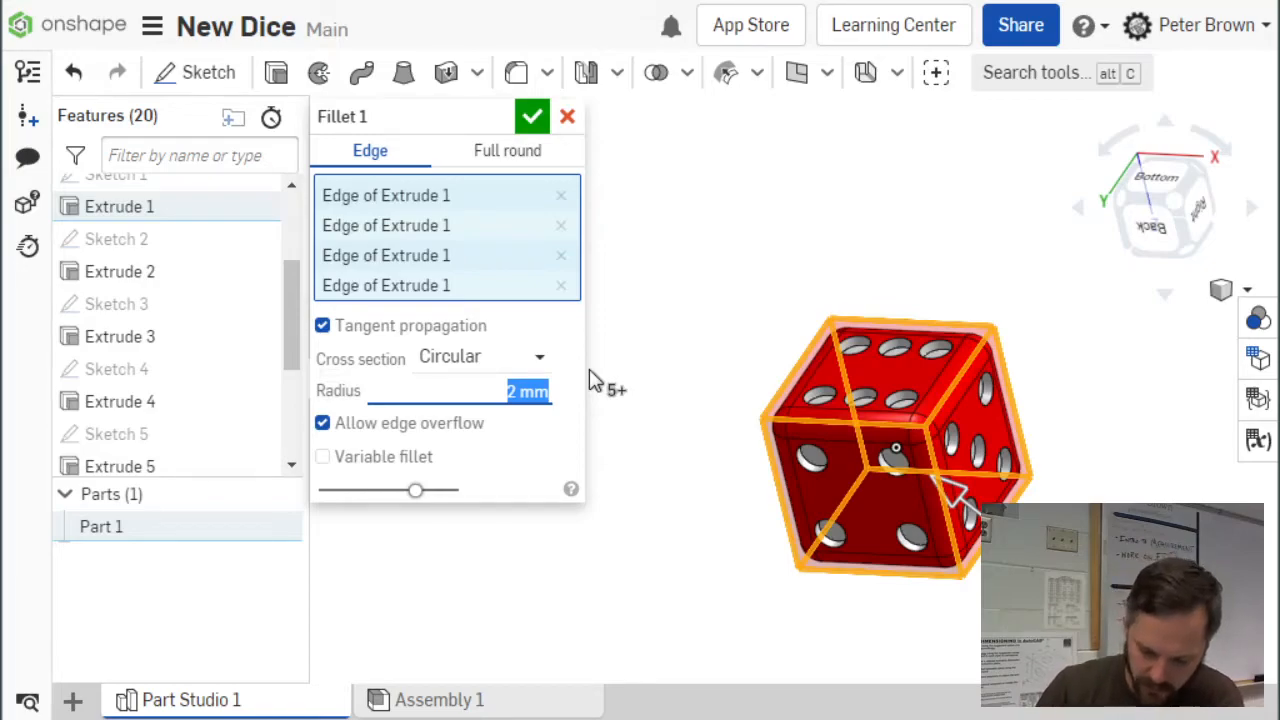
type("5")
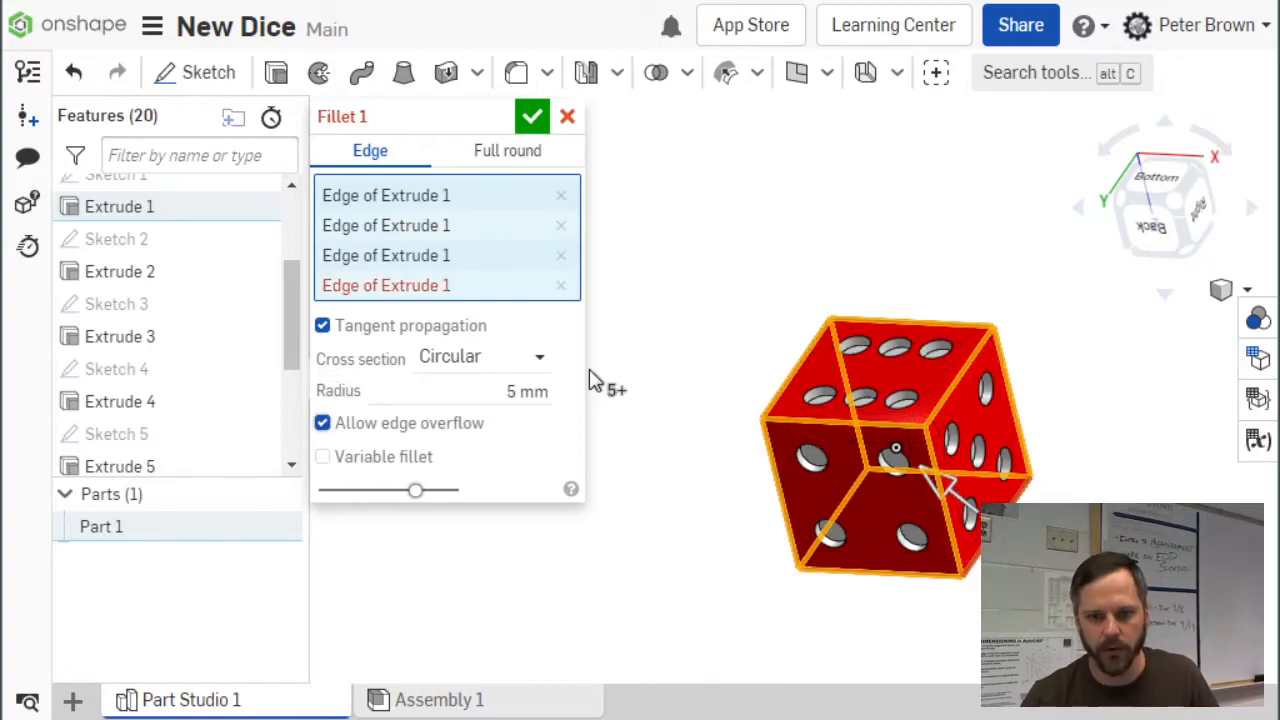
mouse_move(940, 445)
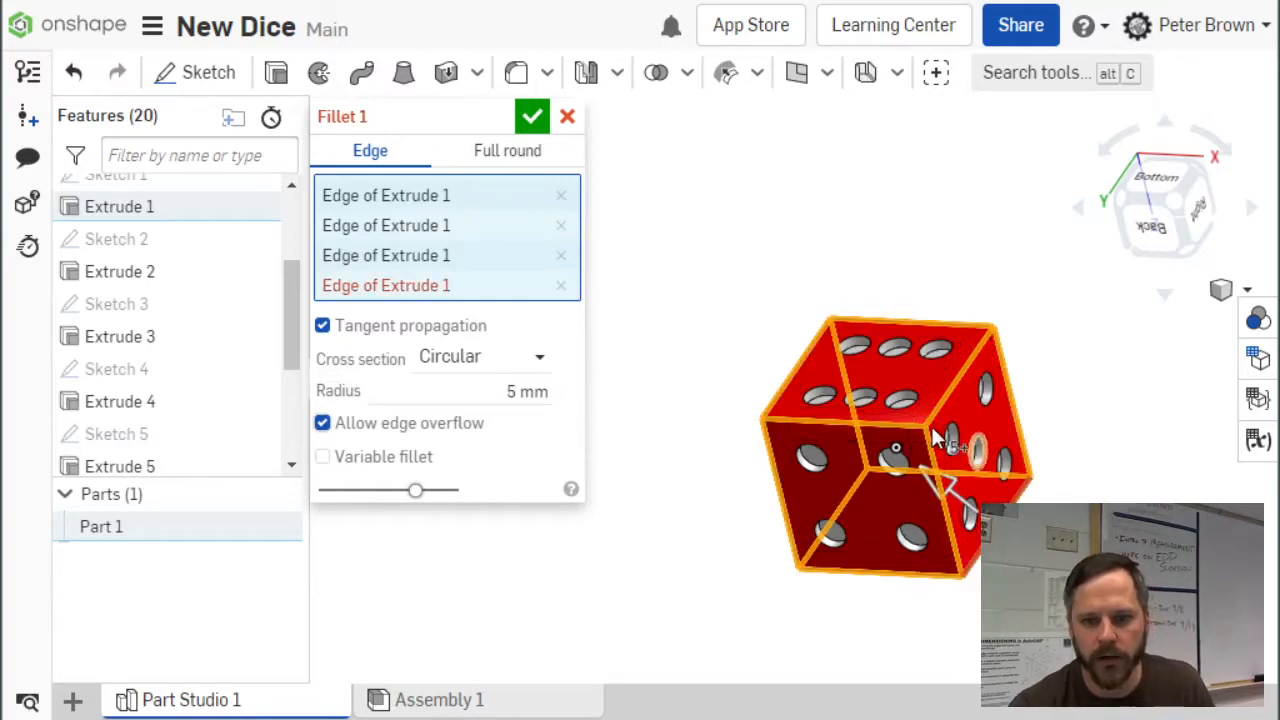
left_click_drag(935, 440, 870, 490)
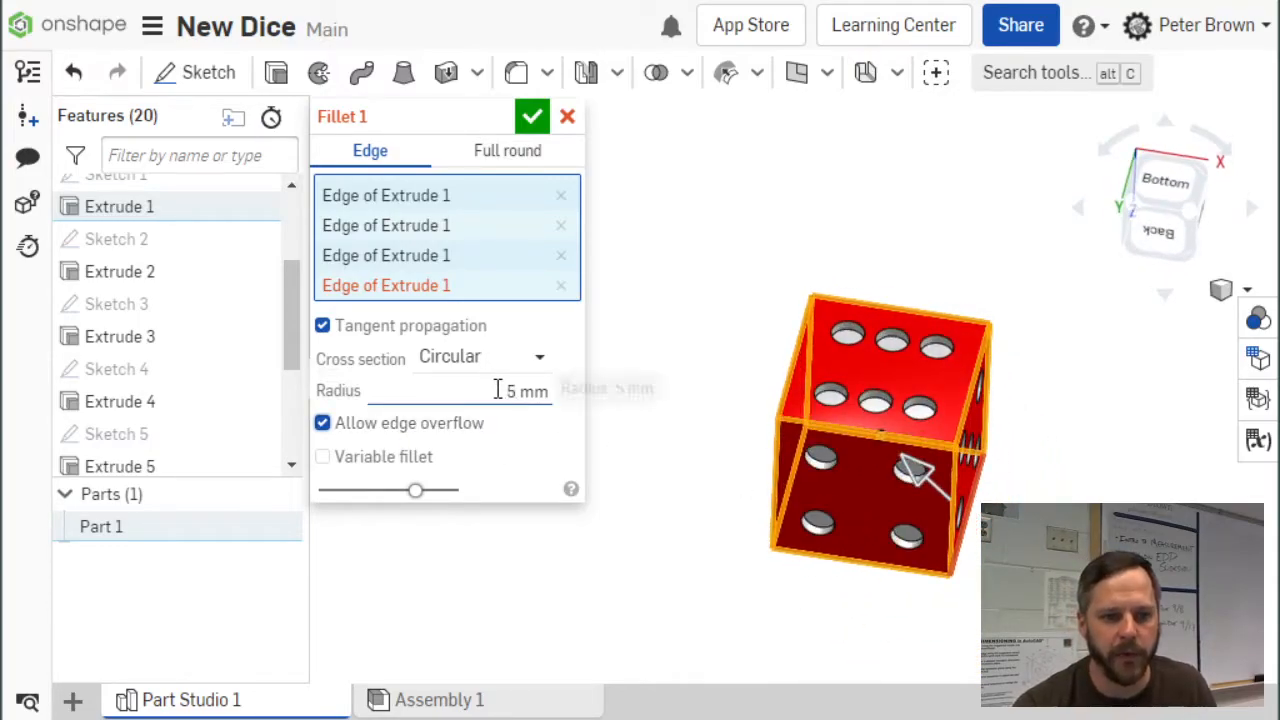
left_click(520, 391)
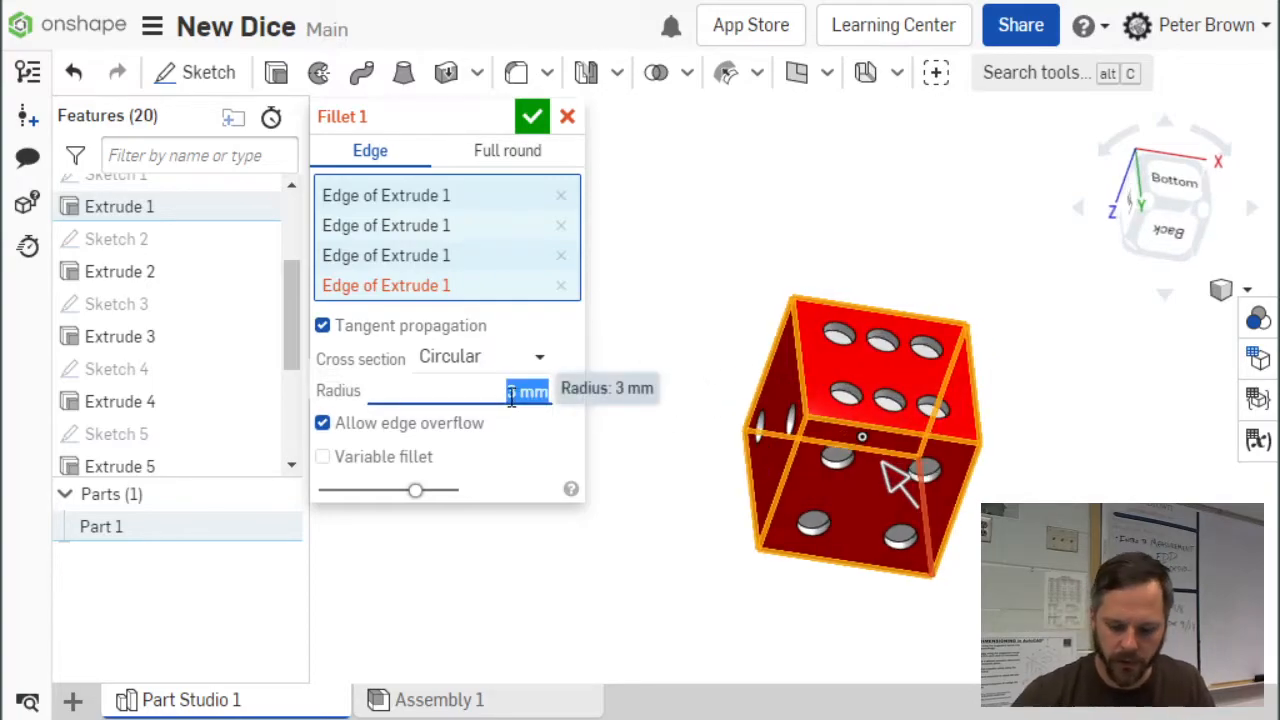
type("2")
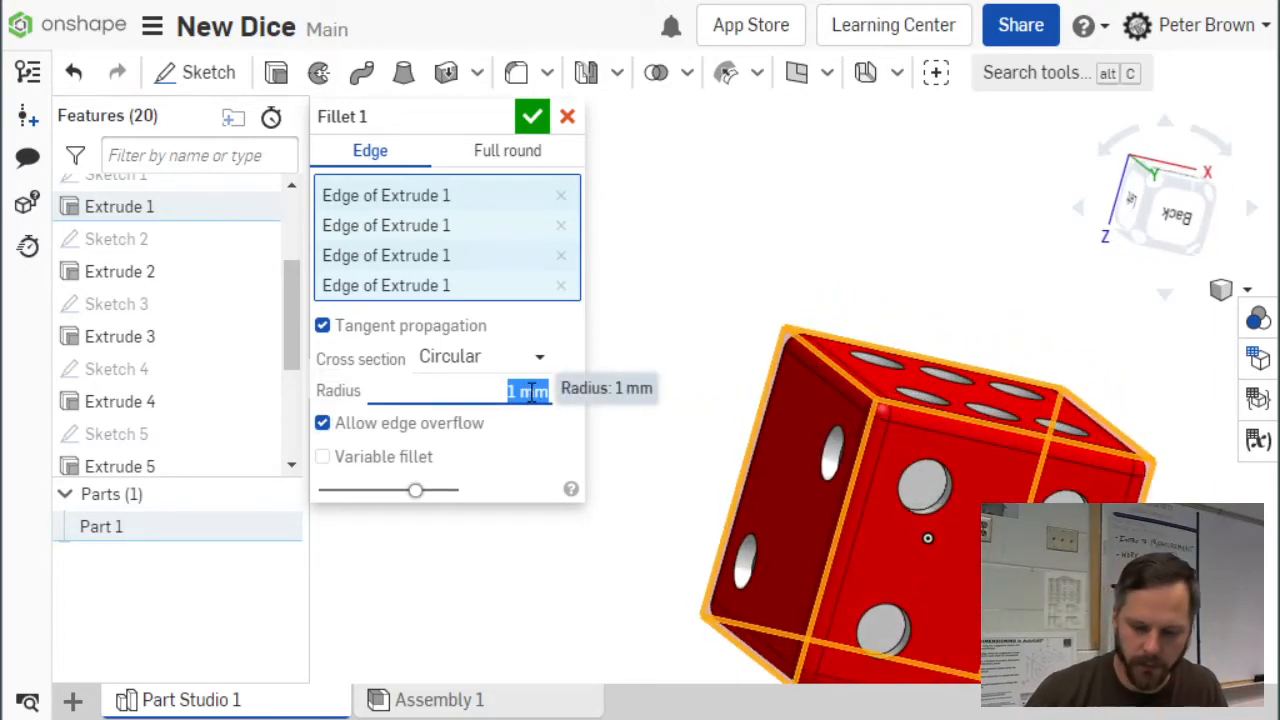
type("0.5")
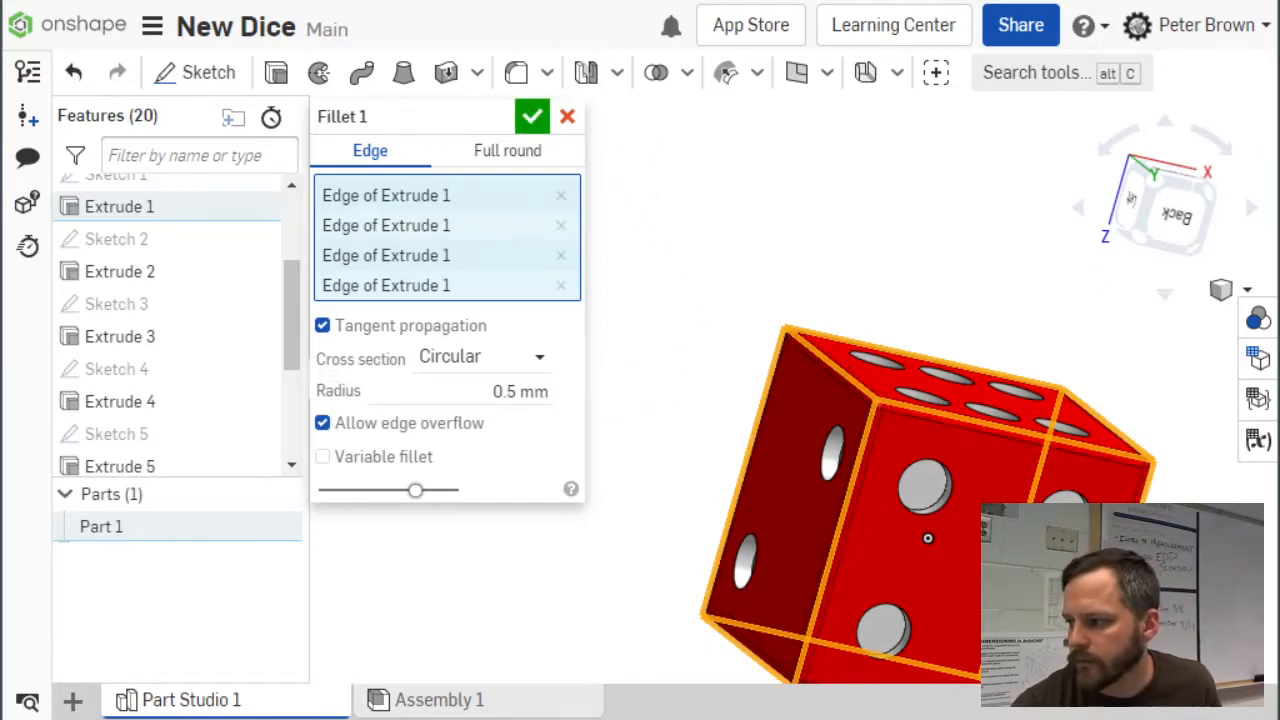
mouse_move(1220, 408)
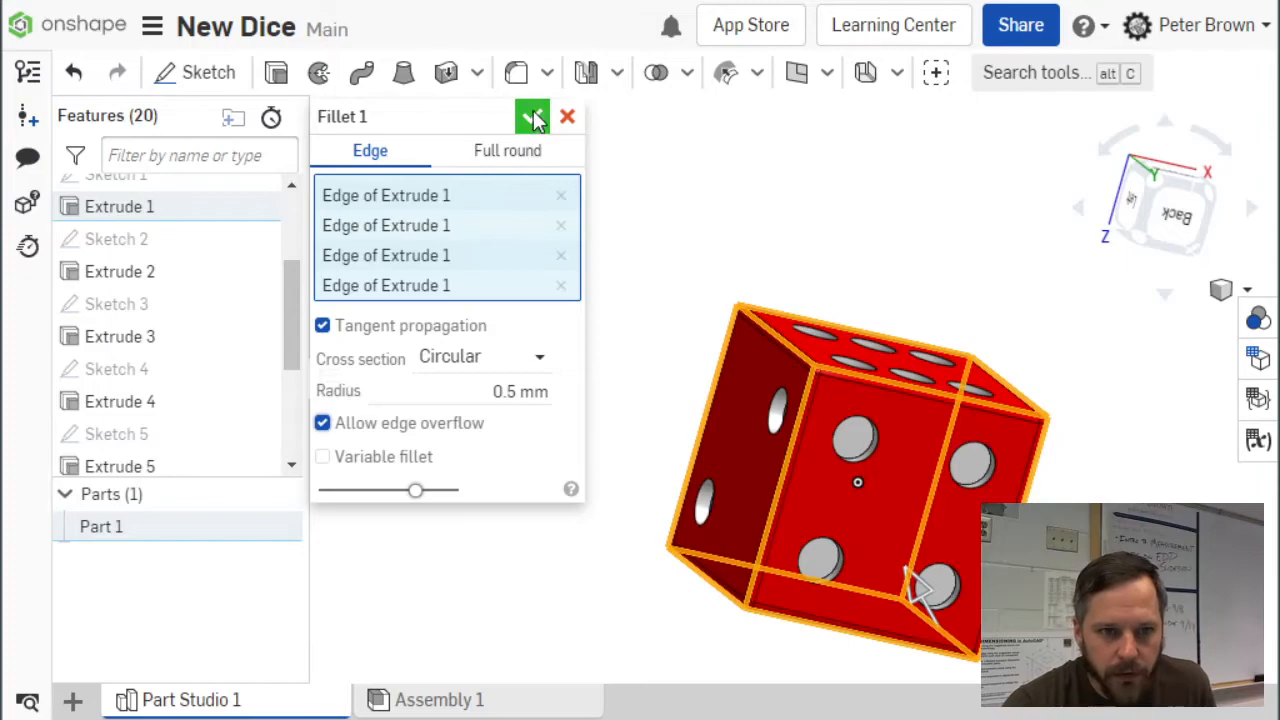
left_click(532, 116)
type("2")
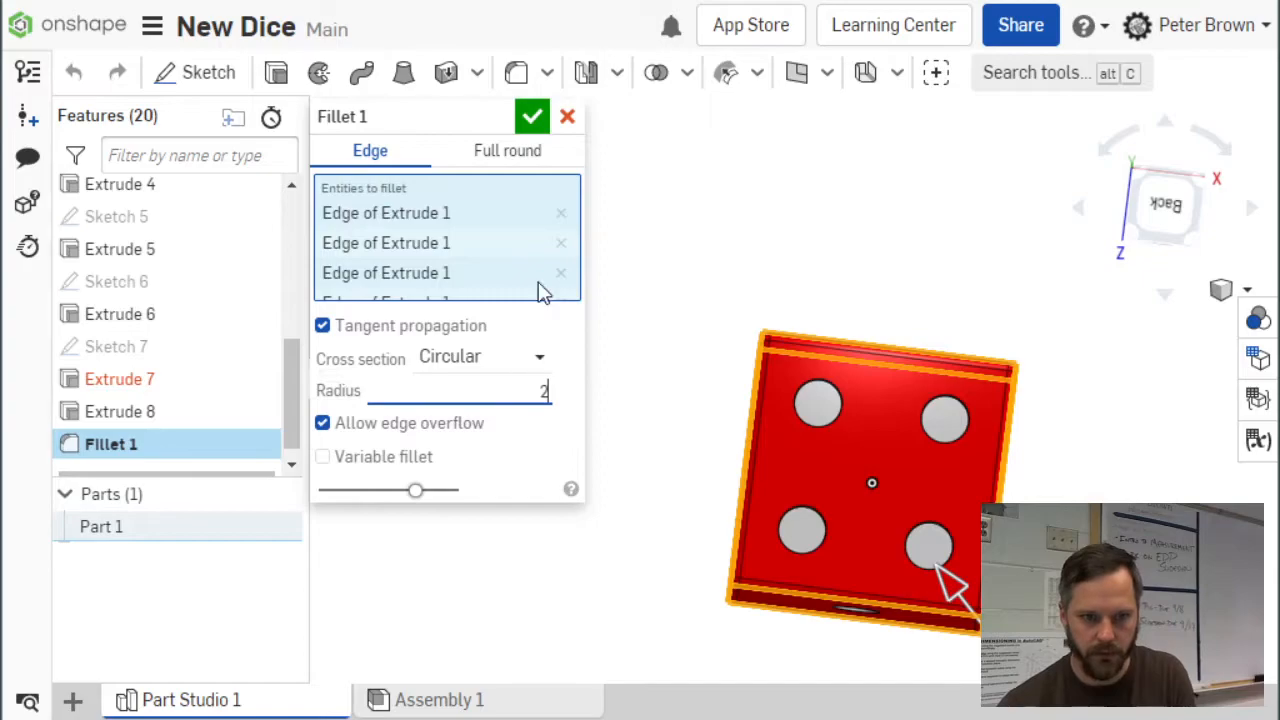
- Accept the 2 mm Fillet 1 and orbit to inspect the rounded corners
left_click(532, 116)
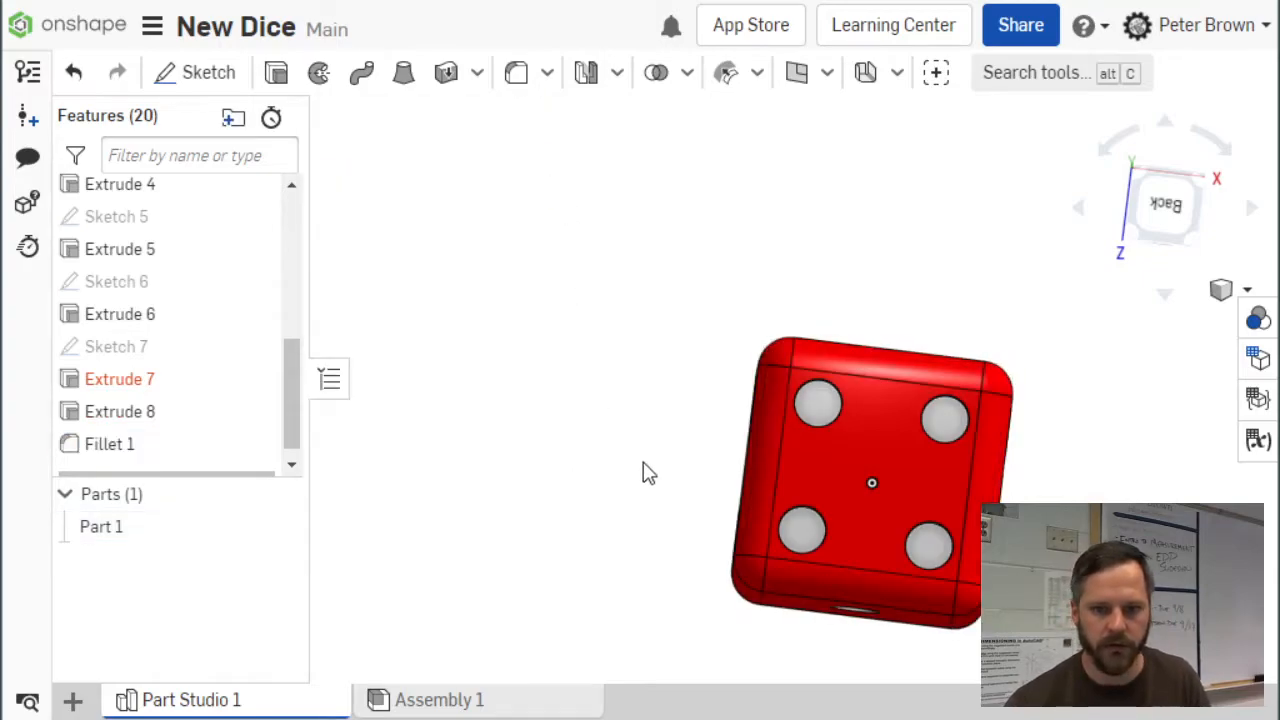
left_click_drag(650, 472, 730, 610)
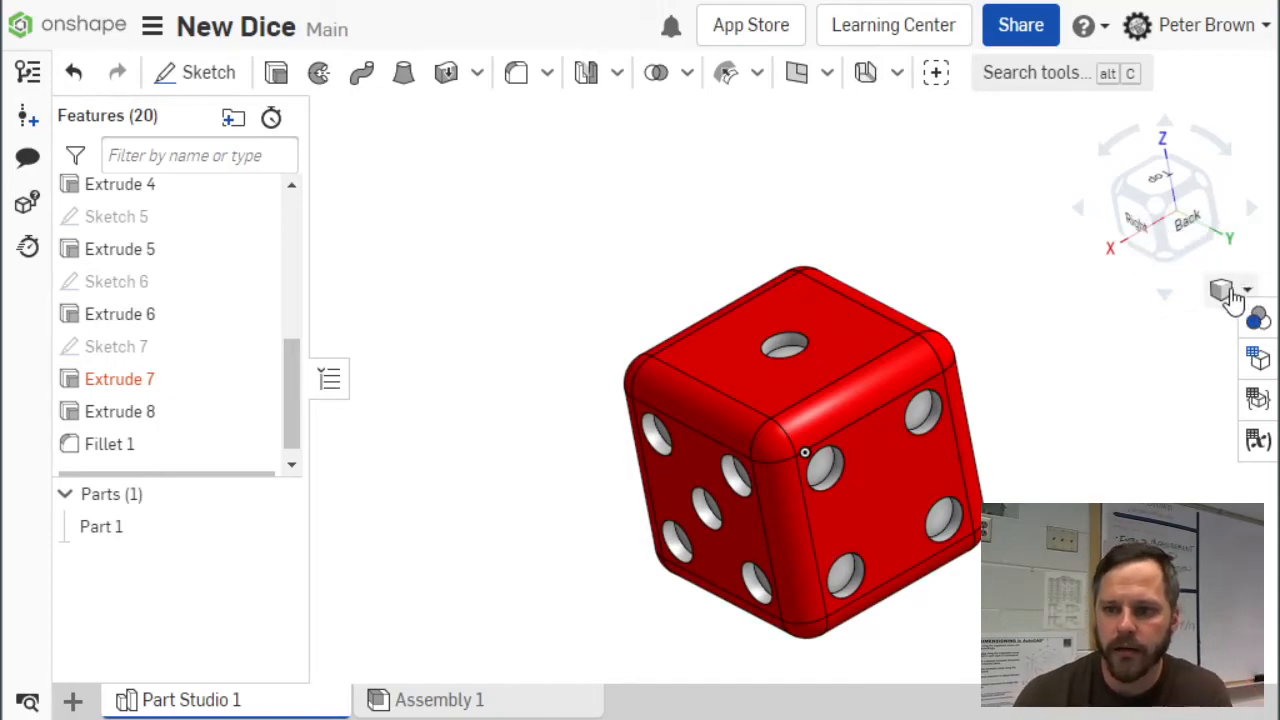
mouse_move(1225, 292)
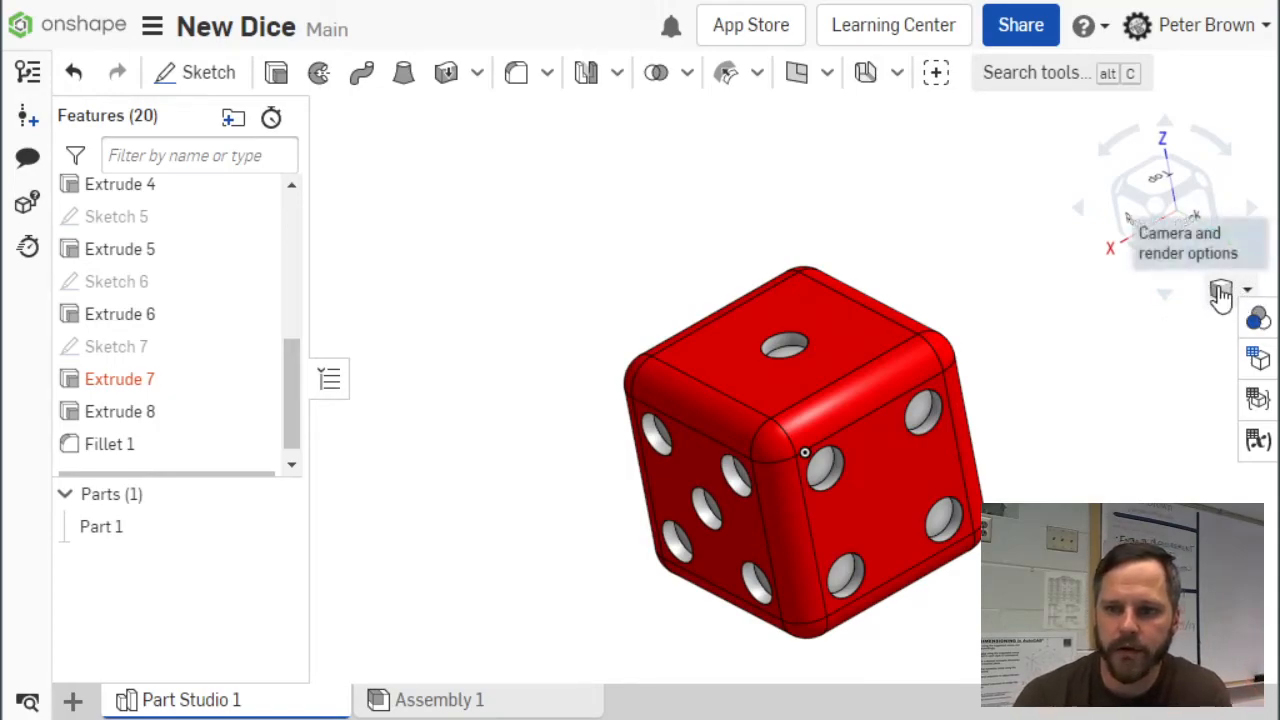
left_click(1221, 291)
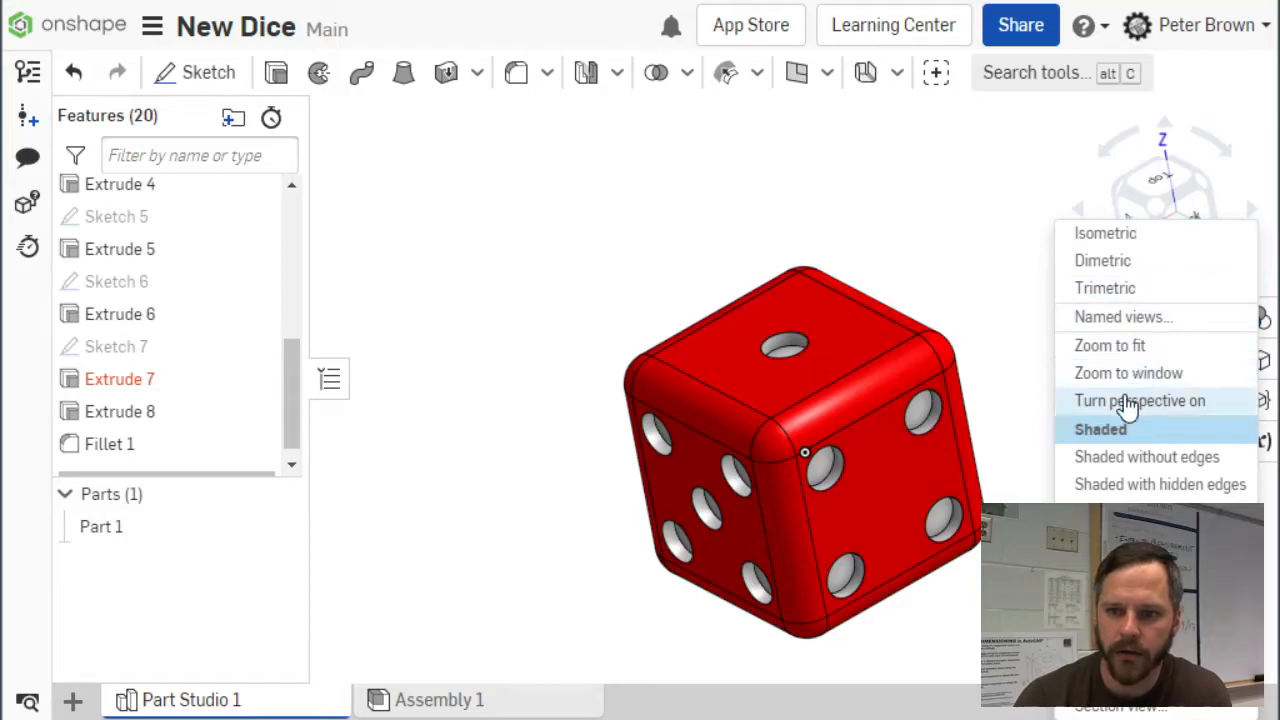
mouse_move(1180, 470)
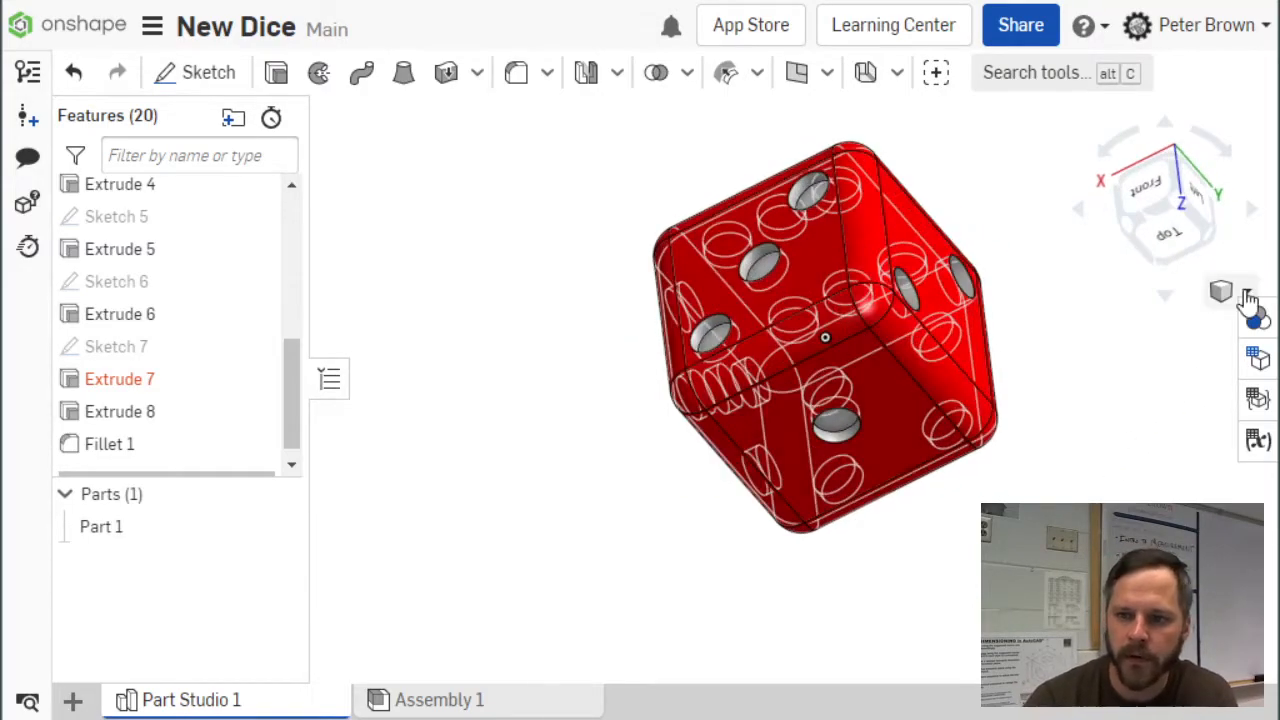
left_click(1256, 292)
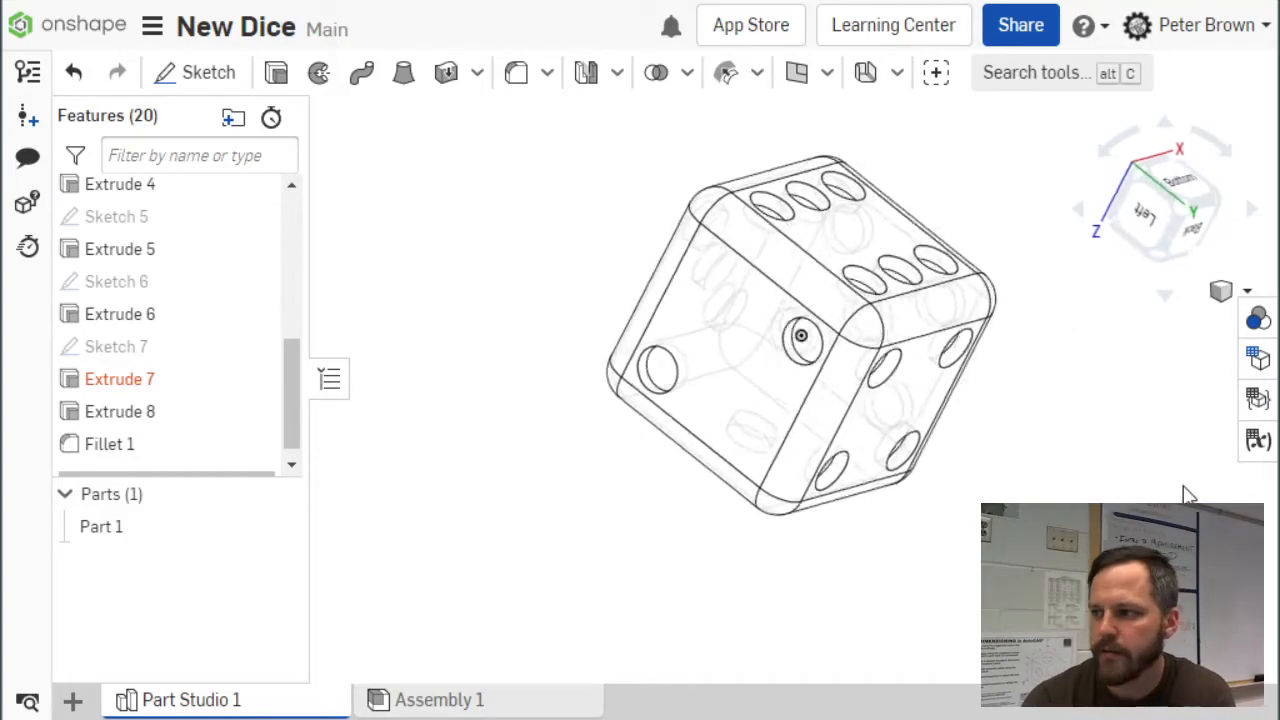
left_click(1220, 291)
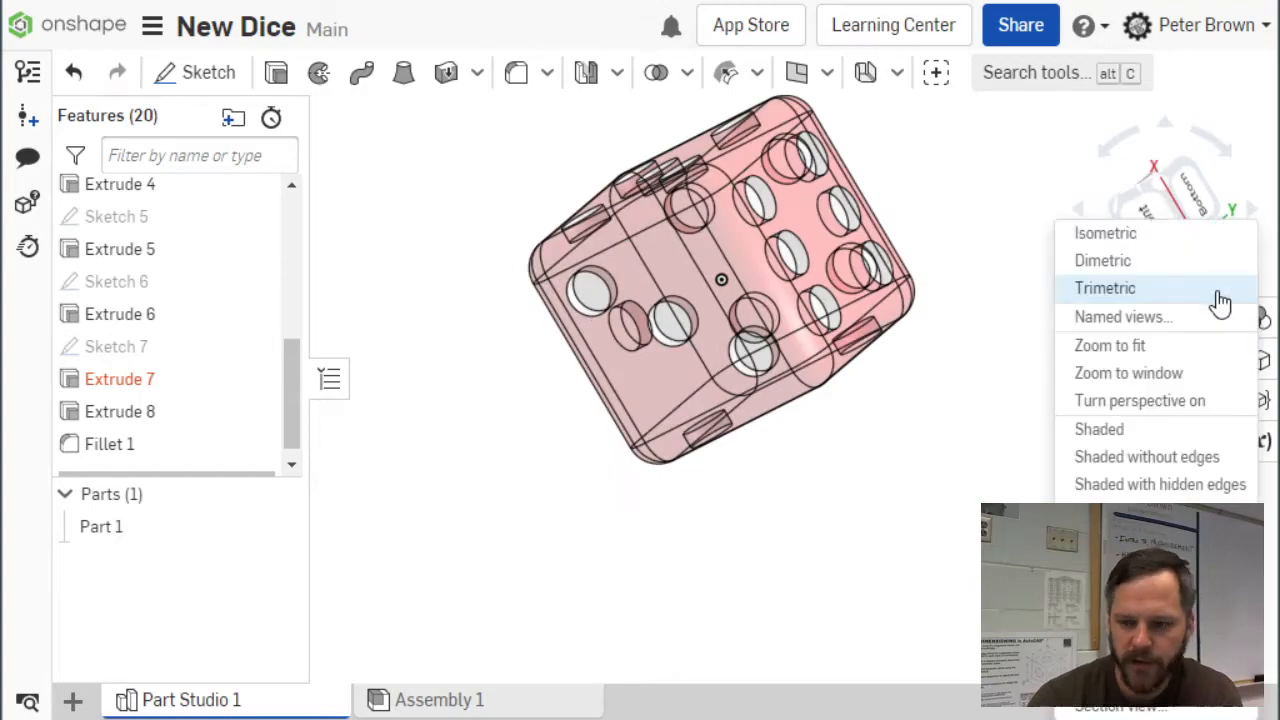
mouse_move(1115, 470)
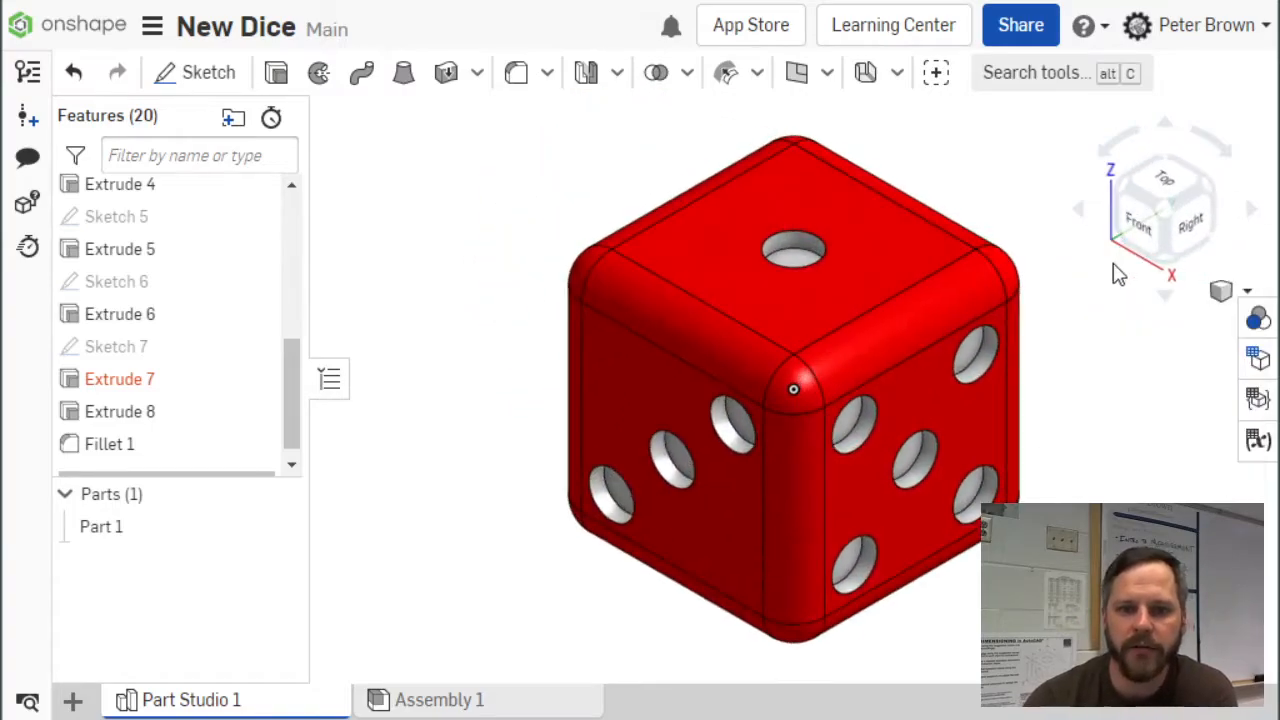
mouse_move(1097, 415)
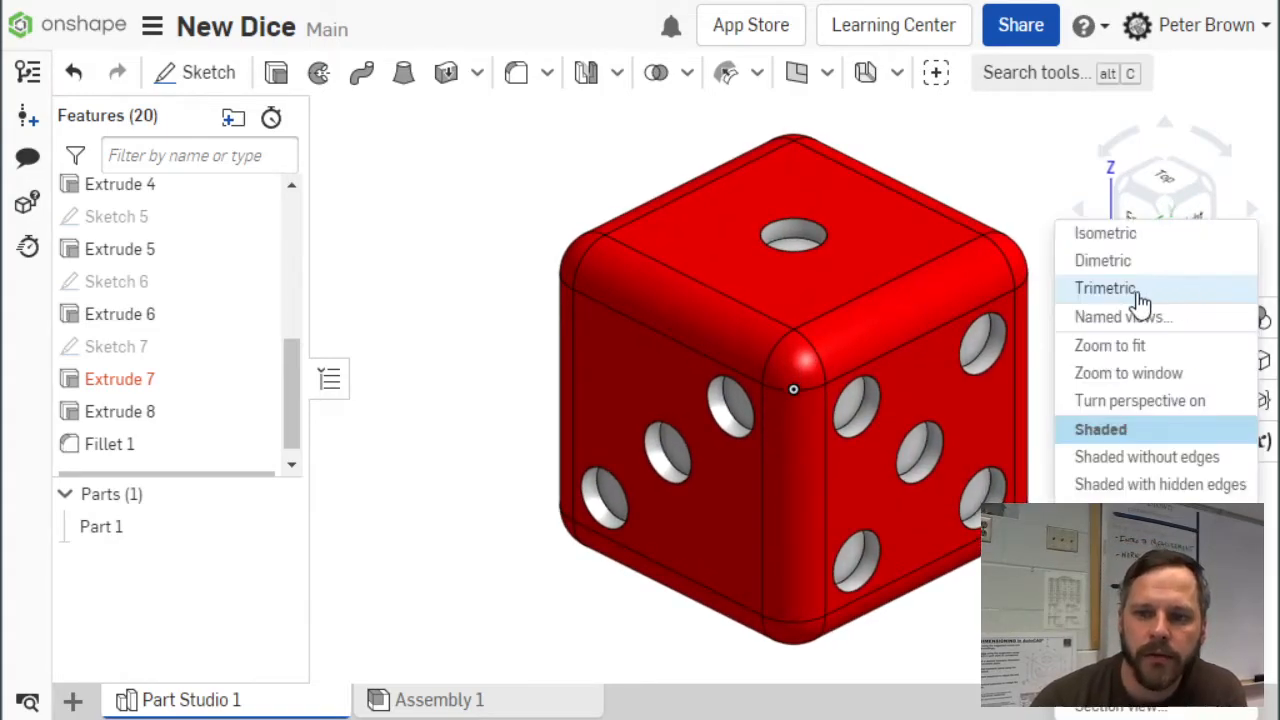
left_click(1104, 288)
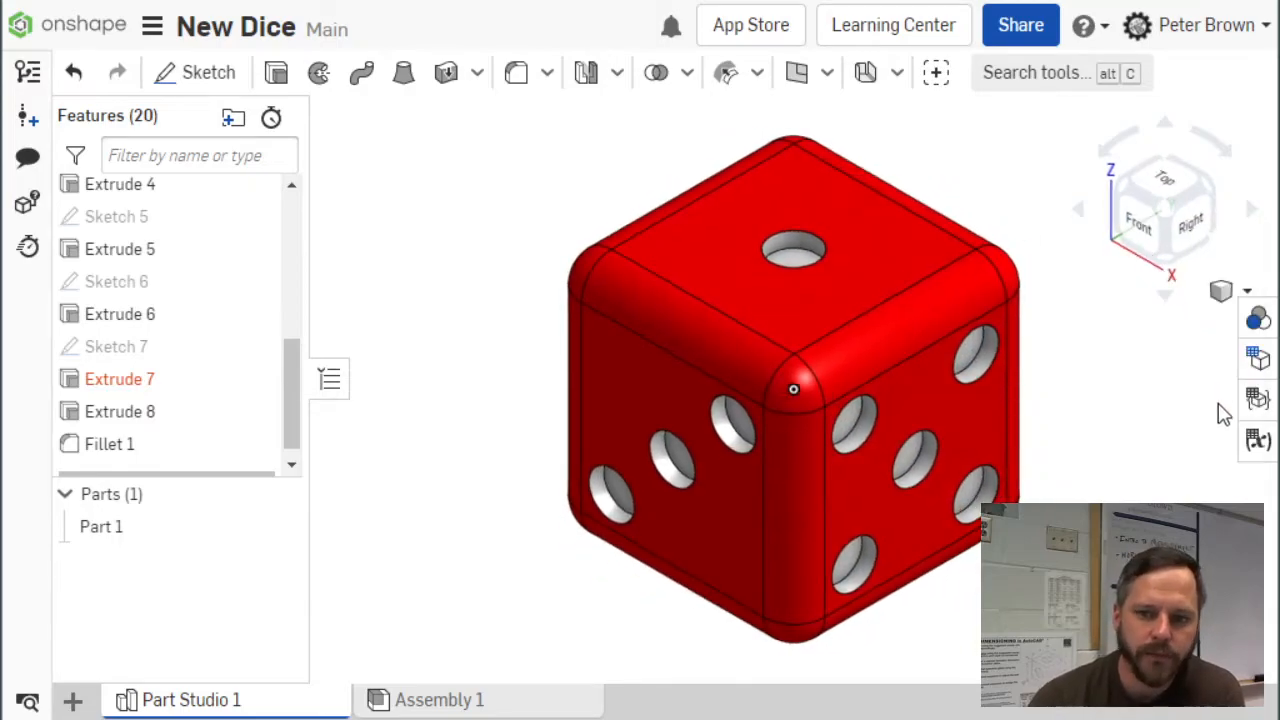
left_click(1221, 291)
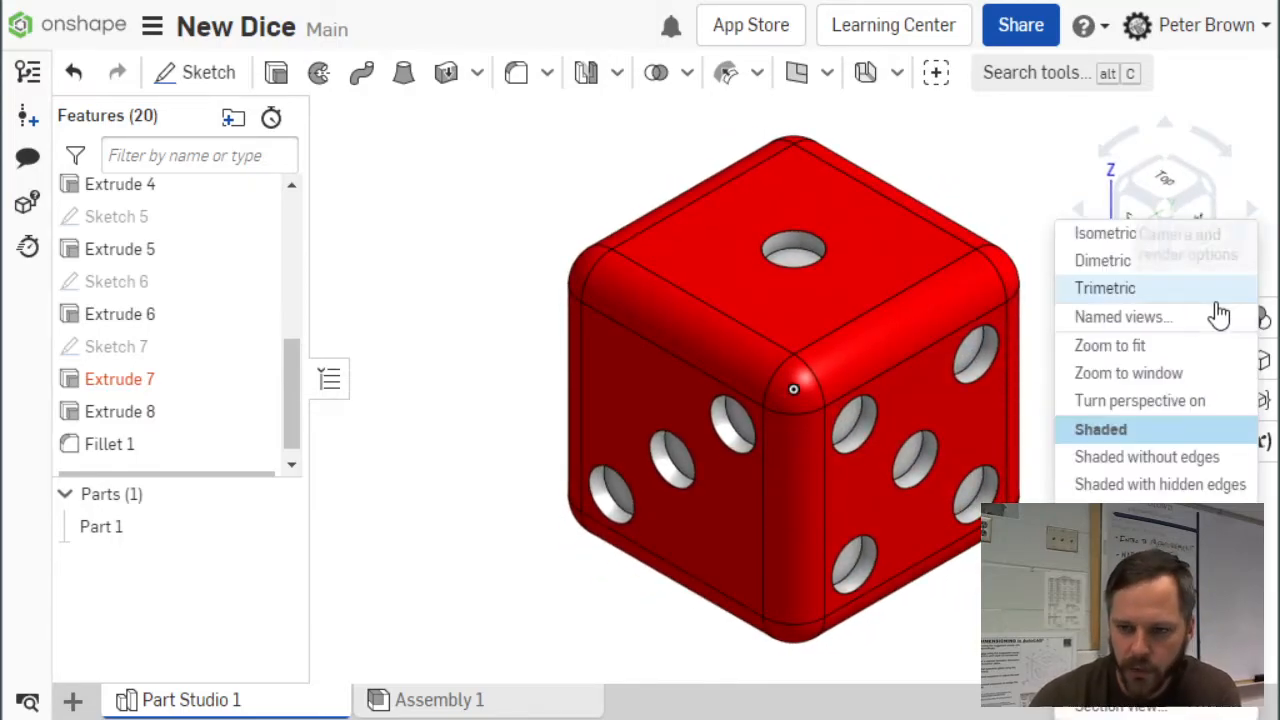
mouse_move(1118, 345)
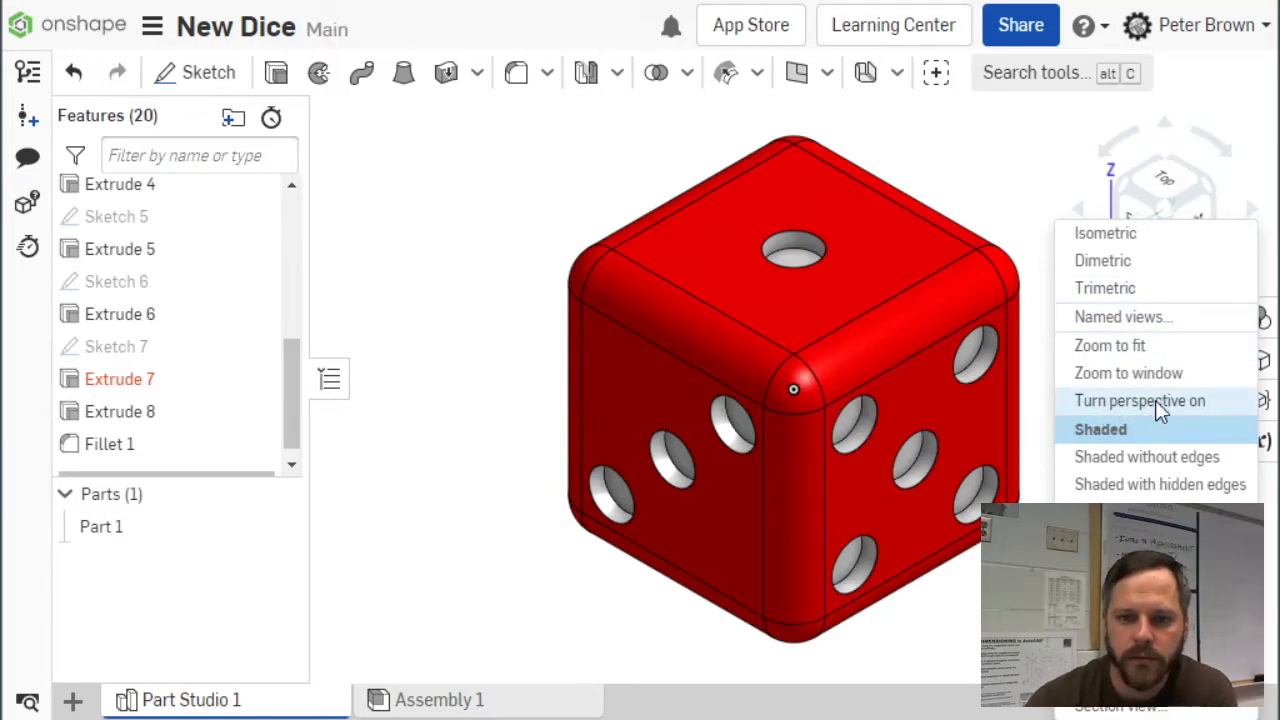
left_click(1139, 400)
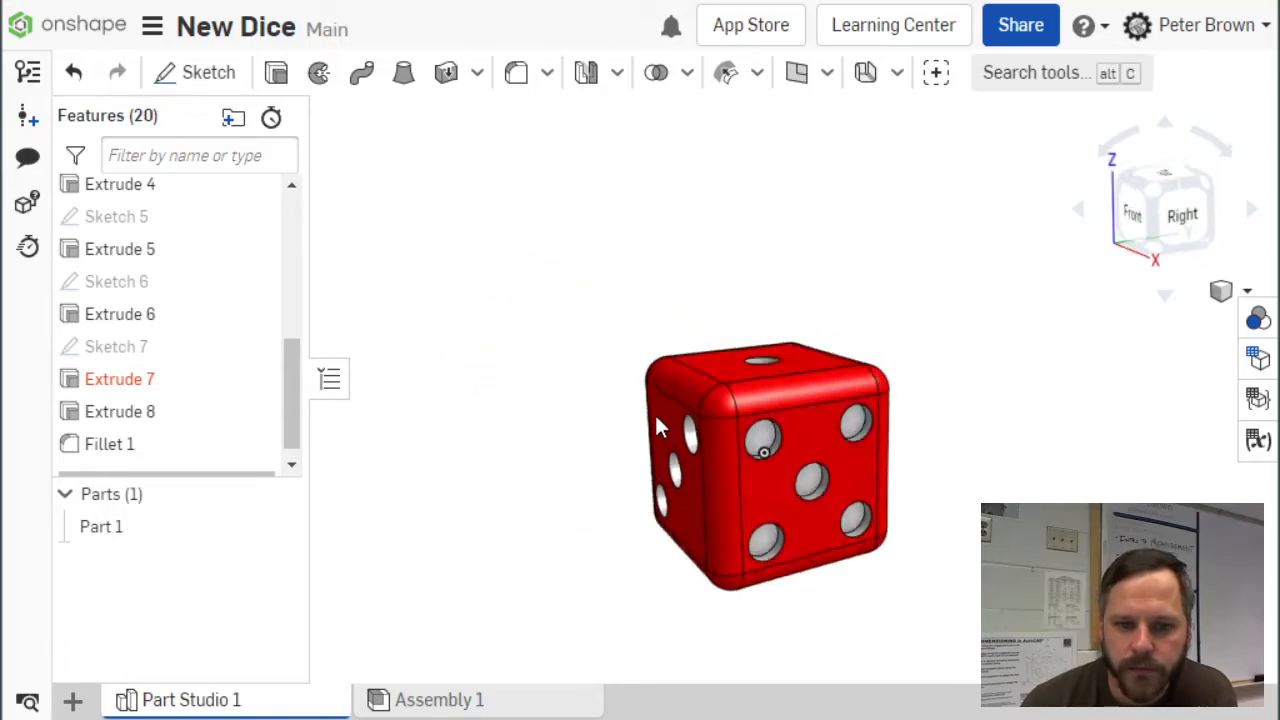
left_click_drag(660, 430, 690, 450)
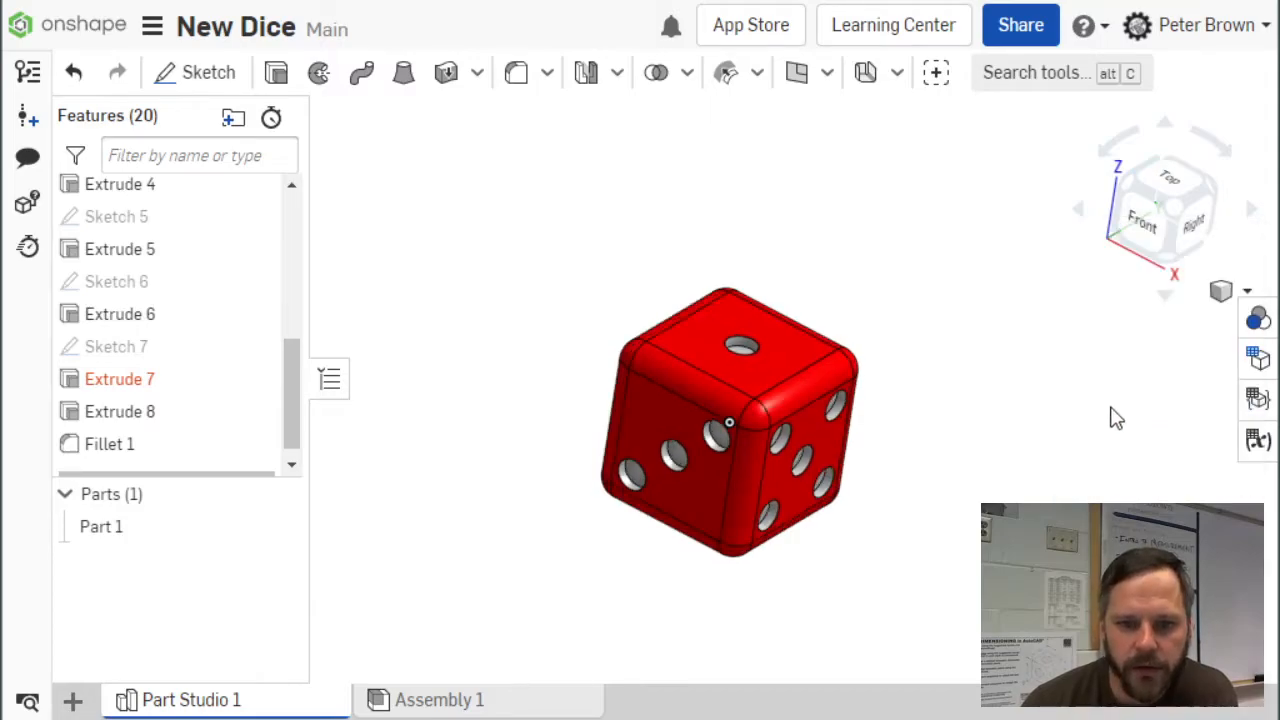
mouse_move(1070, 447)
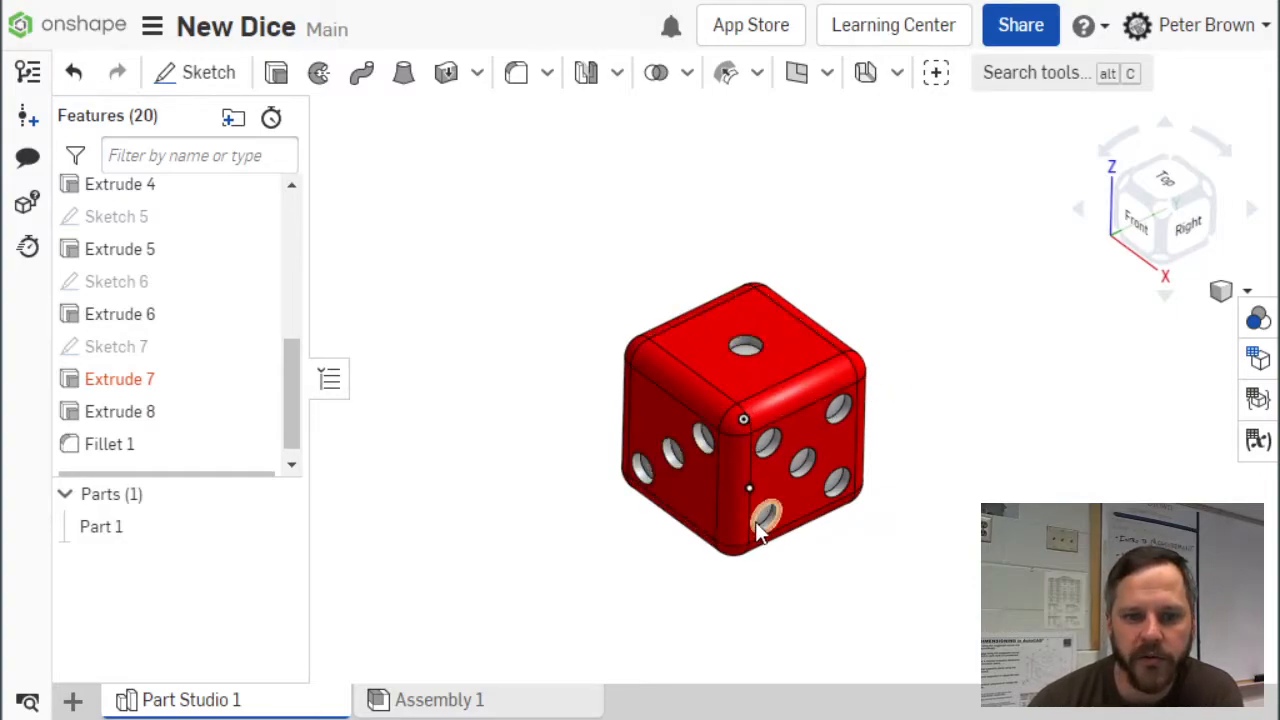
mouse_move(890, 490)
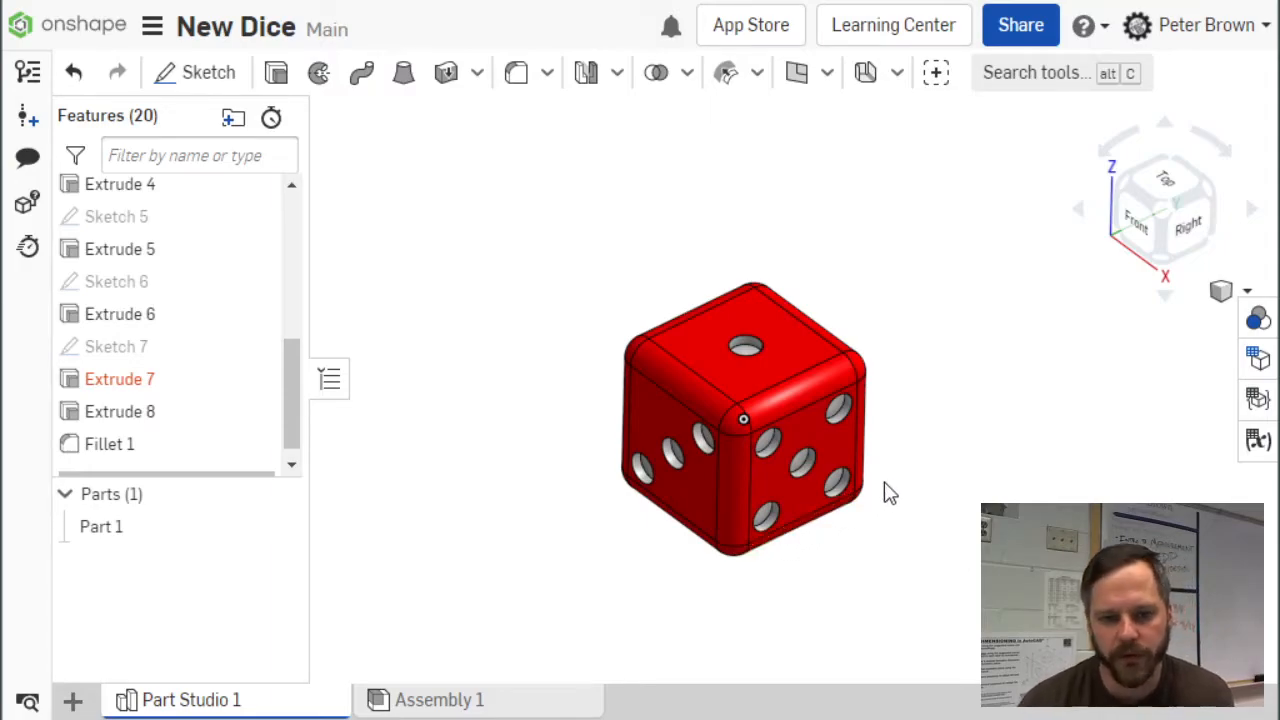
mouse_move(903, 448)
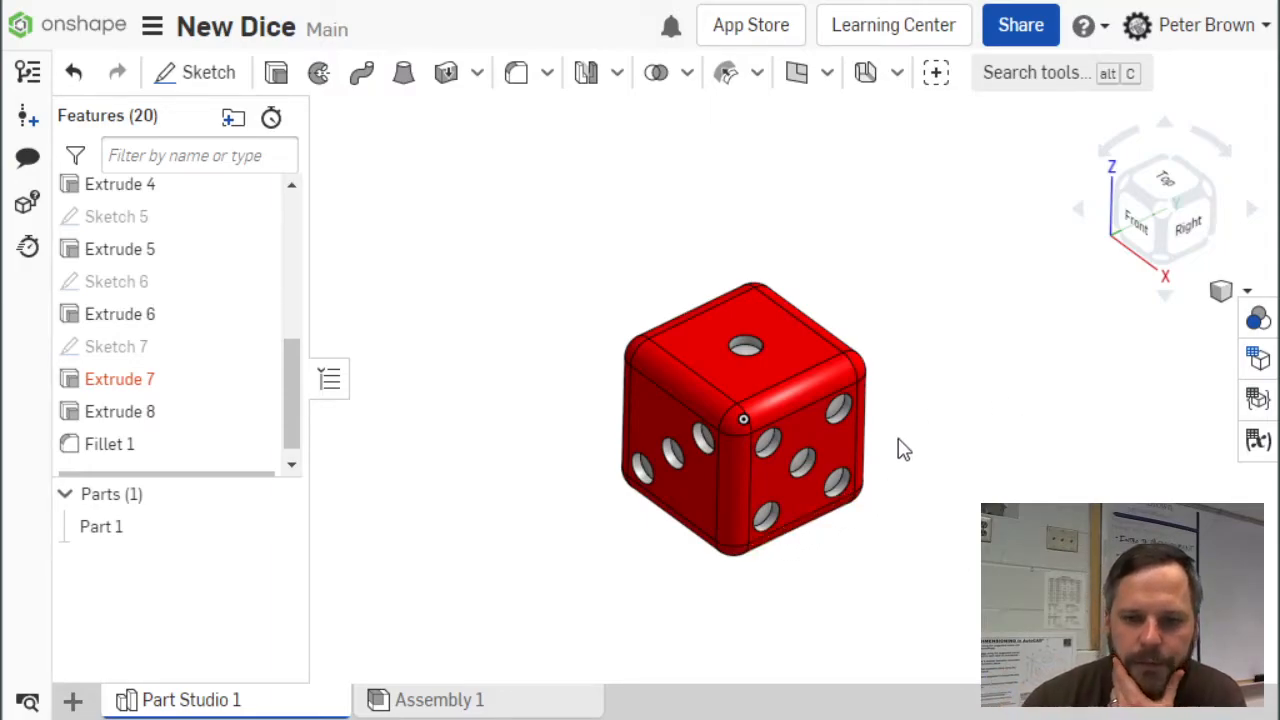
left_click_drag(900, 450, 925, 465)
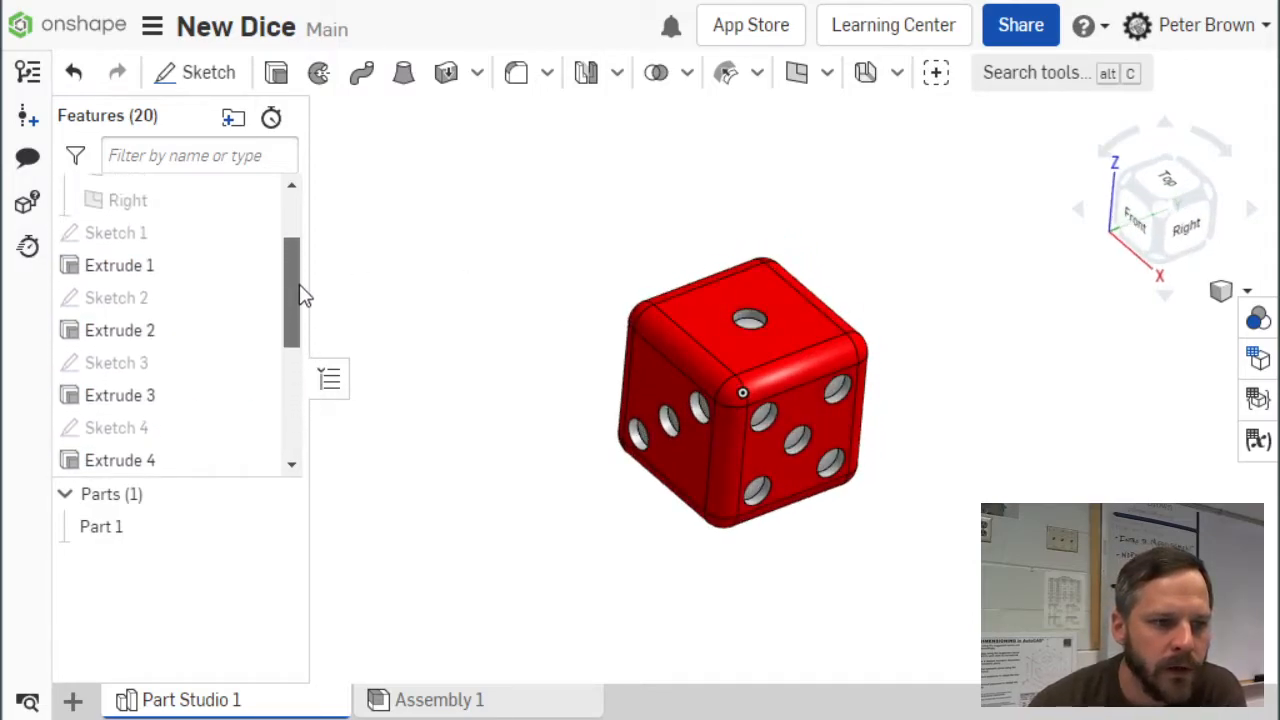
left_click(119, 259)
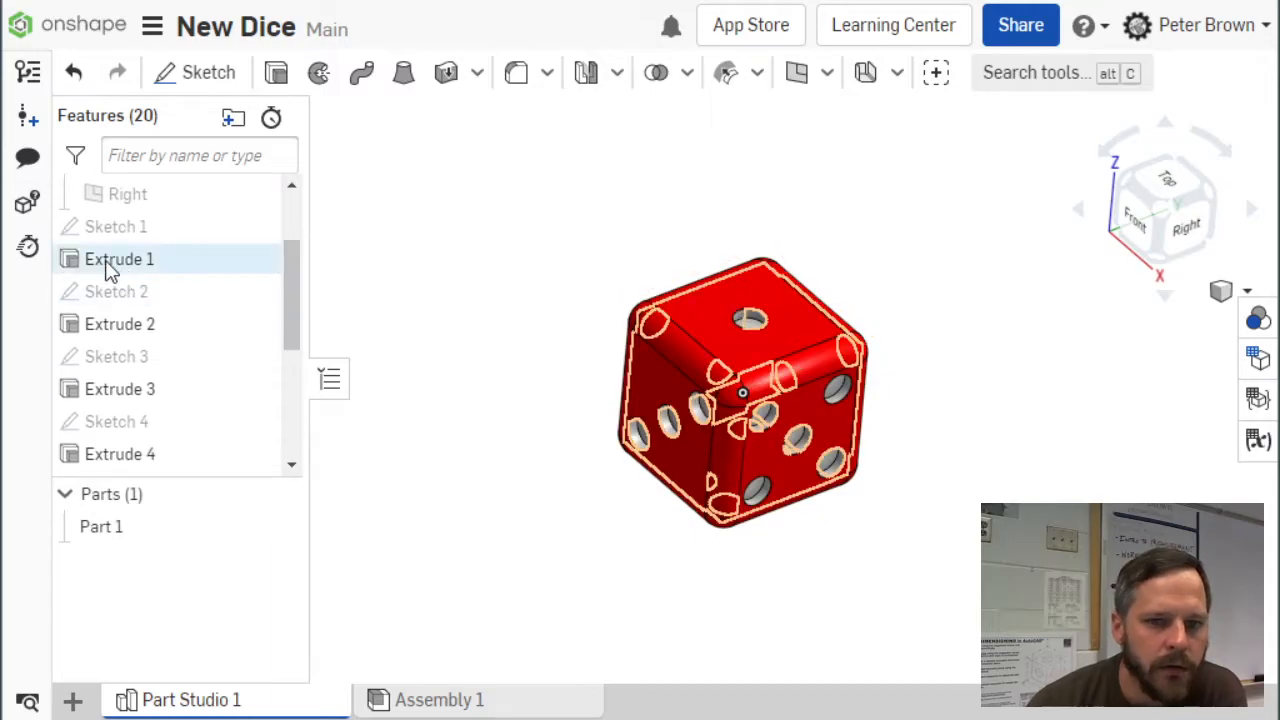
mouse_move(119, 259)
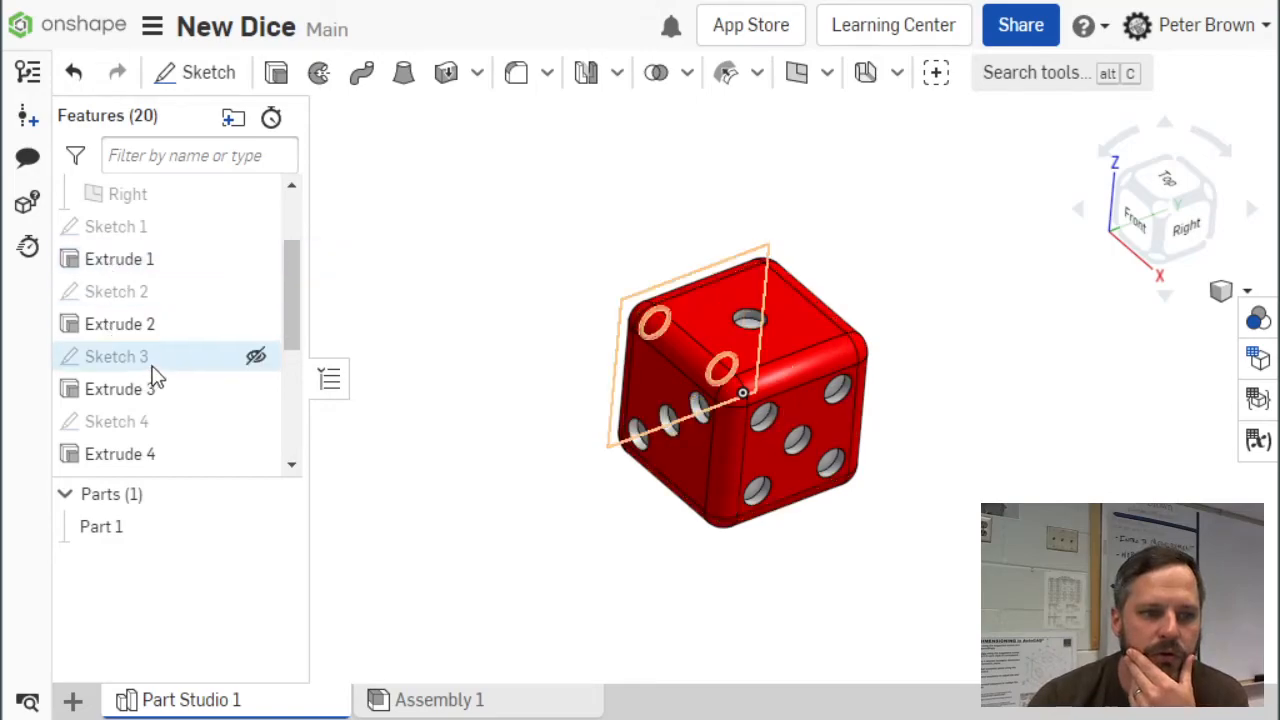
mouse_move(119, 323)
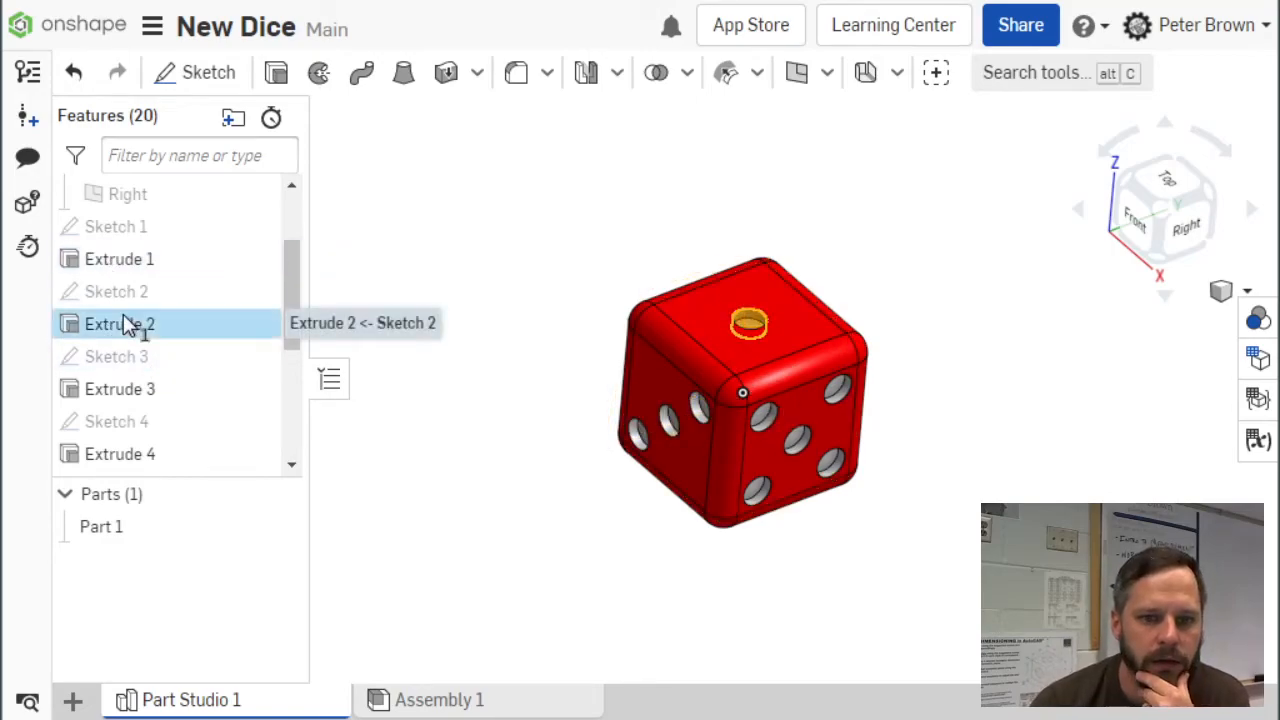
double_click(119, 323)
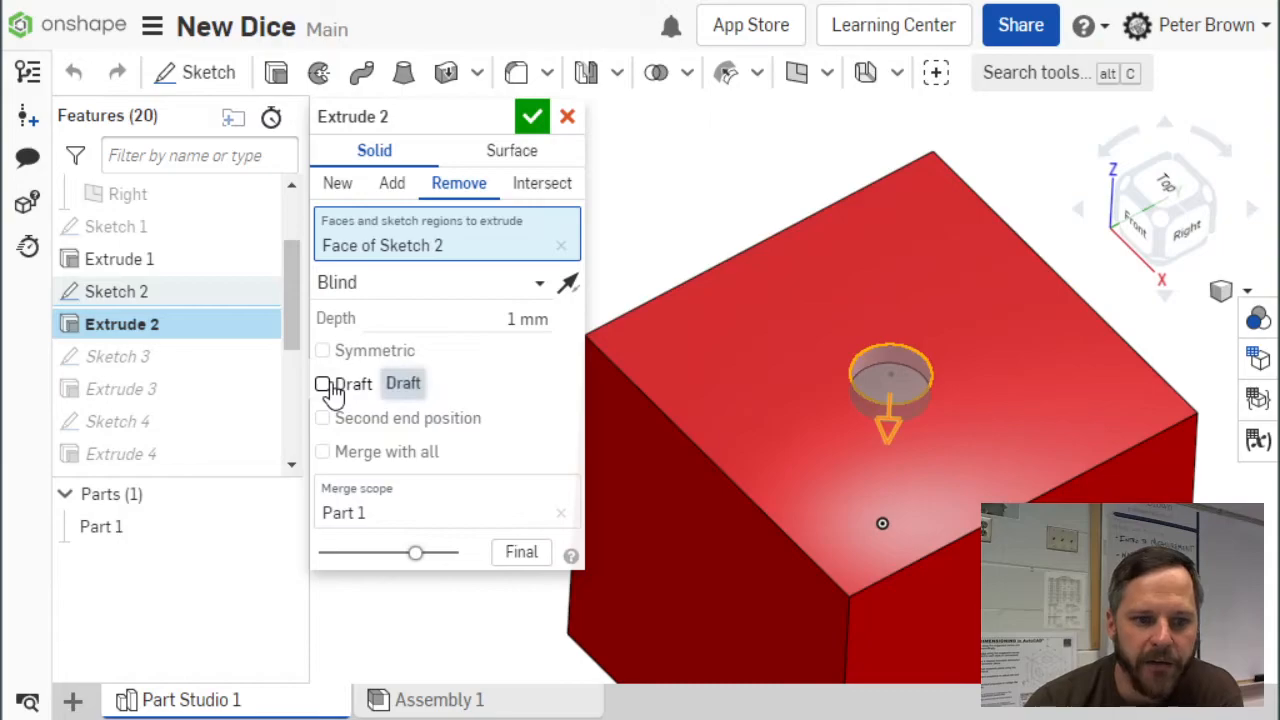
left_click(322, 383)
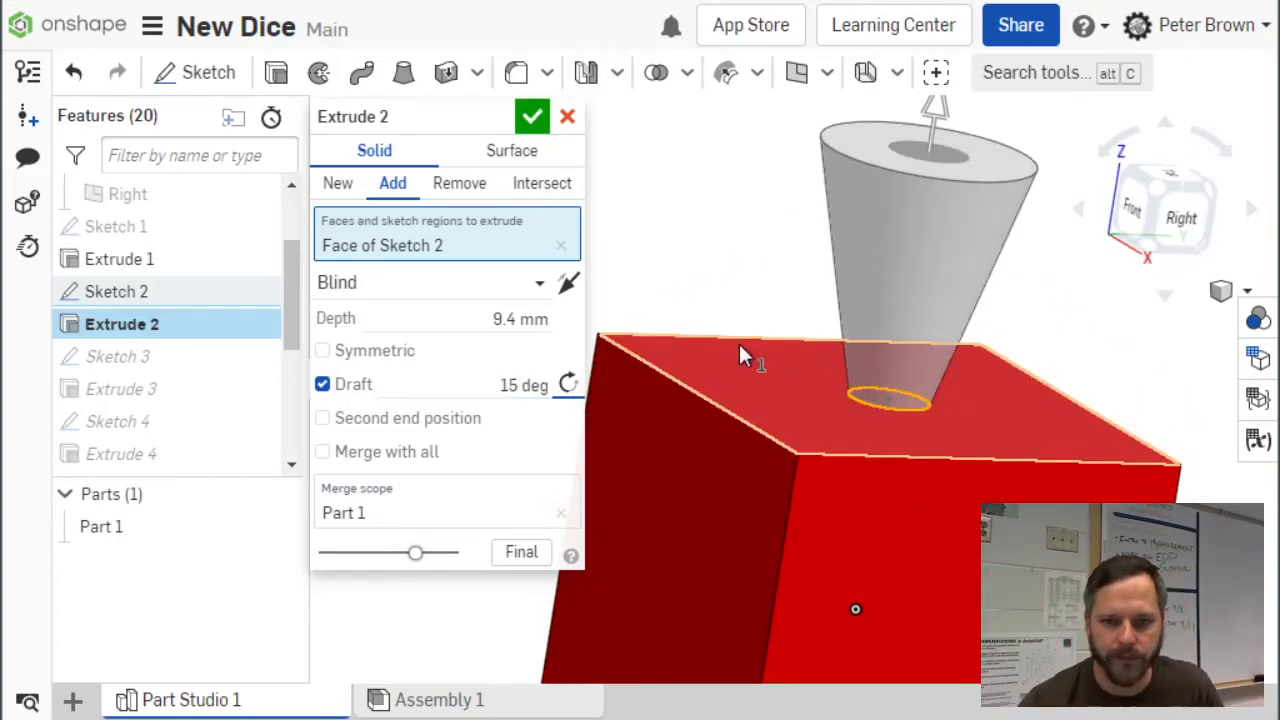
mouse_move(845, 378)
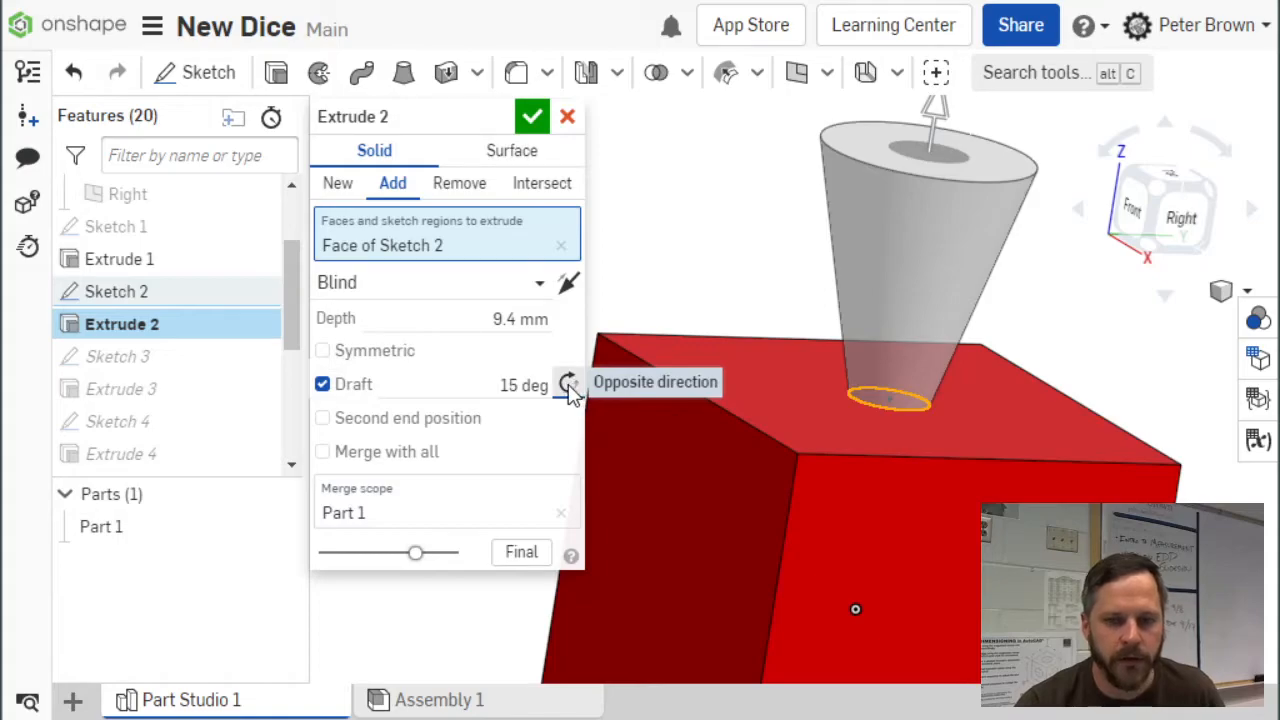
left_click(568, 385)
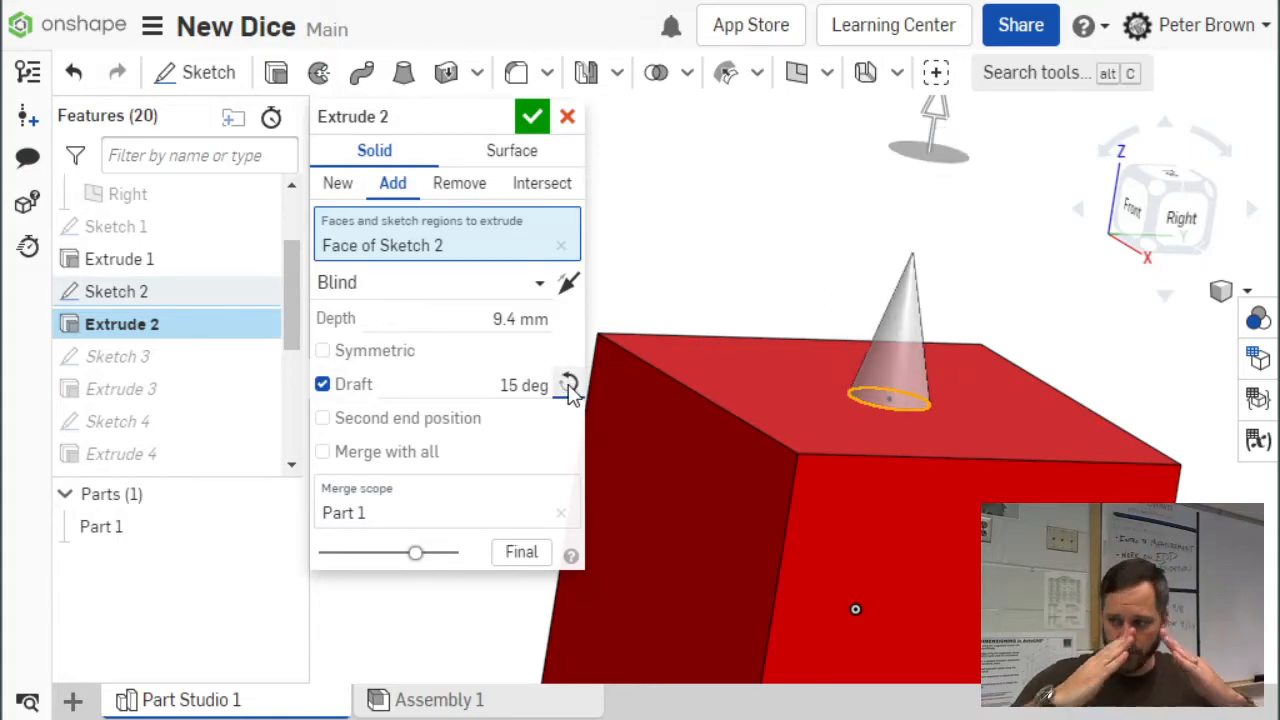
mouse_move(578, 351)
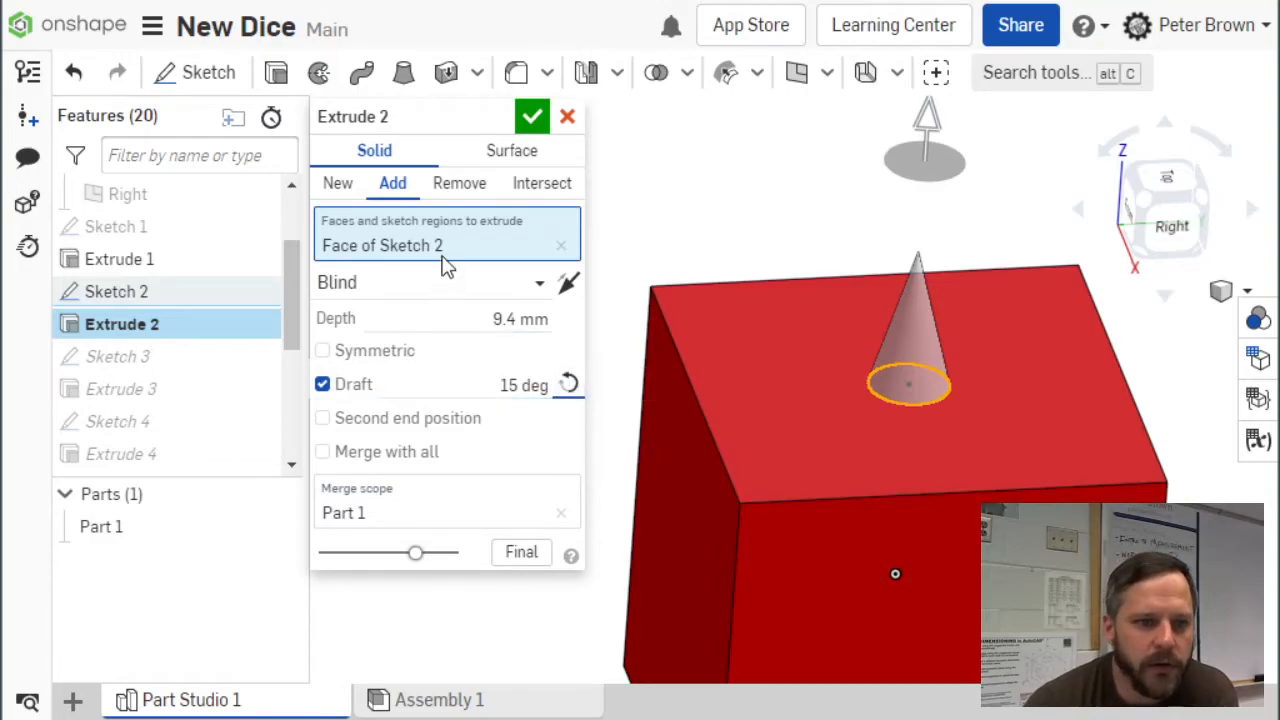
mouse_move(560, 195)
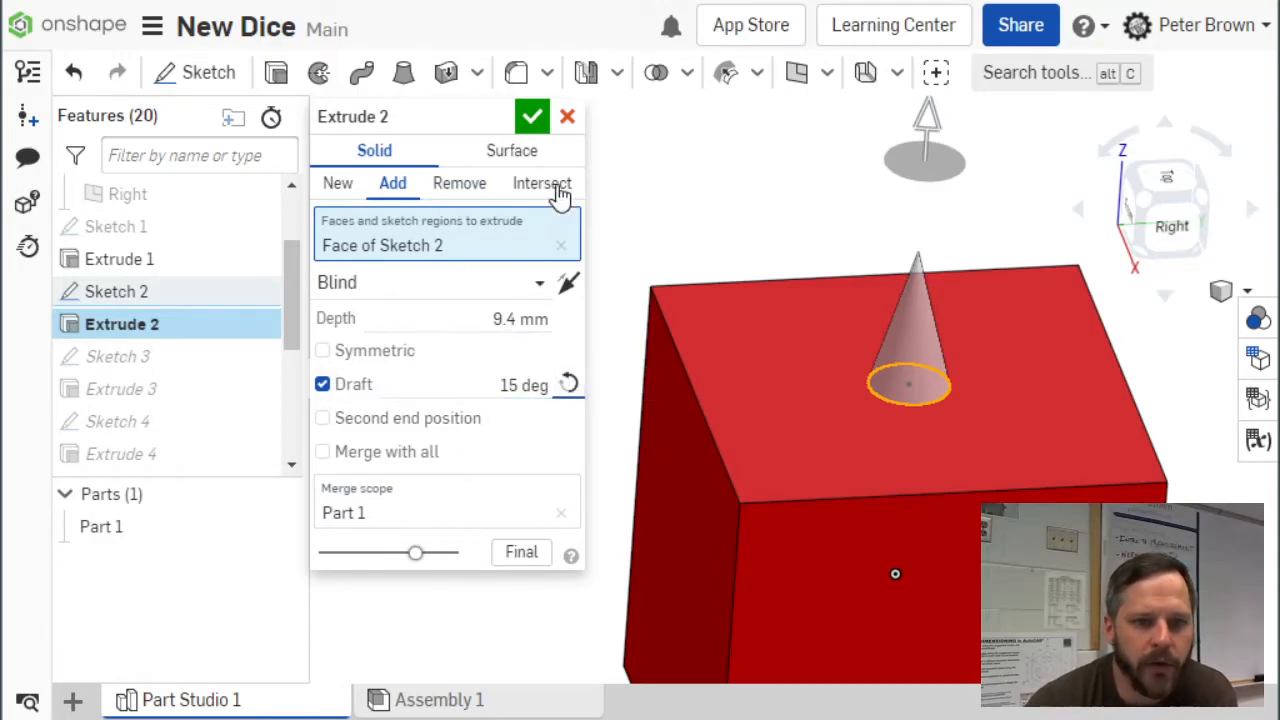
left_click(532, 116)
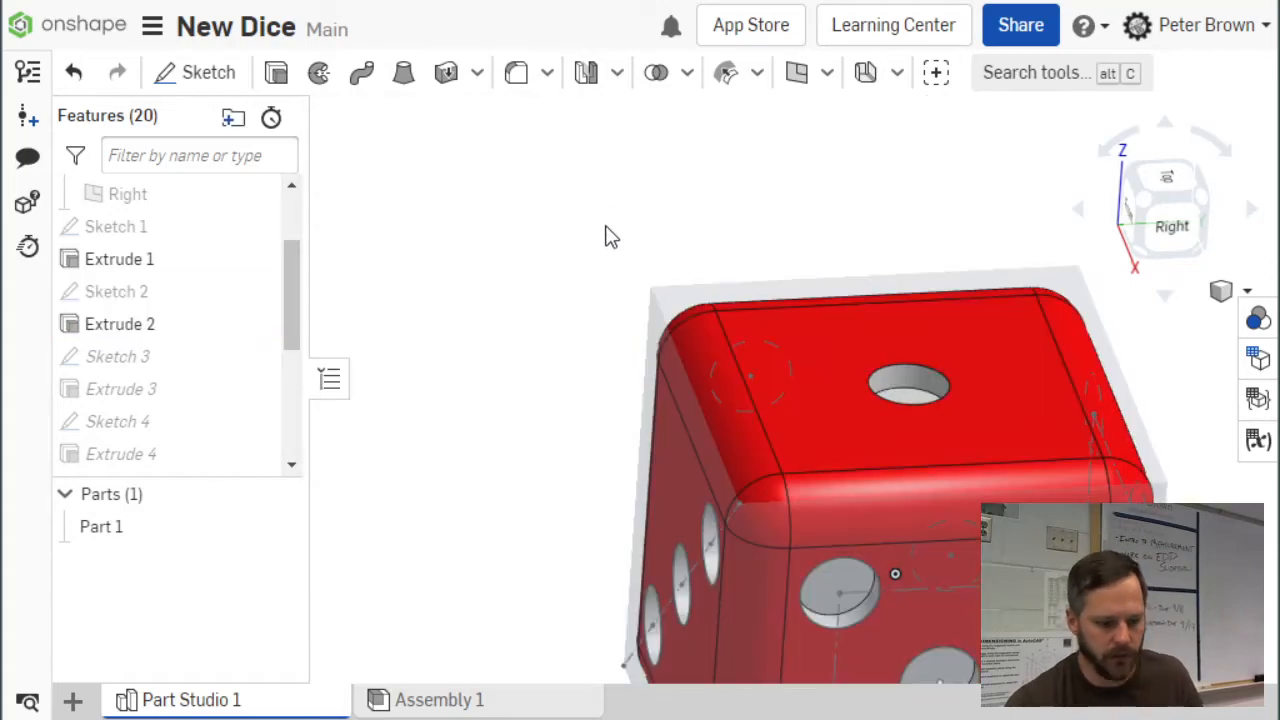
- Re-edit Extrude 2 to add a 45° draft to the top pip hole cut
left_click(120, 454)
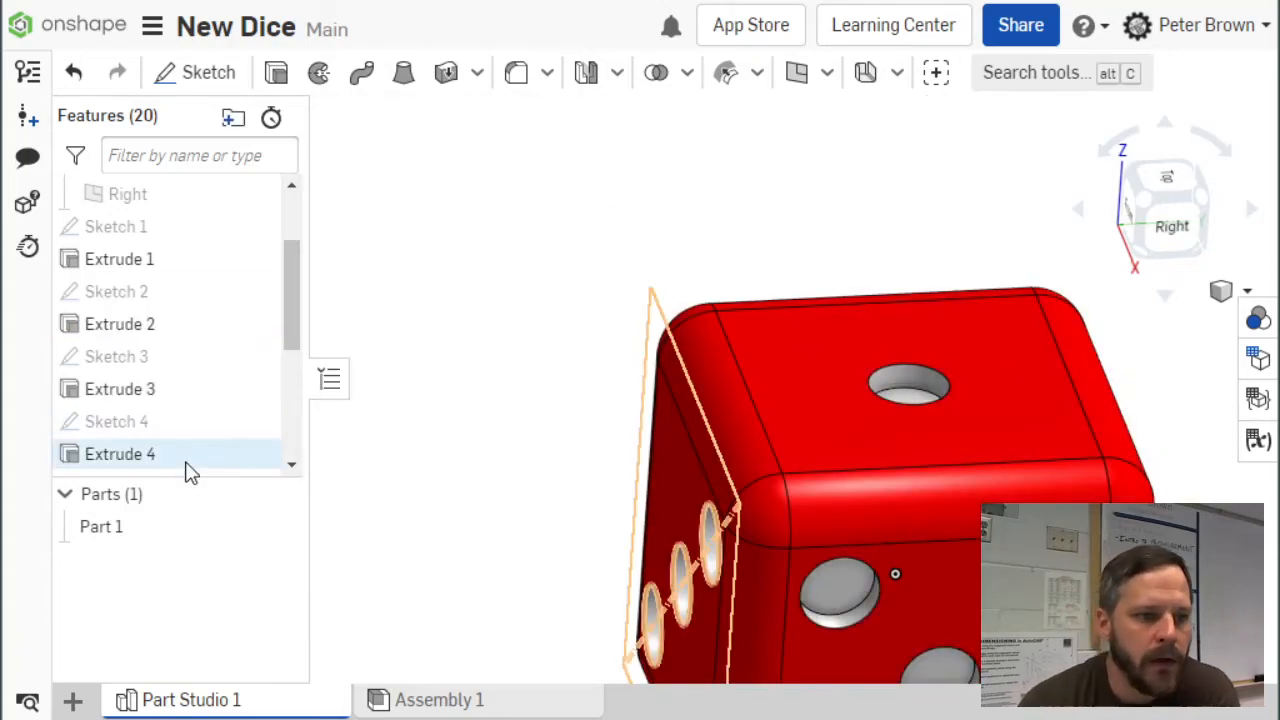
double_click(120, 324)
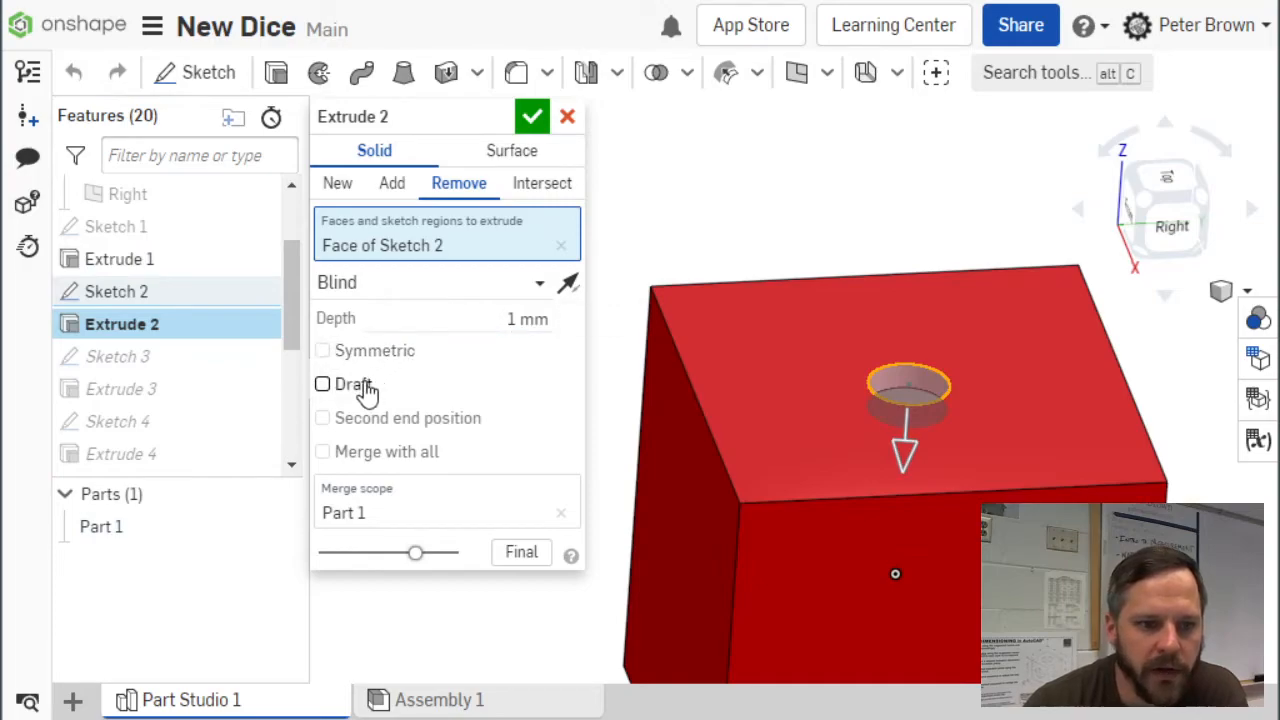
left_click(322, 384)
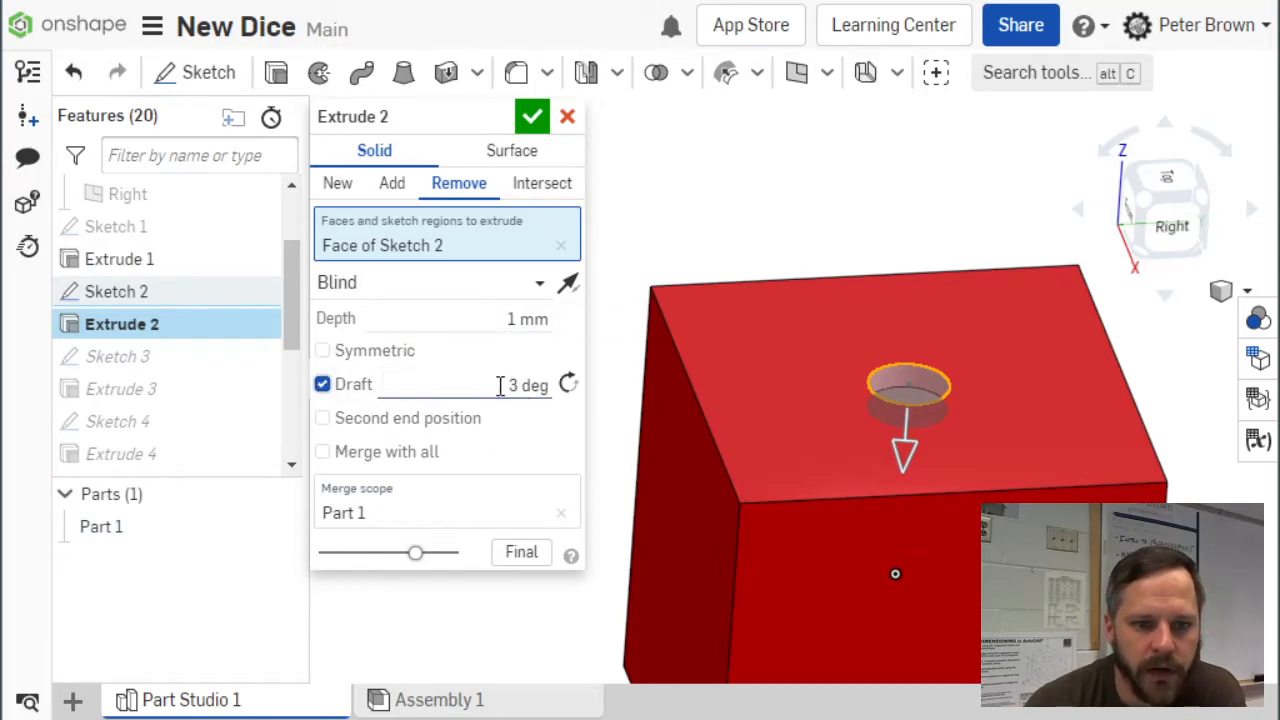
type("45")
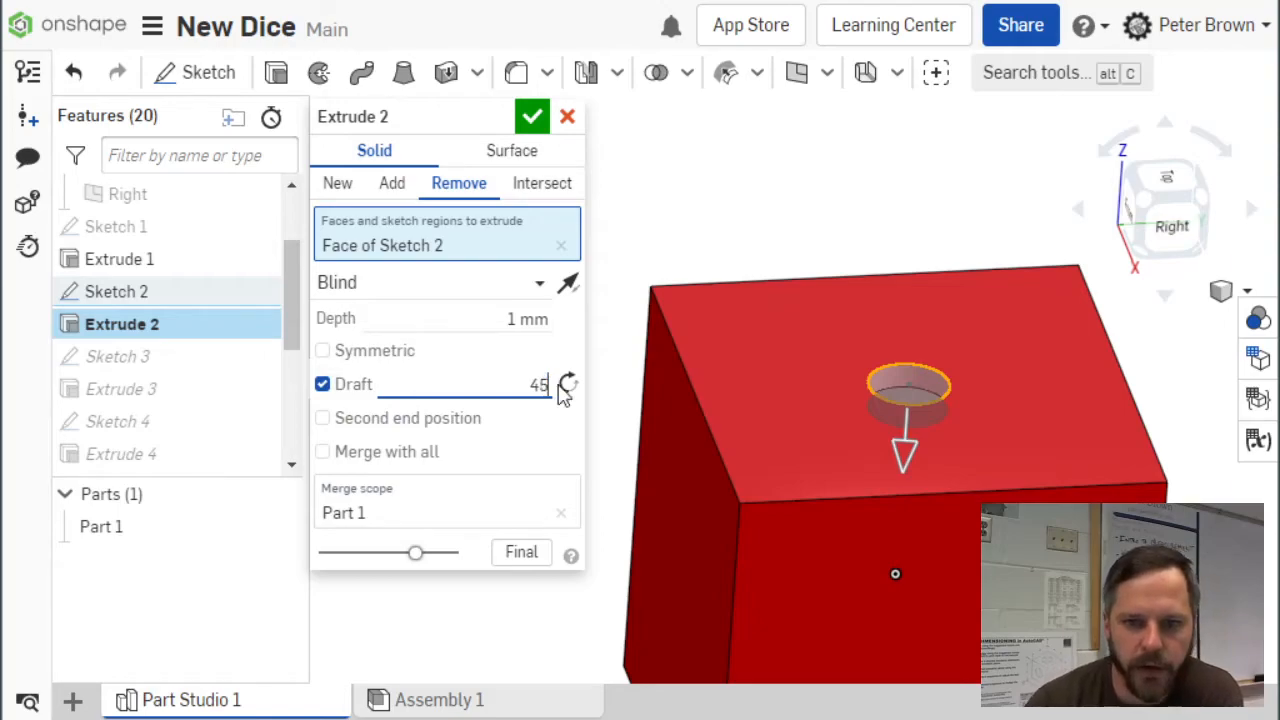
mouse_move(590, 370)
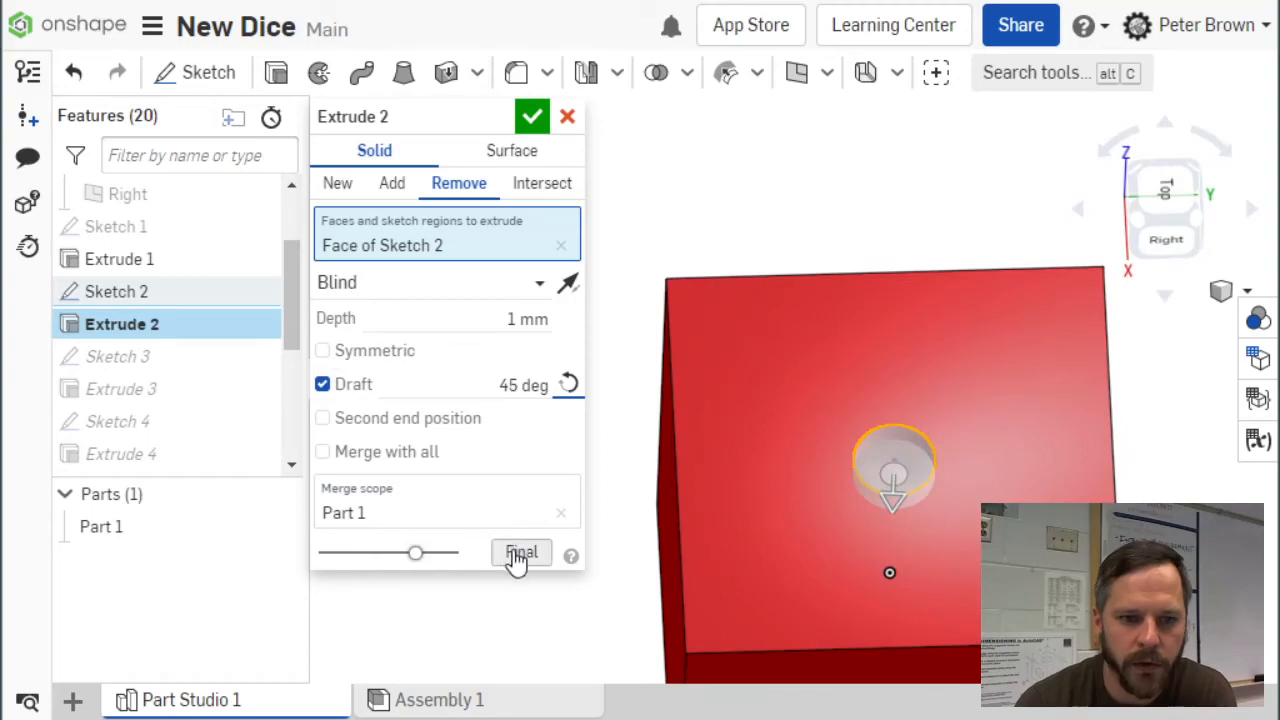
left_click(532, 116)
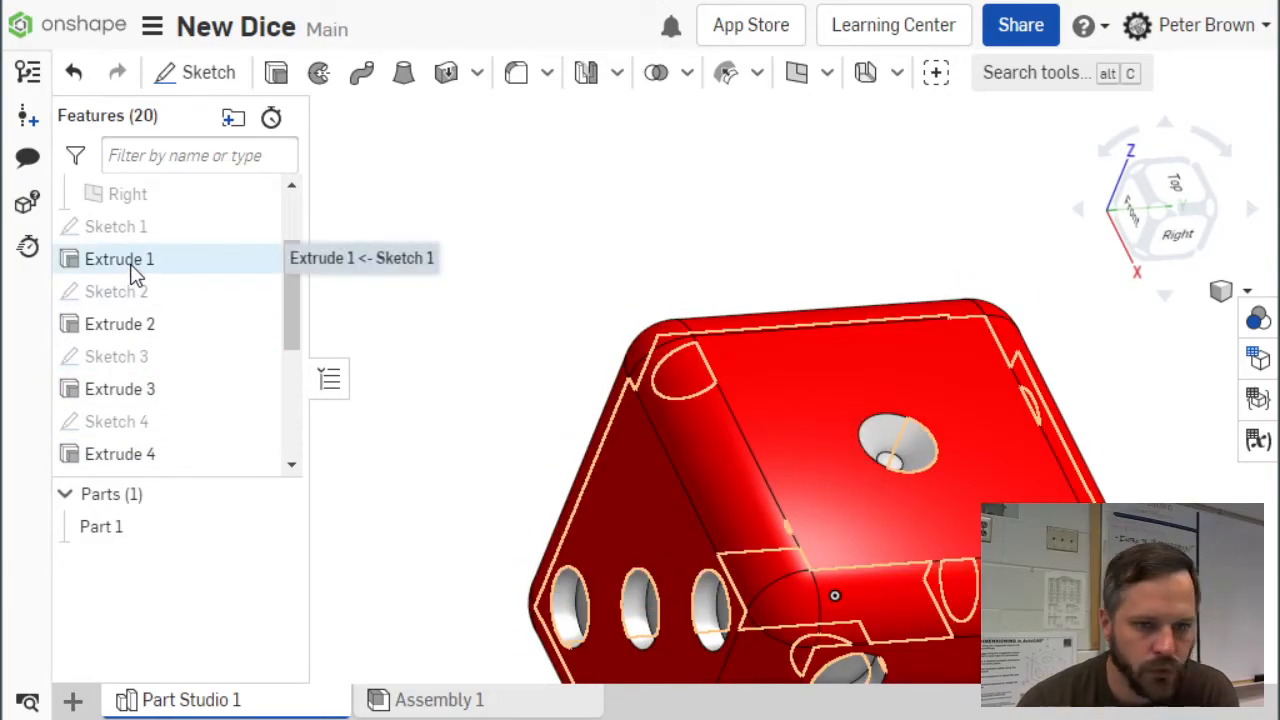
left_click(119, 323)
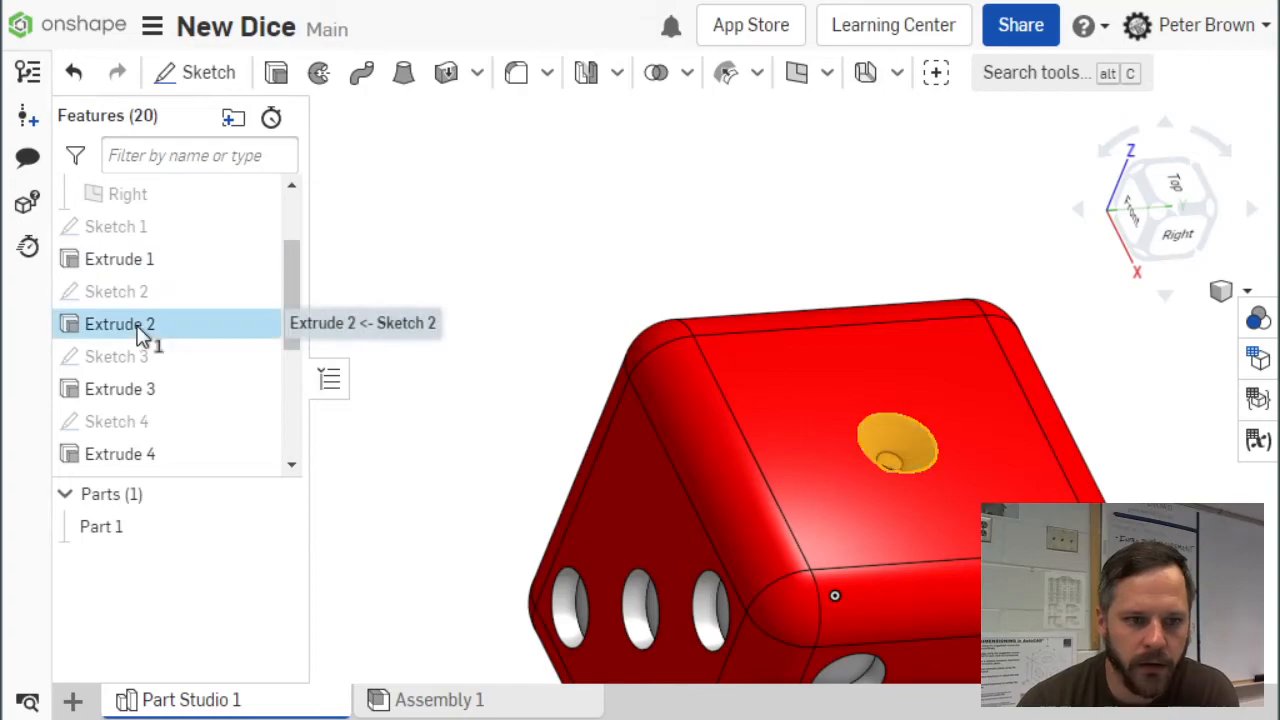
double_click(119, 323)
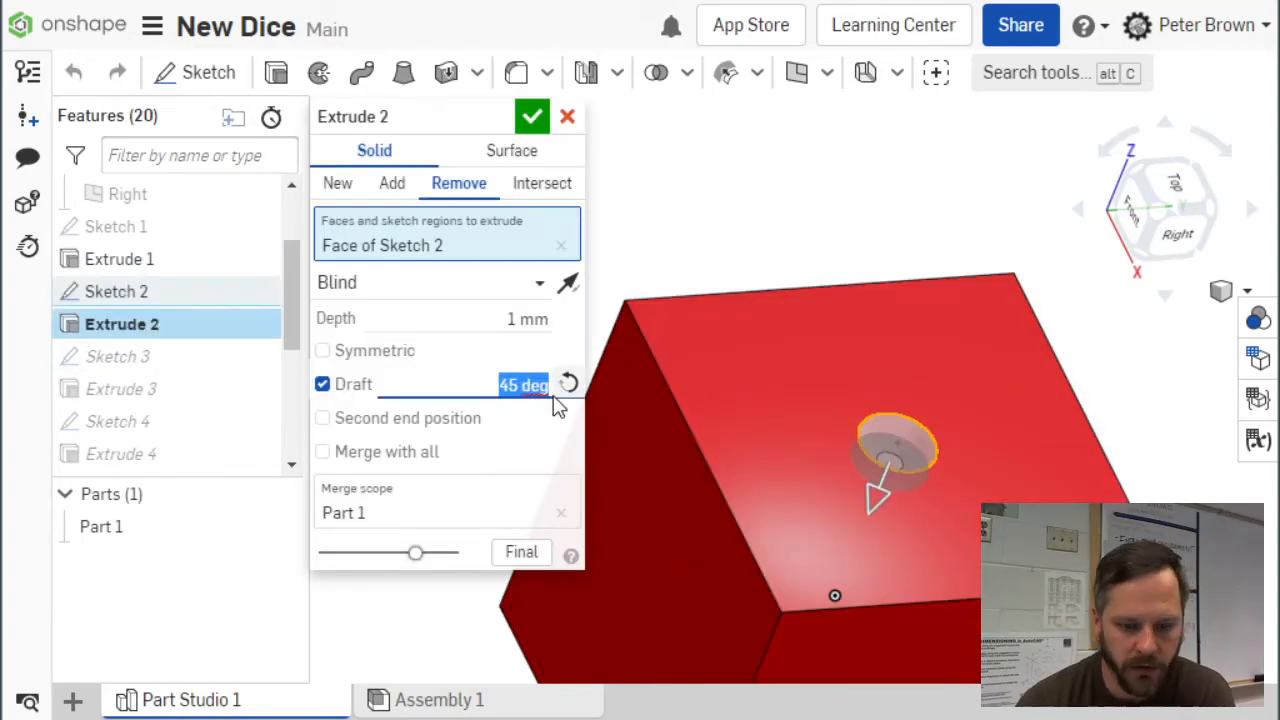
type("50")
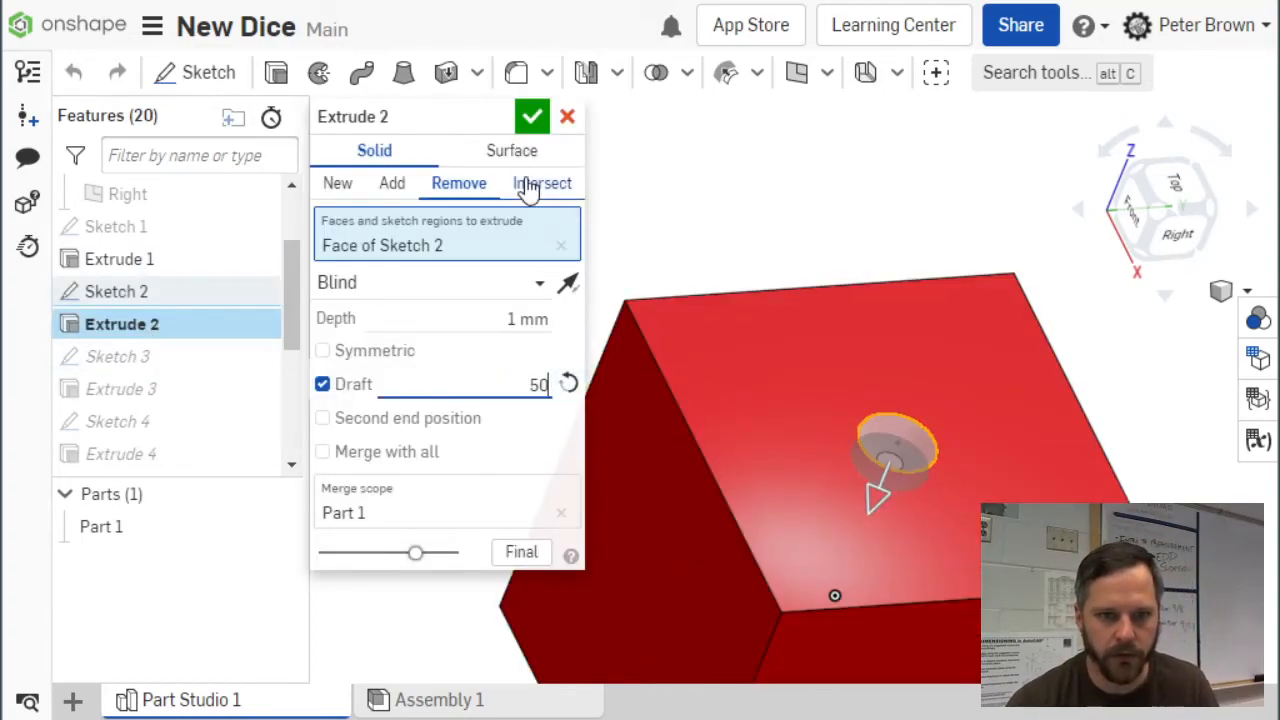
left_click(532, 116)
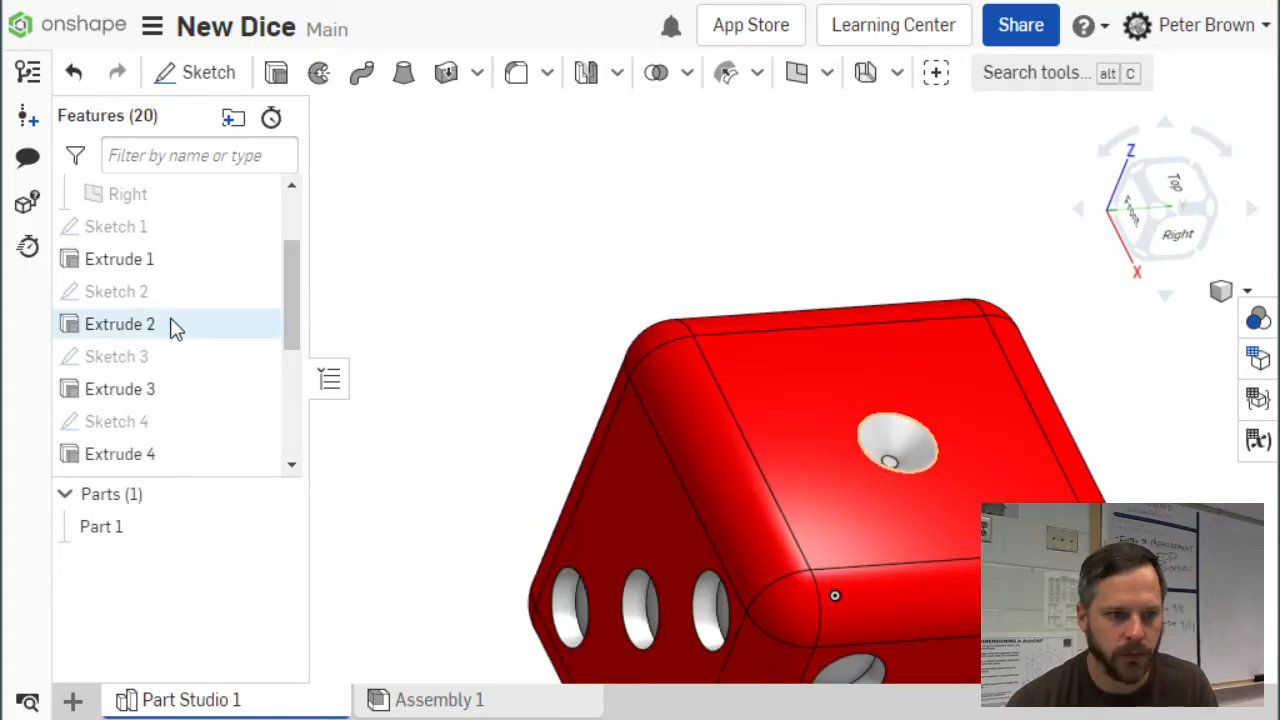
double_click(120, 324)
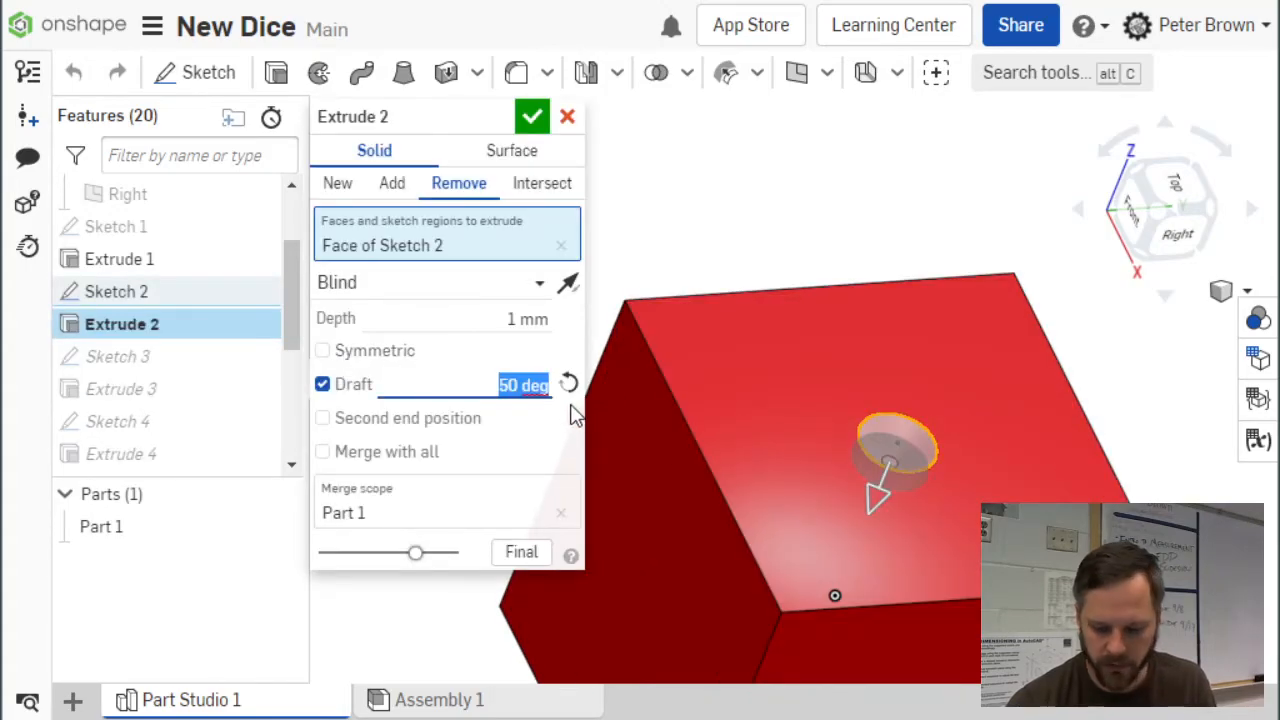
left_click(532, 116)
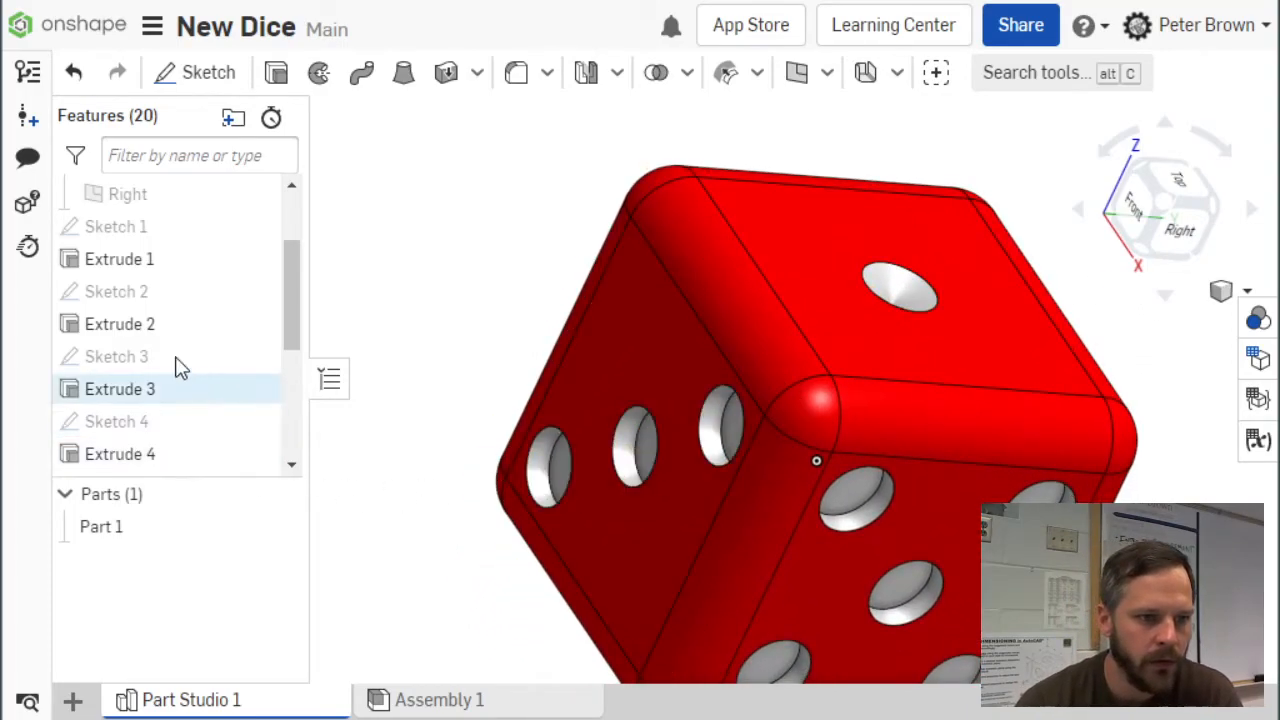
mouse_move(120, 389)
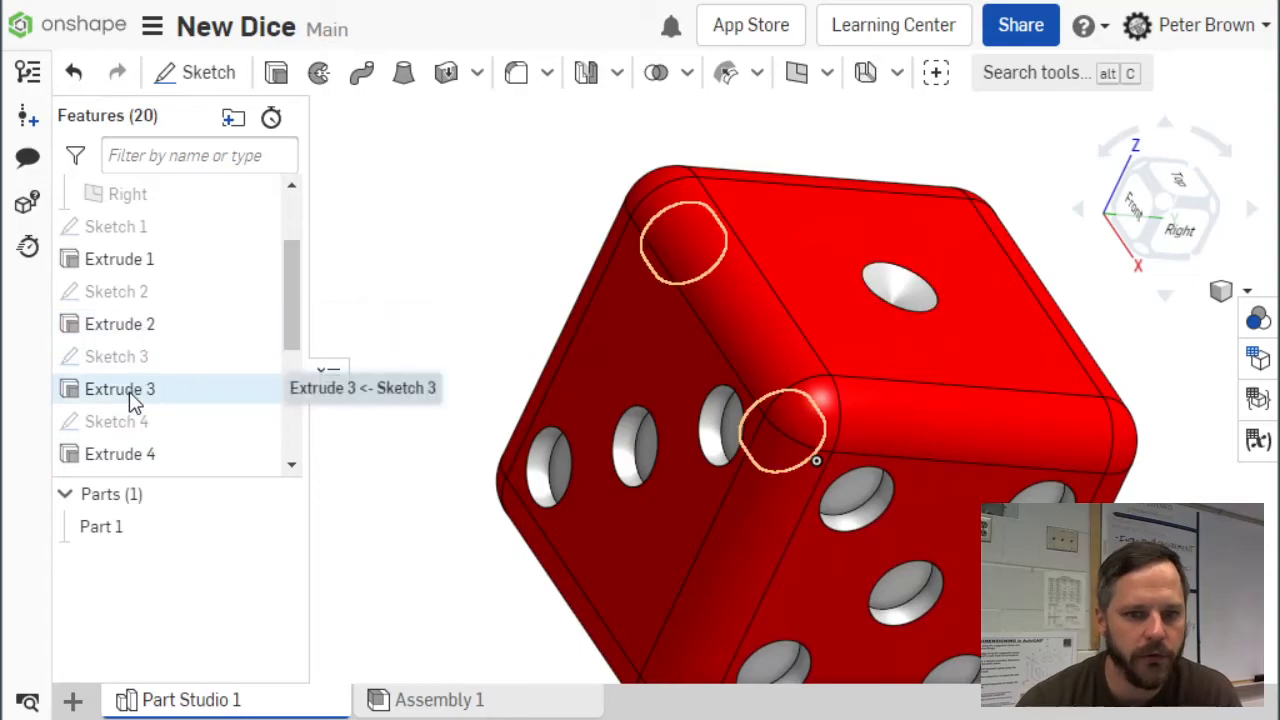
- Add a 60° draft to Extrude 3, the two-pip hole cut
double_click(120, 388)
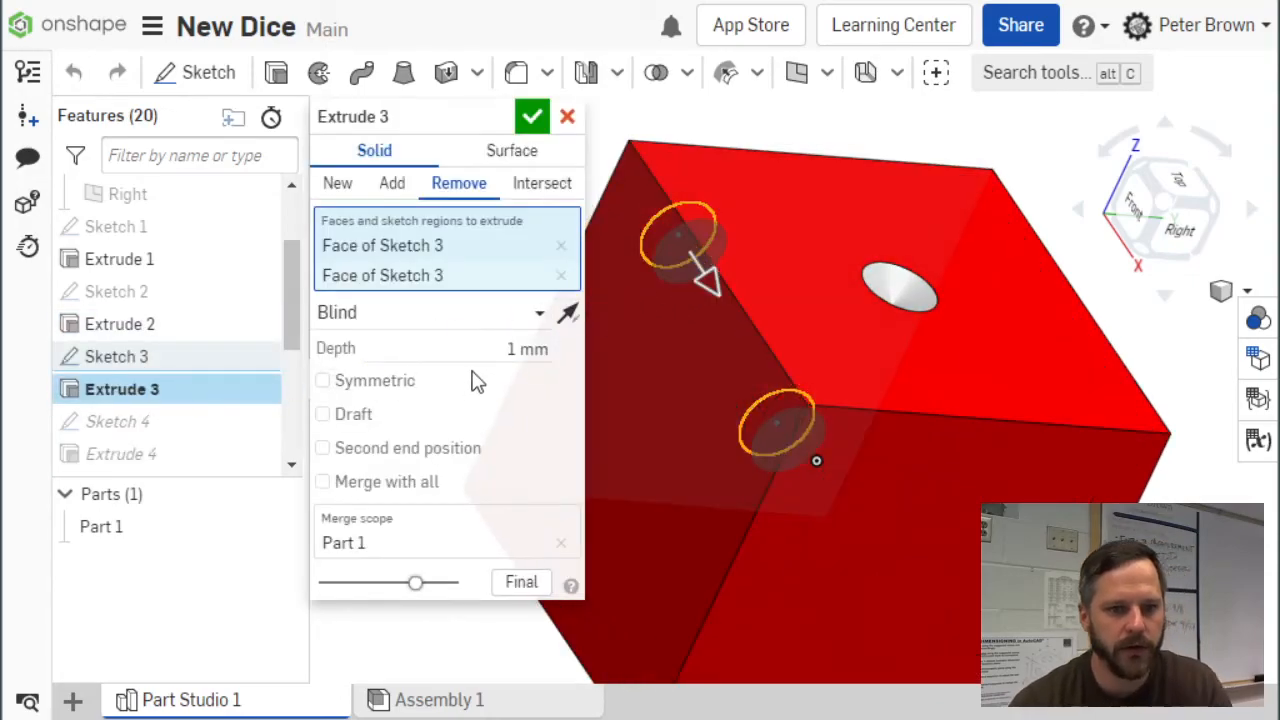
left_click(322, 414)
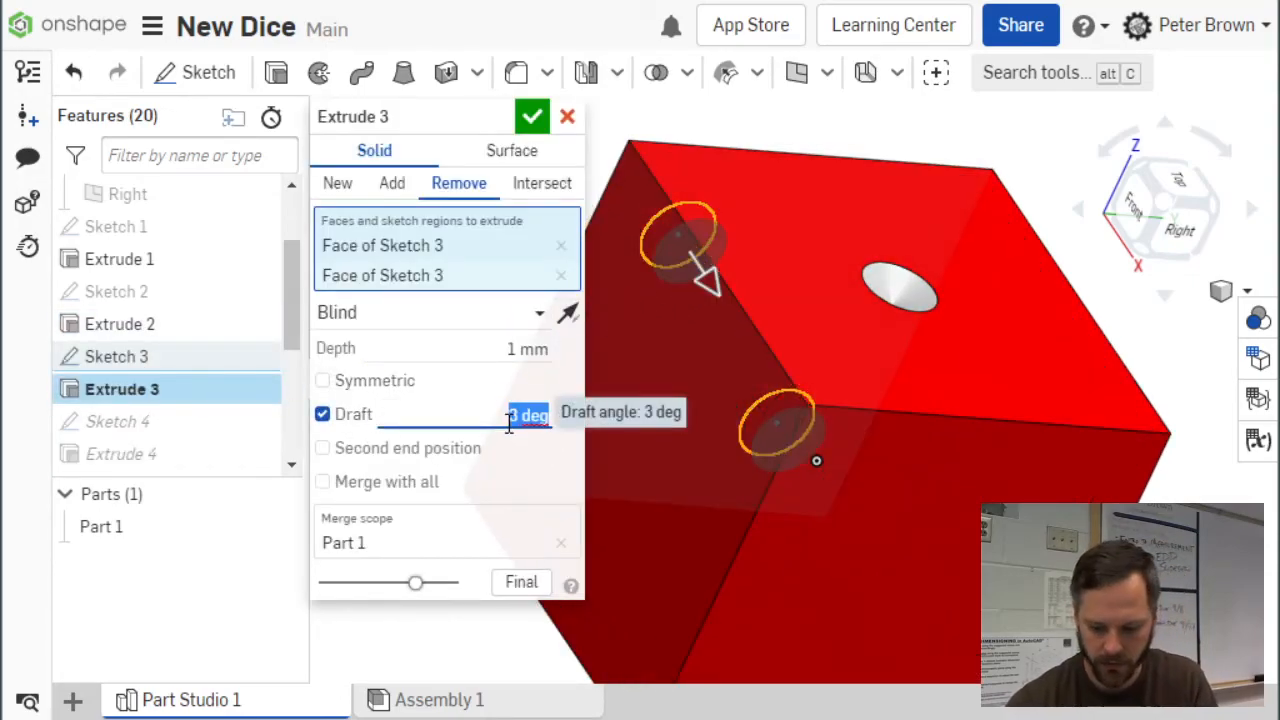
type("60")
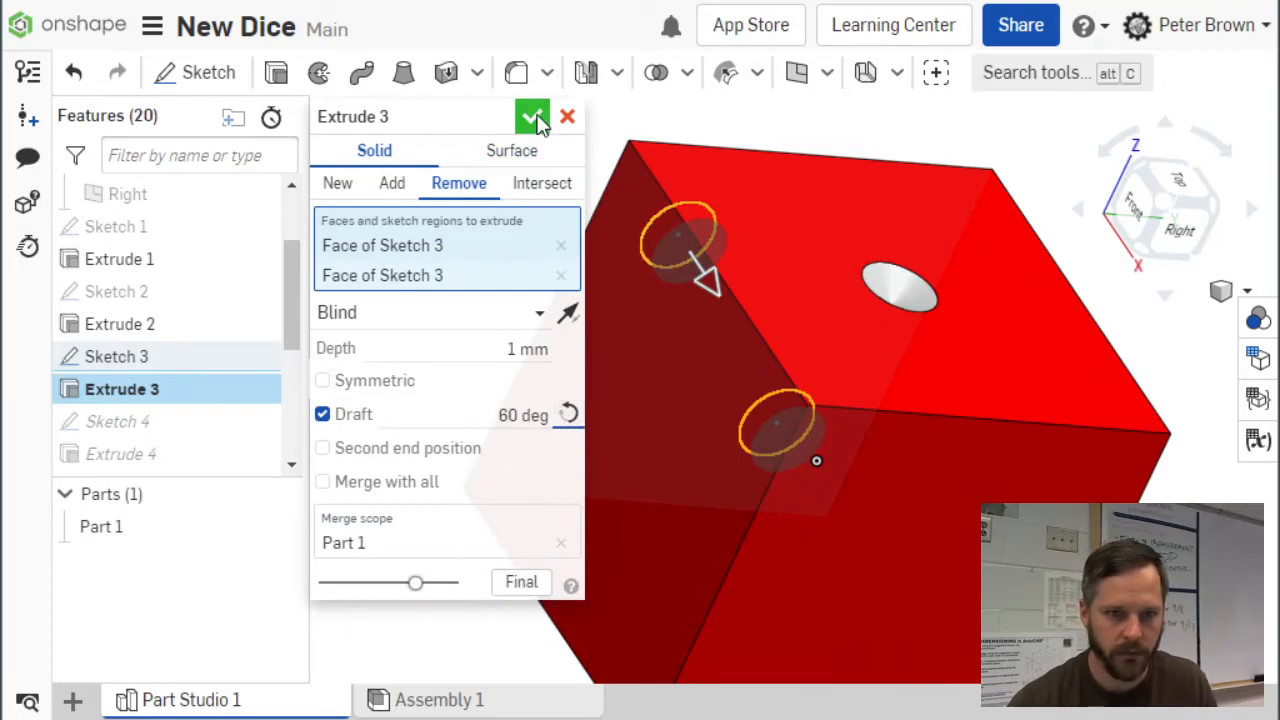
left_click(532, 116)
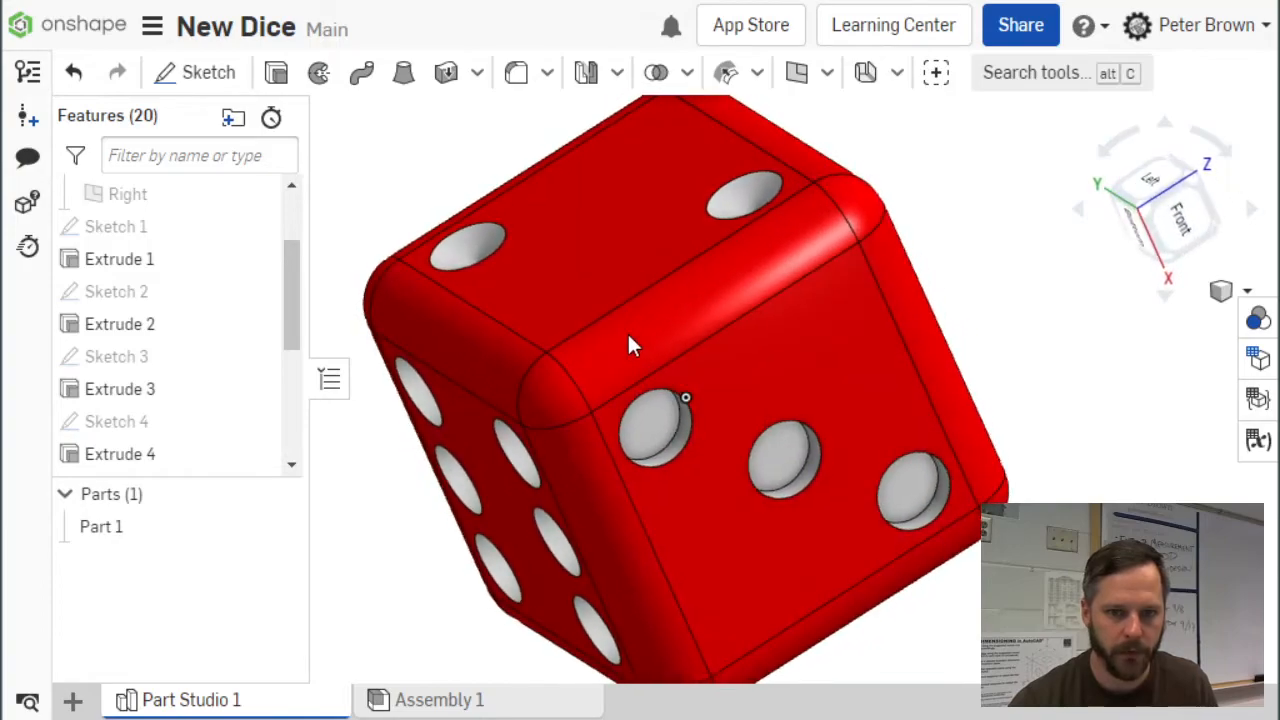
- Add a 60° draft to Extrude 4, the three-pip hole cut
left_click(119, 453)
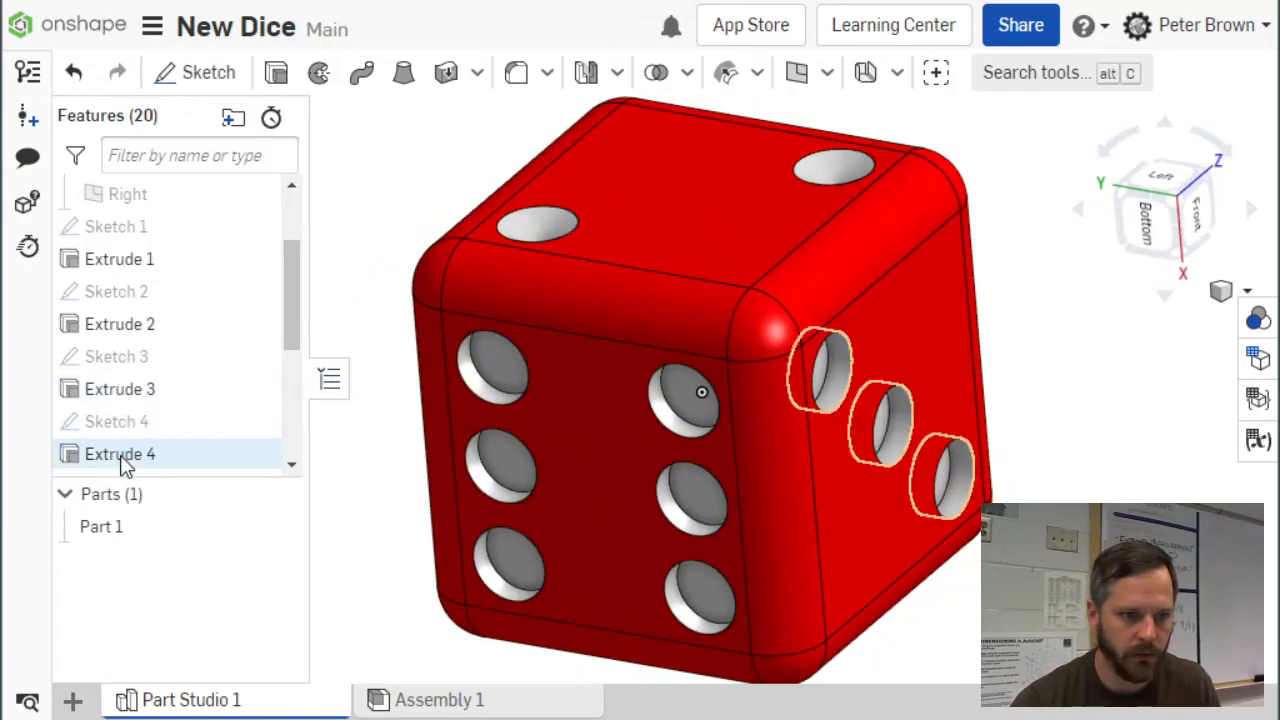
double_click(120, 453)
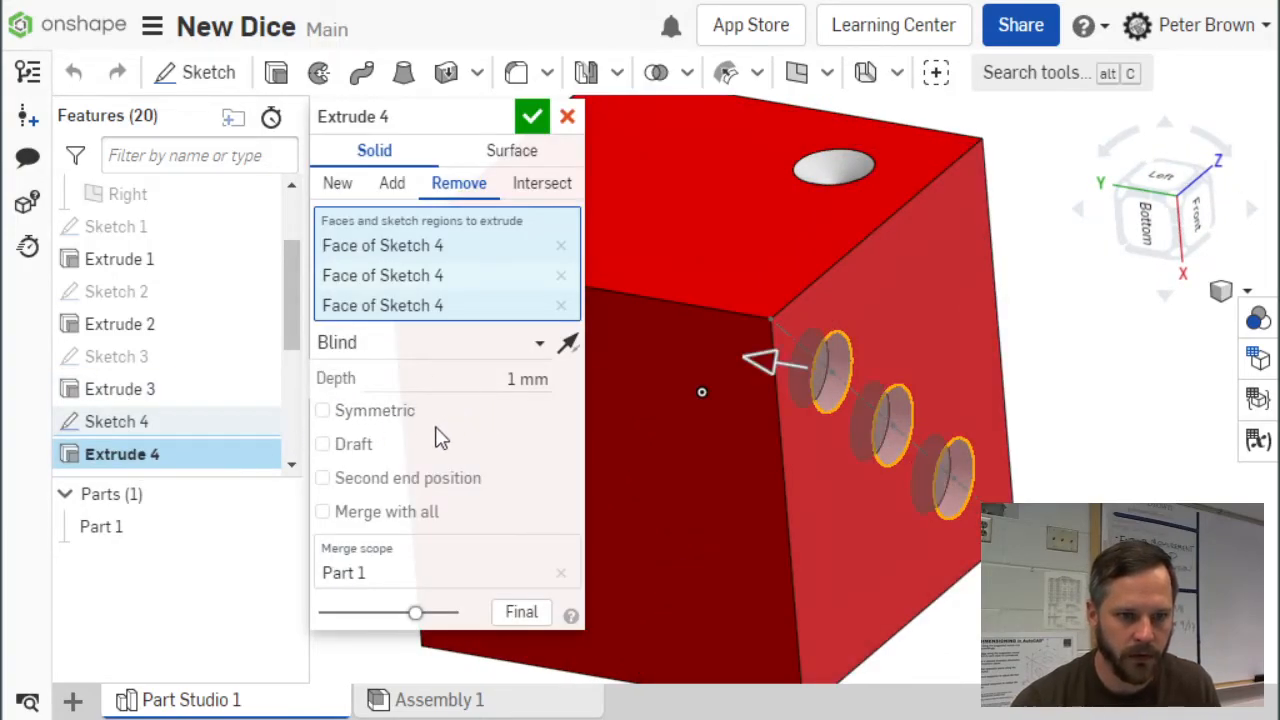
left_click(322, 443)
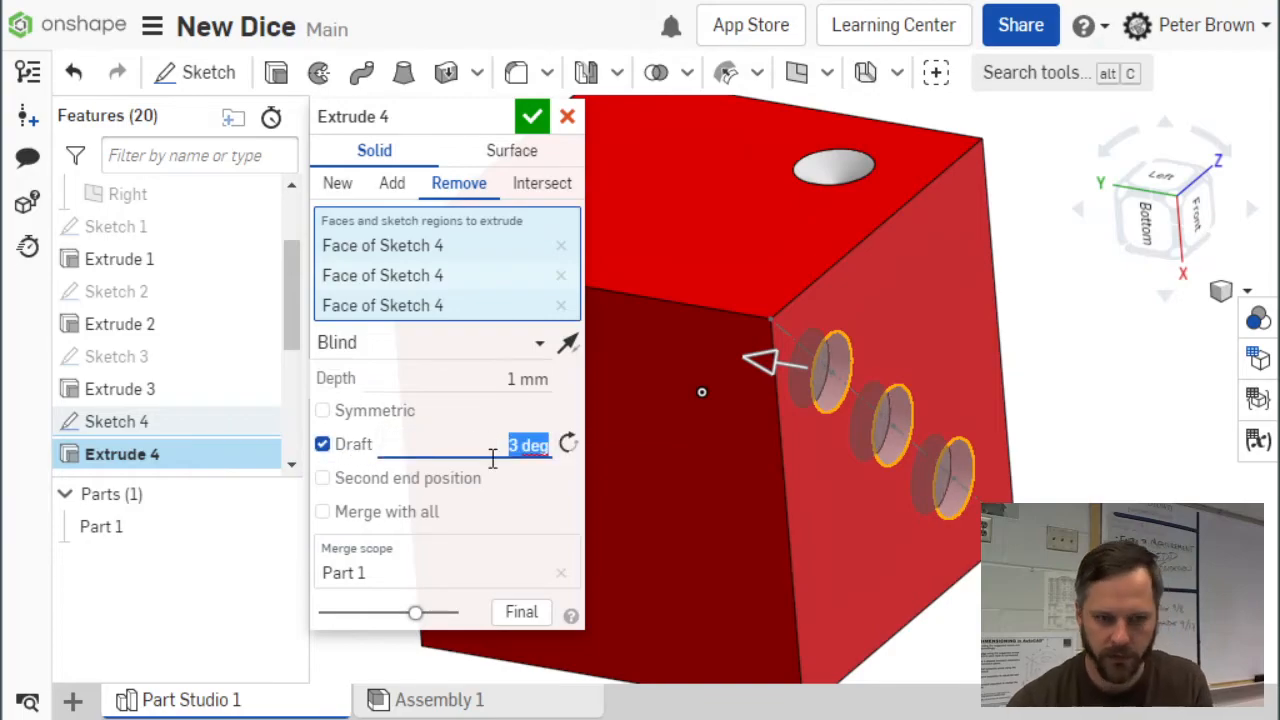
type("60")
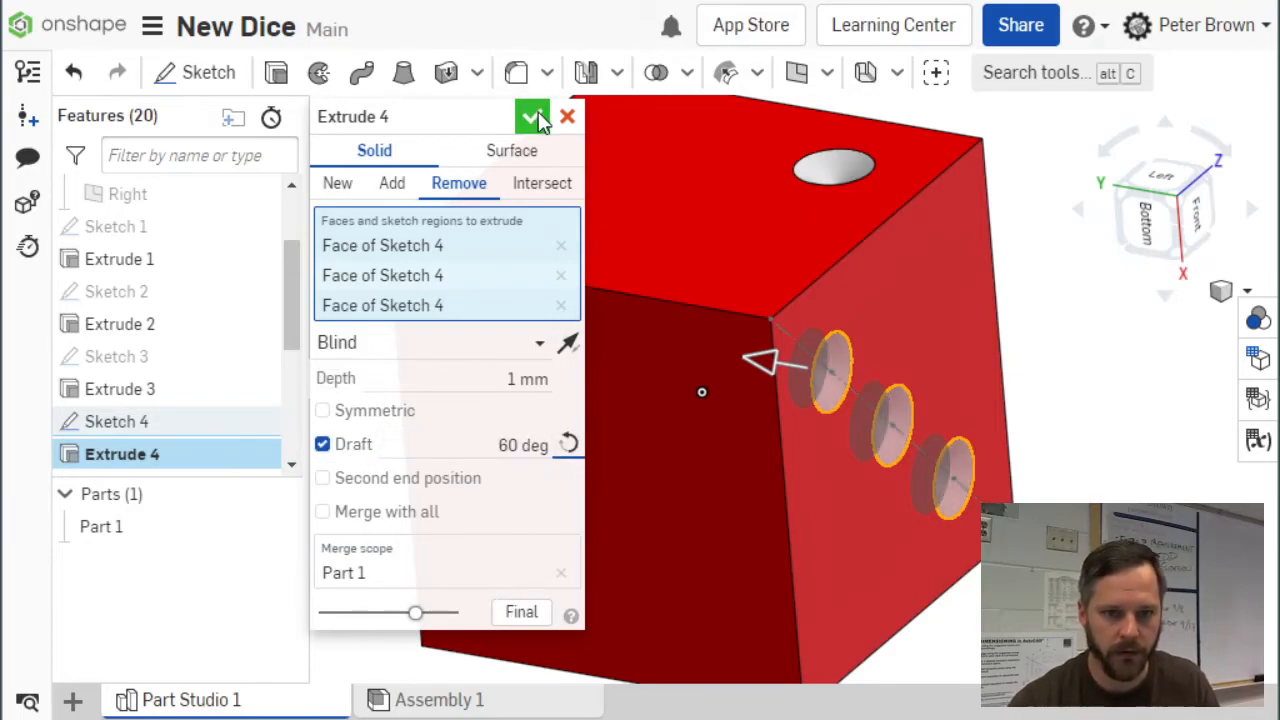
left_click(532, 116)
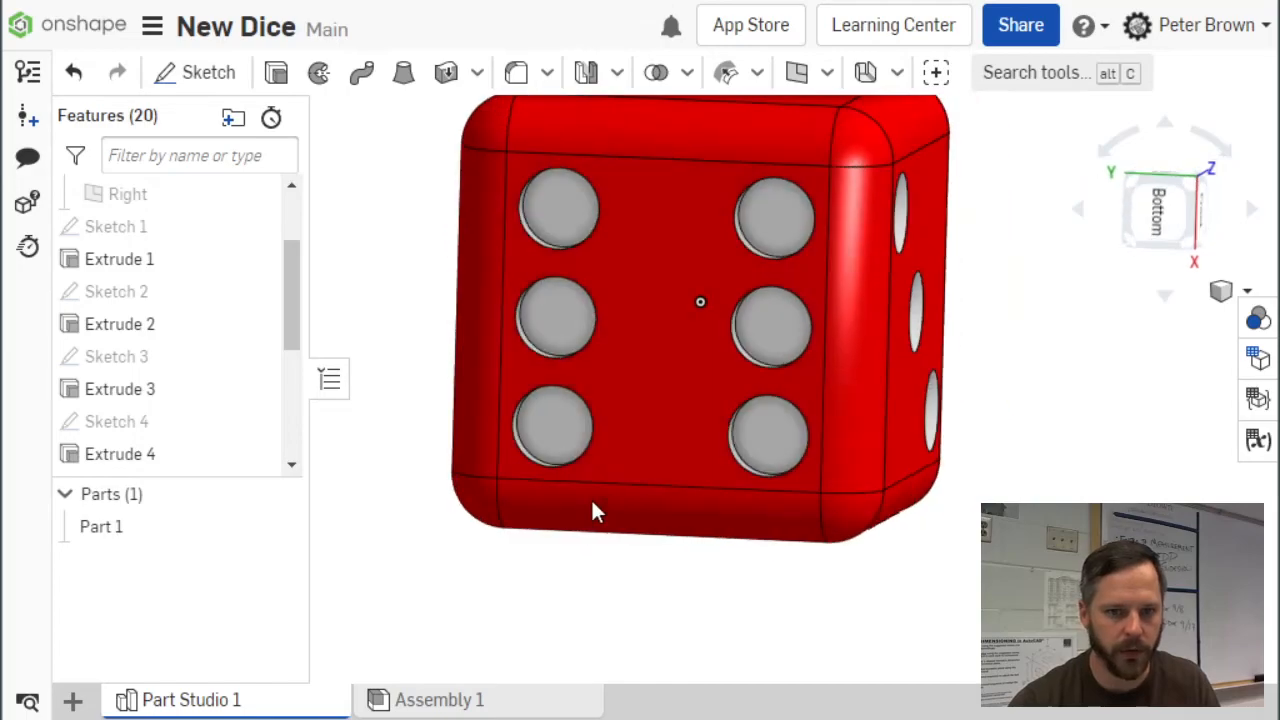
left_click_drag(700, 300, 800, 360)
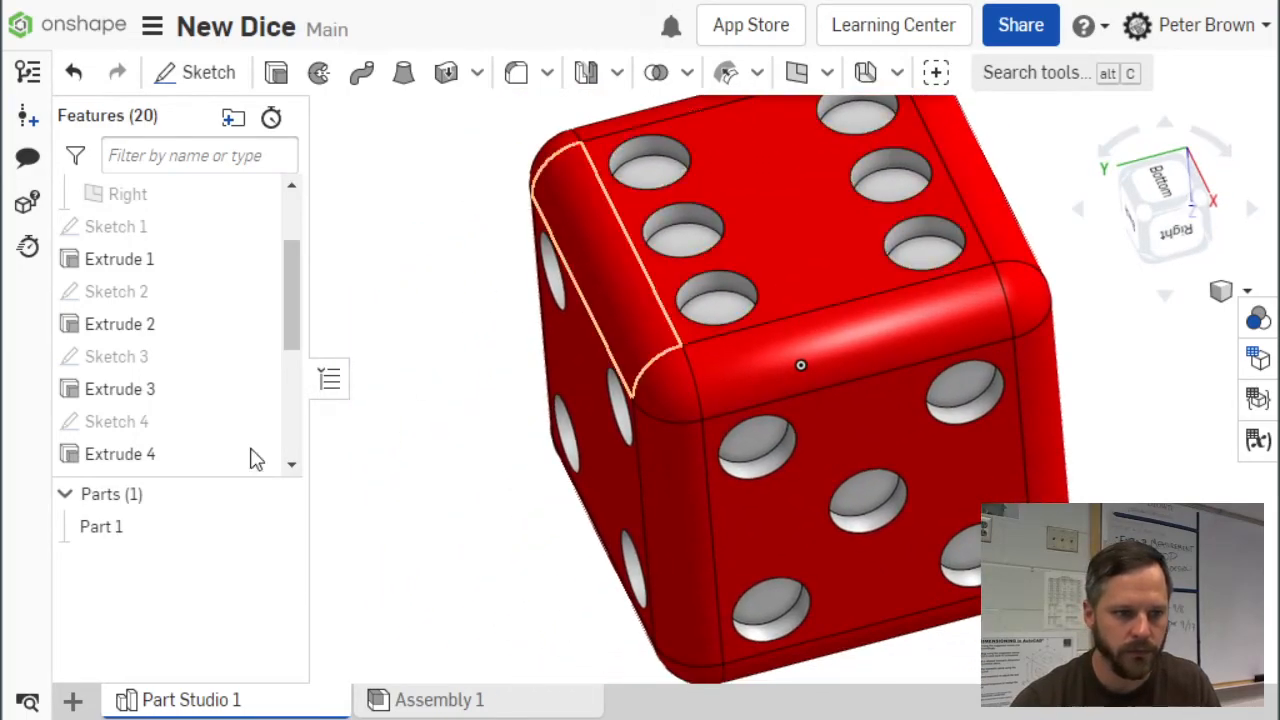
mouse_move(120, 454)
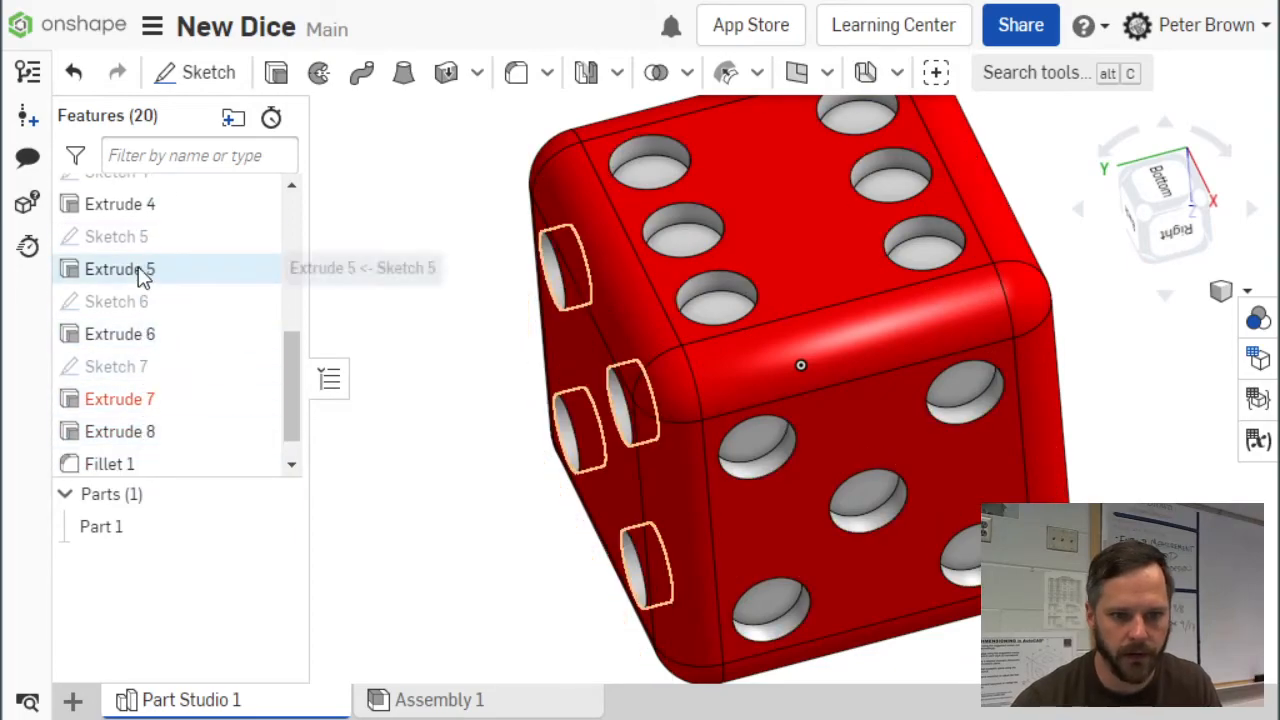
- Apply a 60° draft to Extrude 5, 6 and 8, the four-, five- and six-pip cuts
double_click(120, 269)
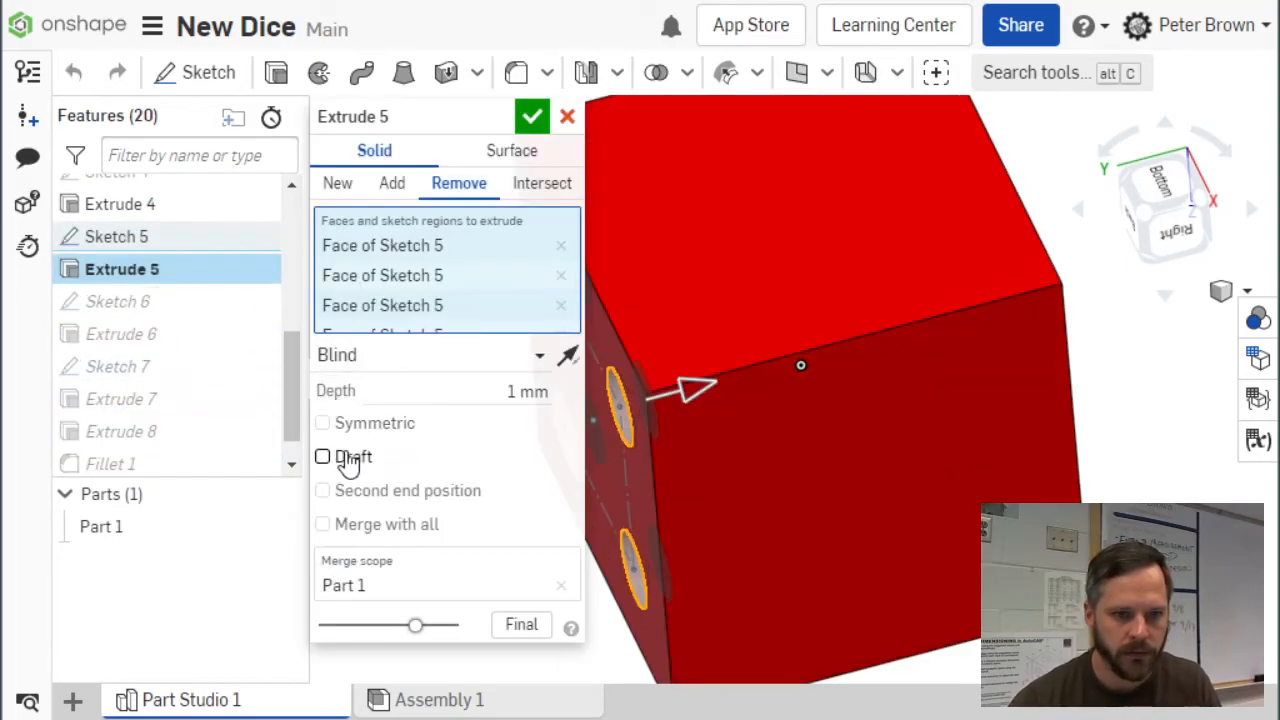
left_click(322, 456)
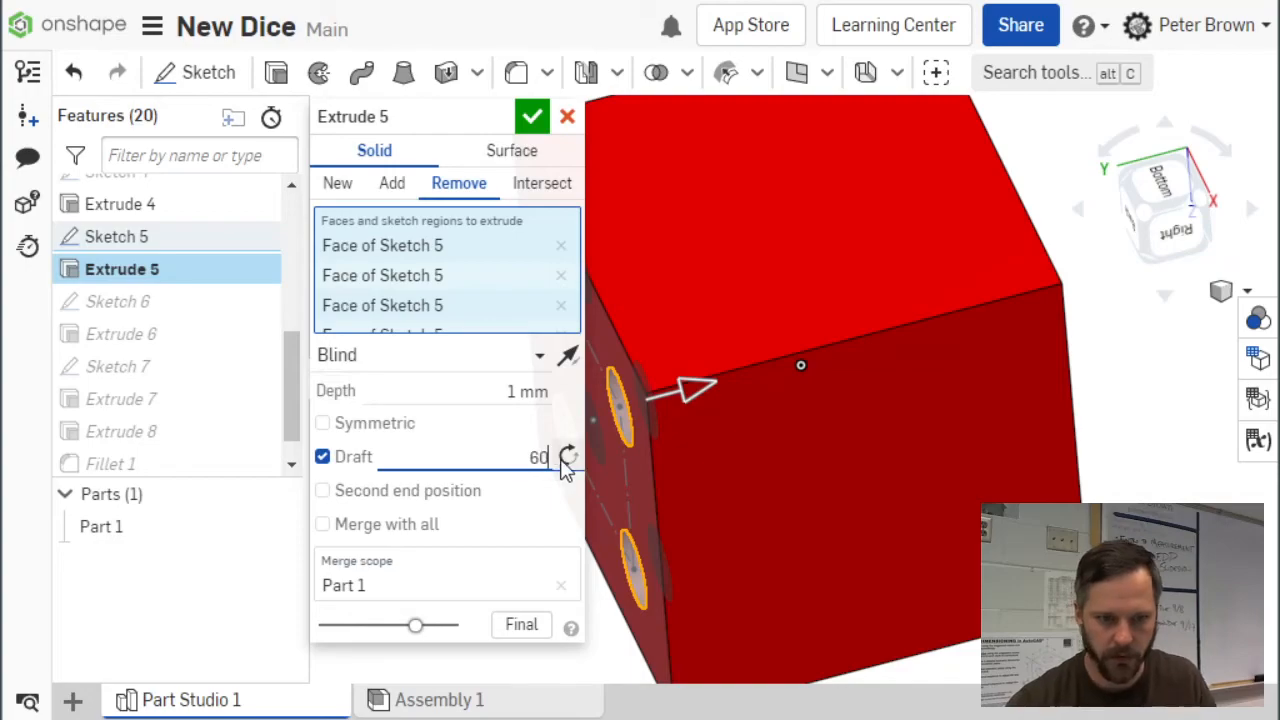
left_click(532, 116)
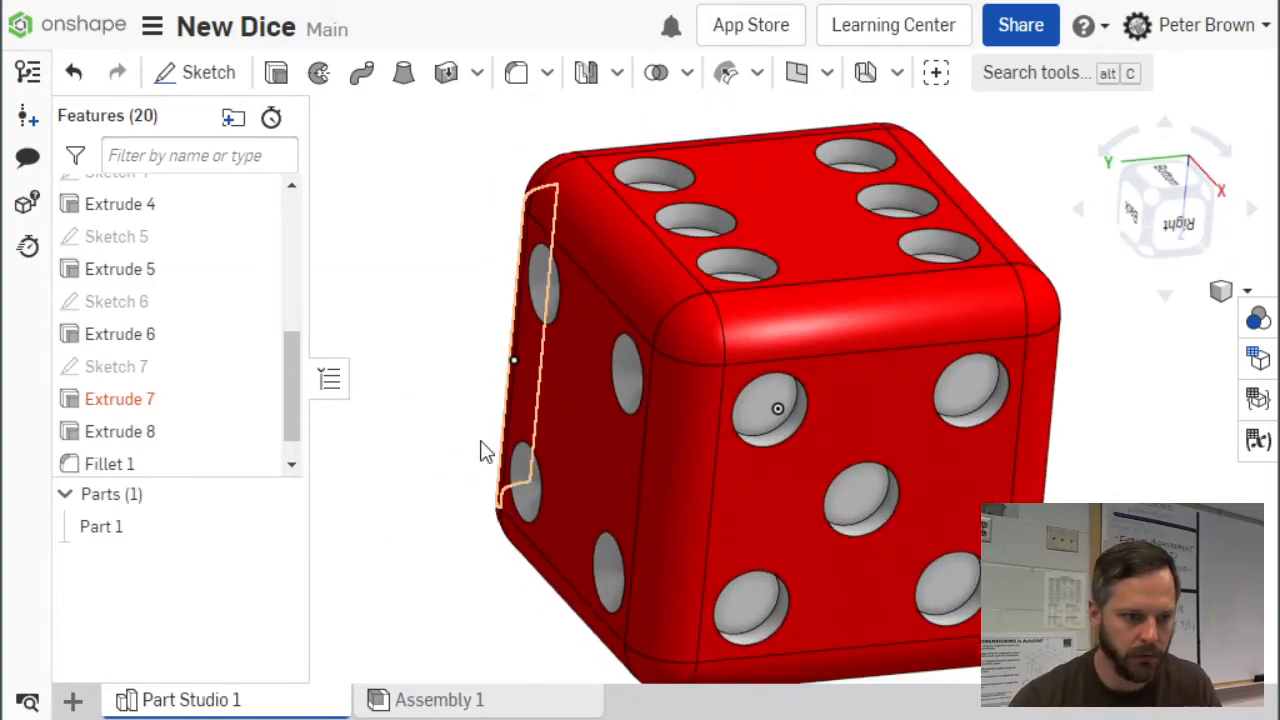
mouse_move(110, 366)
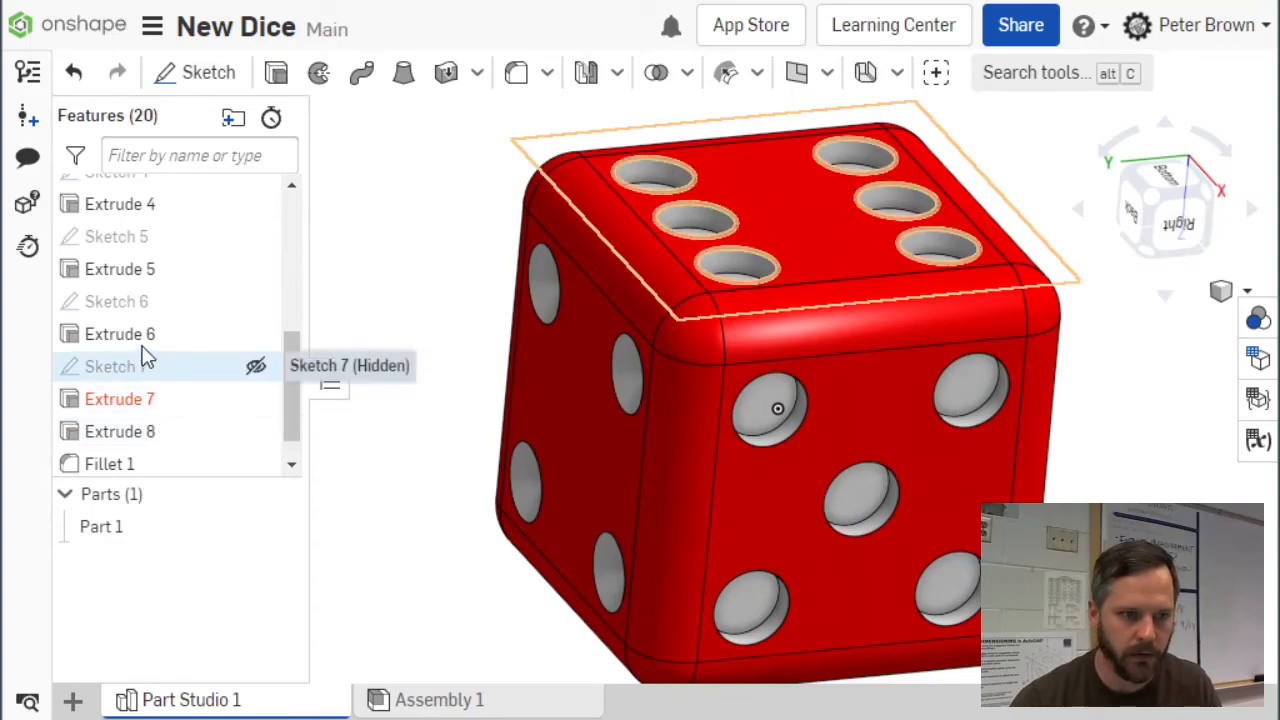
double_click(120, 333)
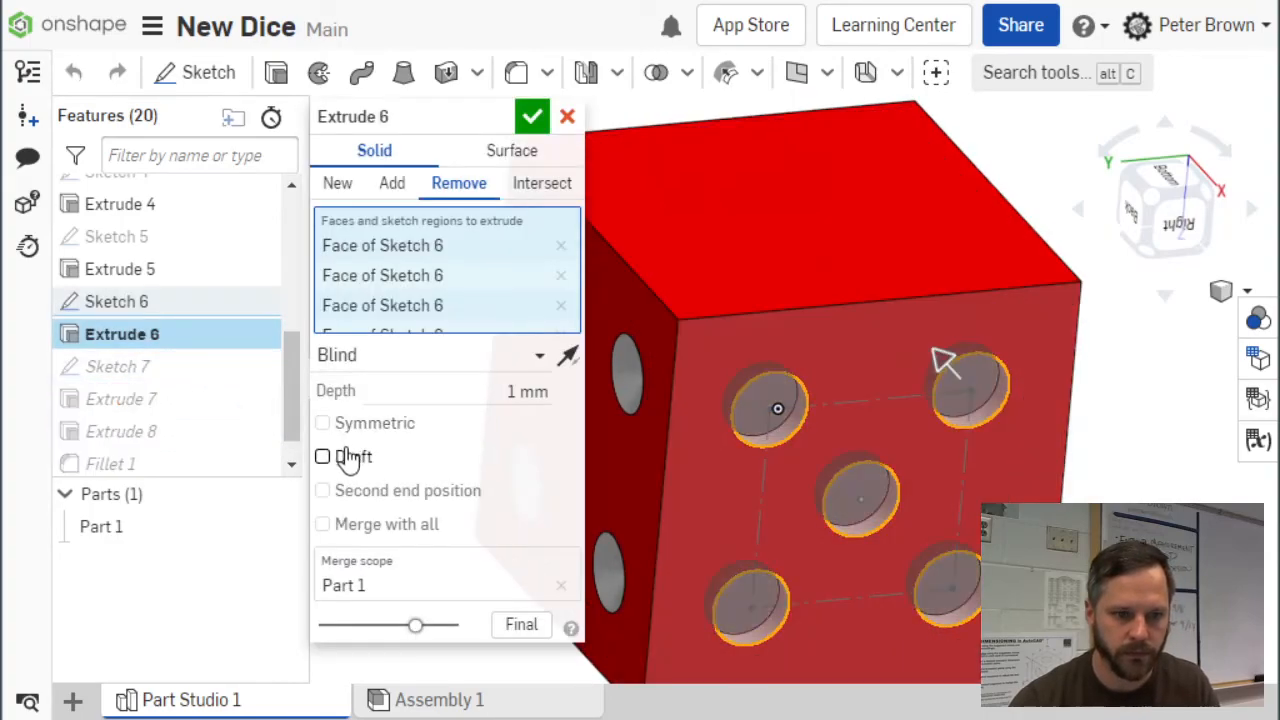
left_click(322, 456)
type("60")
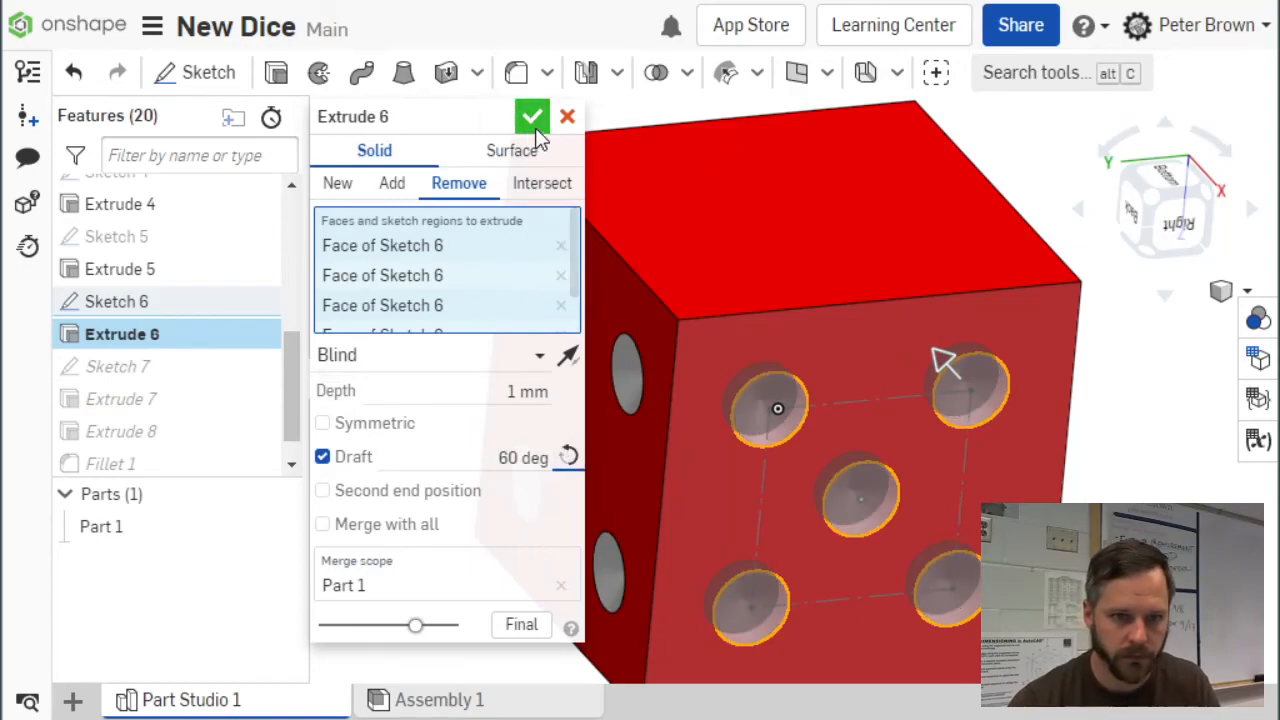
left_click(532, 116)
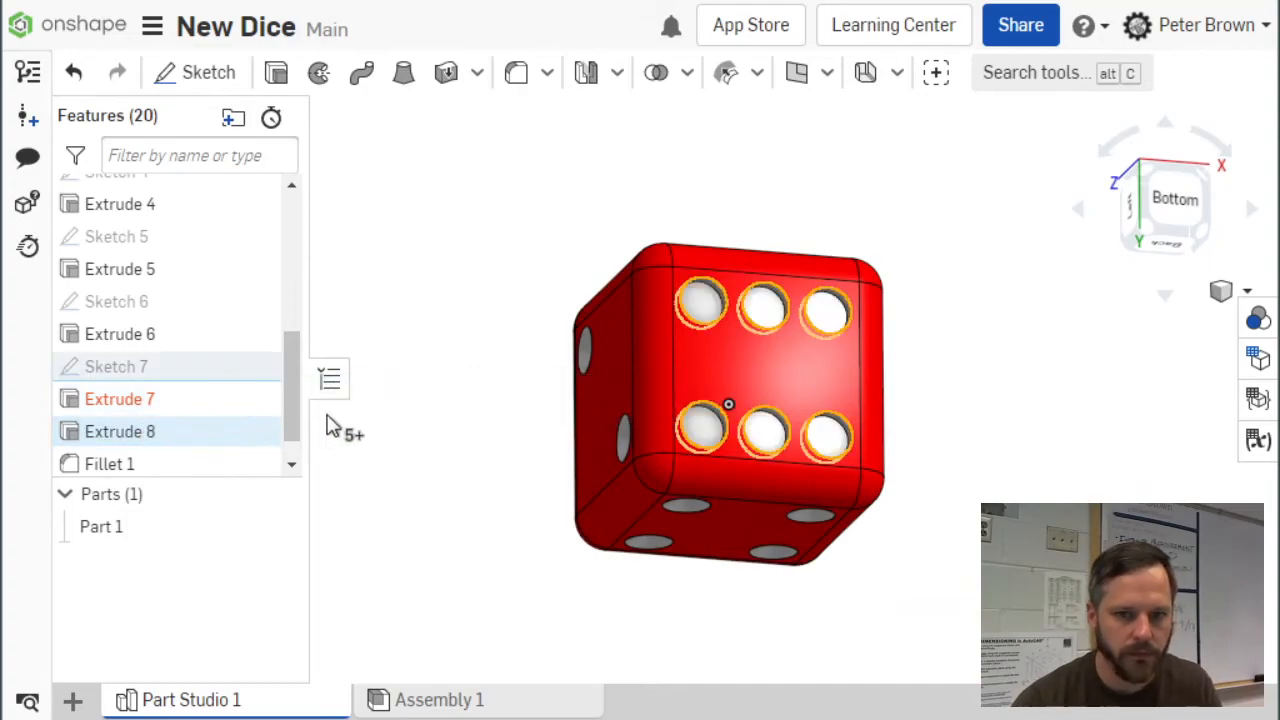
double_click(119, 431)
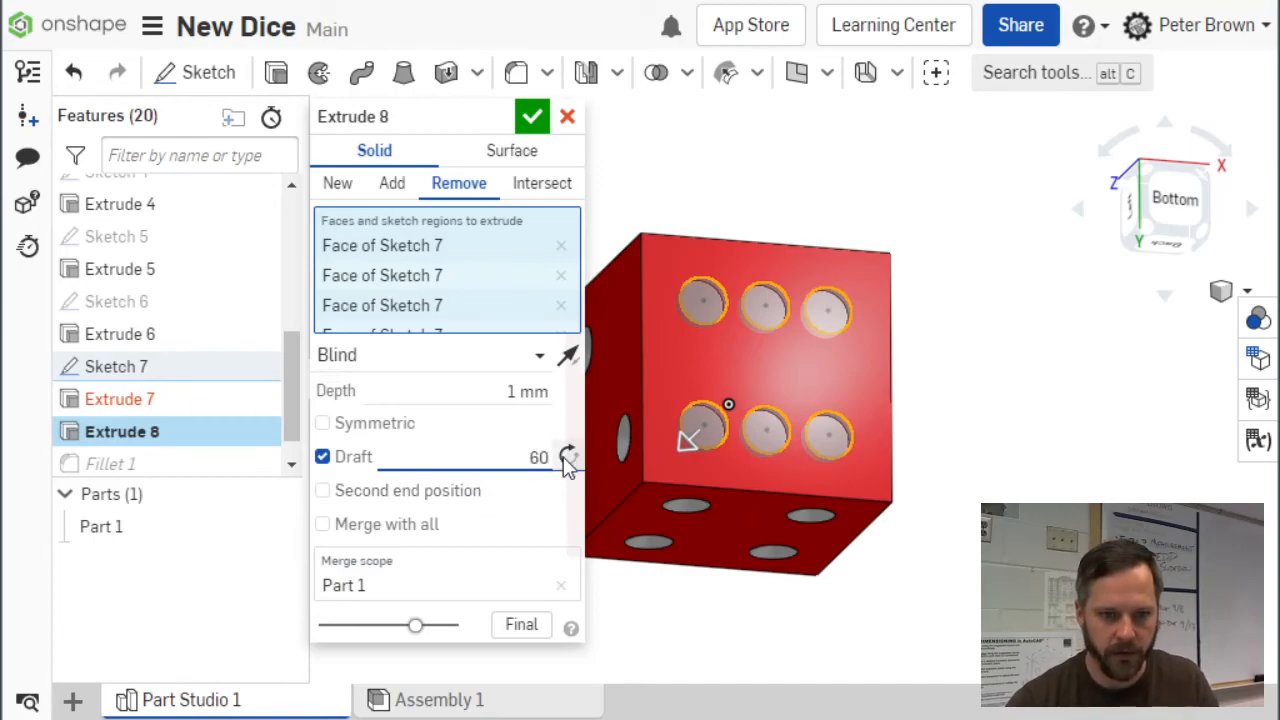
left_click(532, 116)
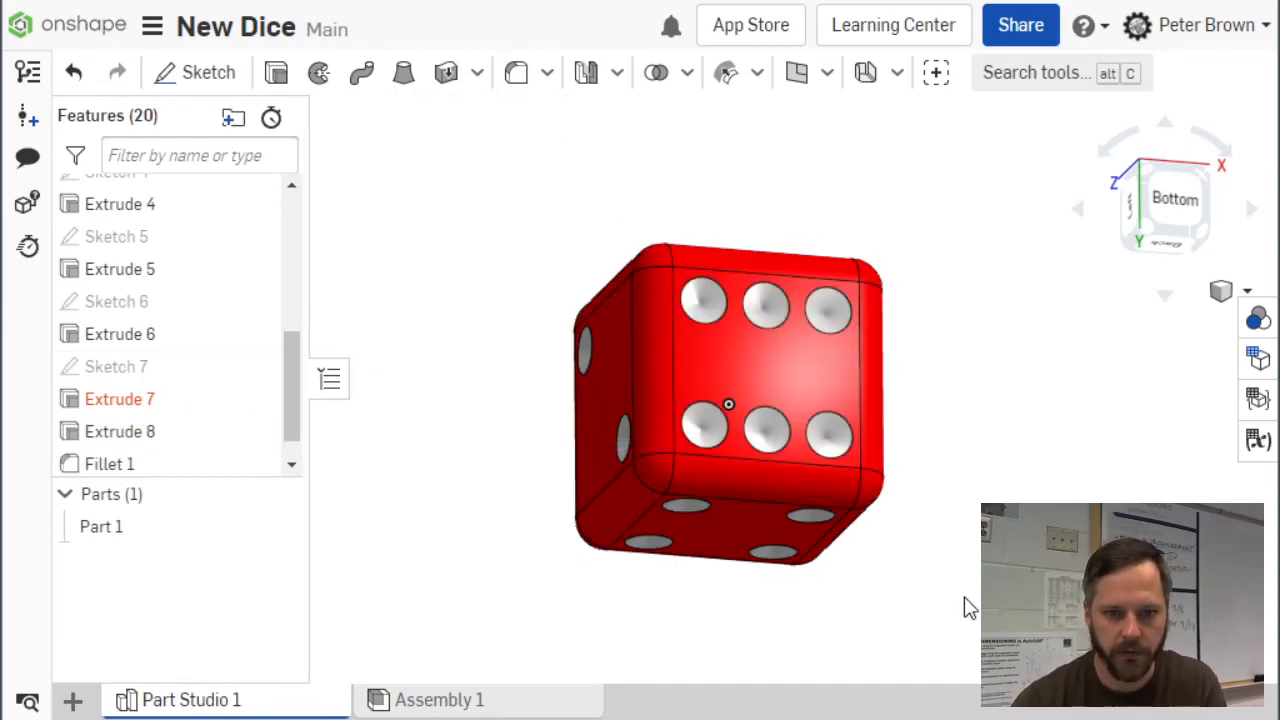
- Colour Part 1 teal (#24B1A6) in the Appearances panel
left_click_drag(730, 400, 670, 410)
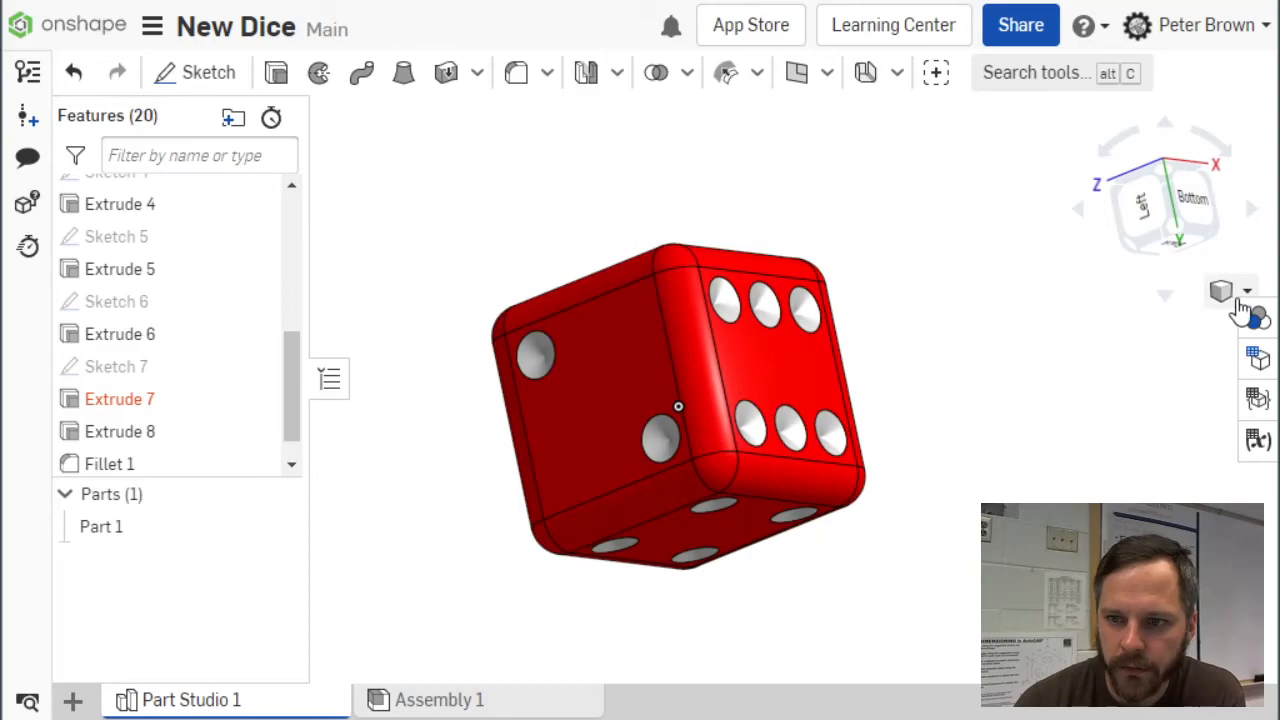
left_click(1246, 291)
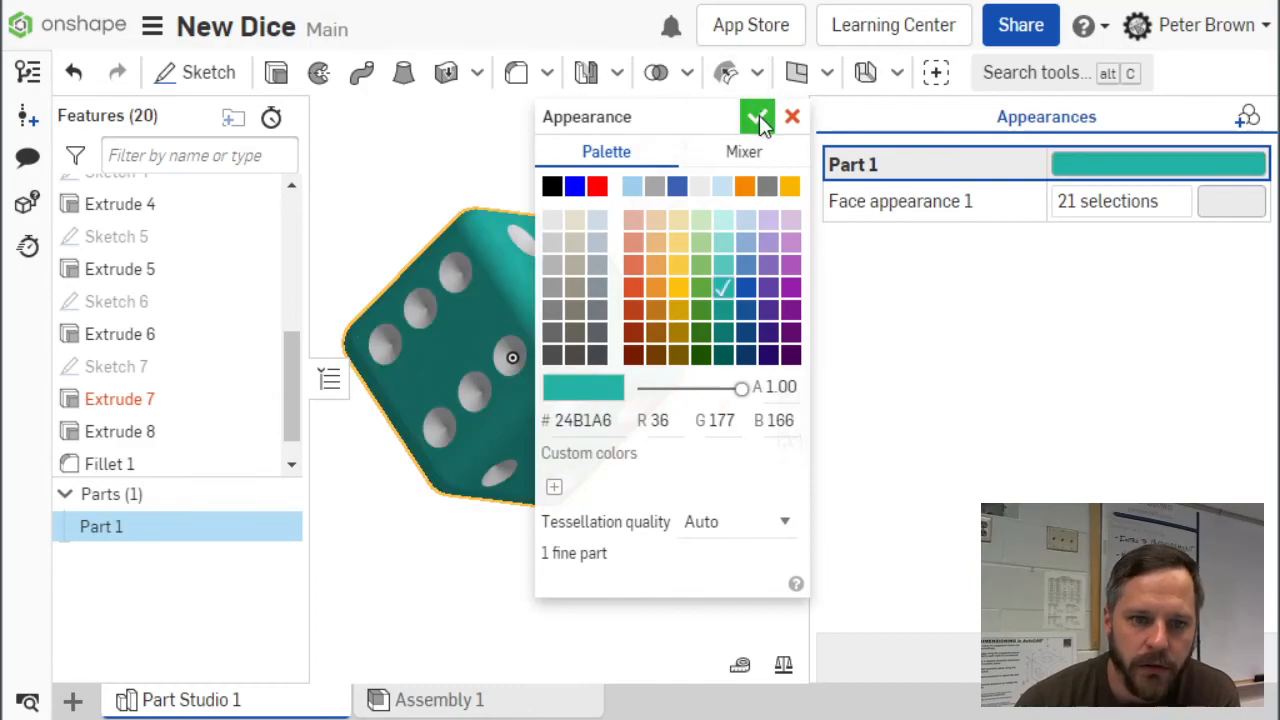
left_click(757, 116)
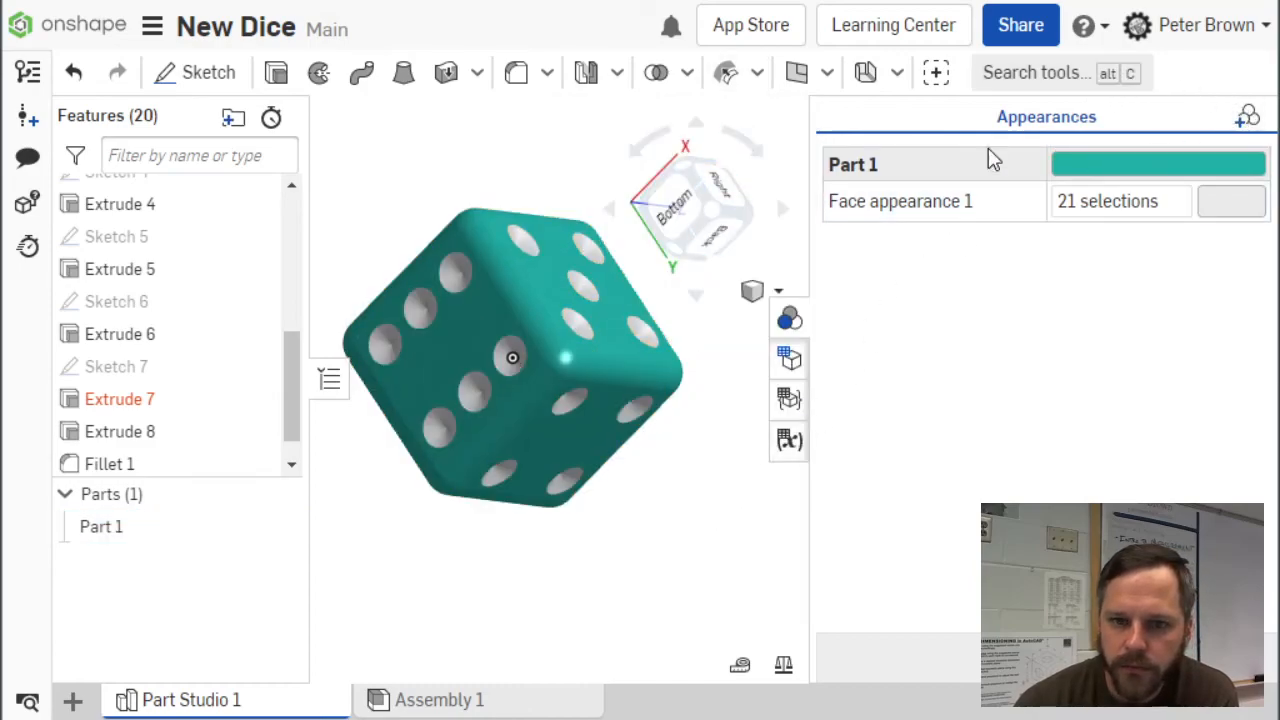